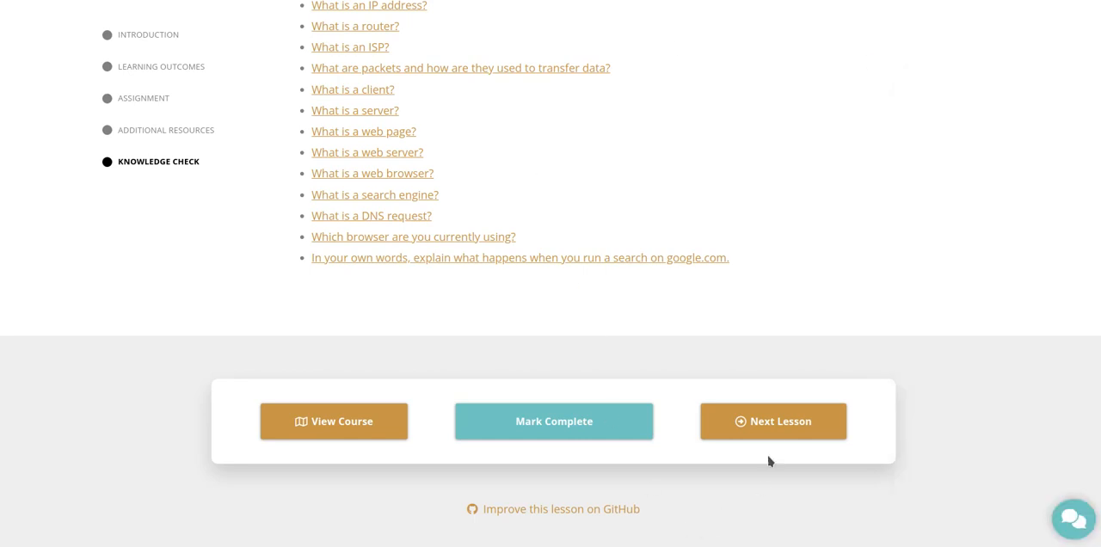
Advance from the finished lesson to the Installation Overview lesson via Next Lesson
click(773, 420)
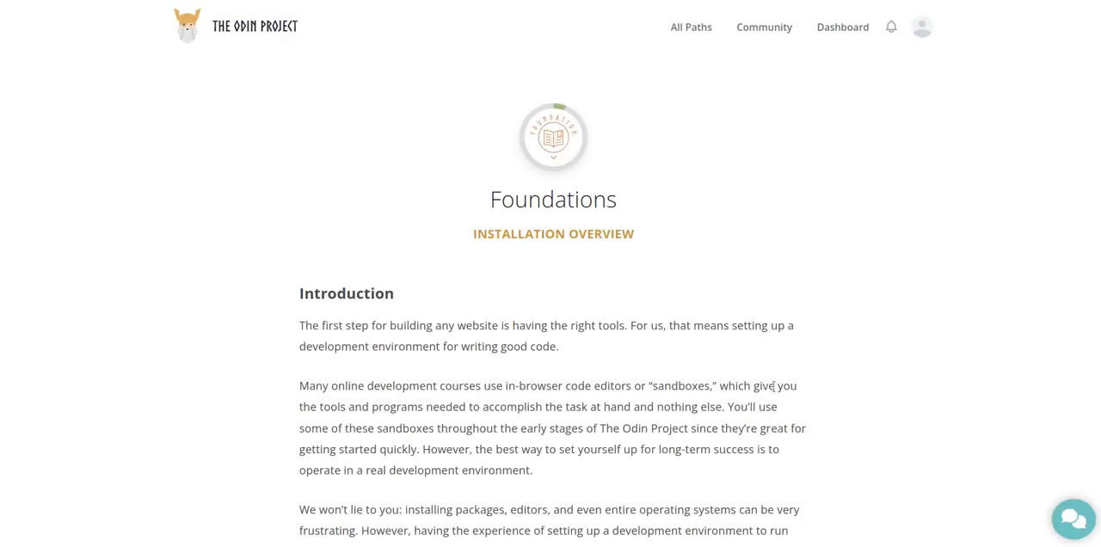
mouse_move(852, 353)
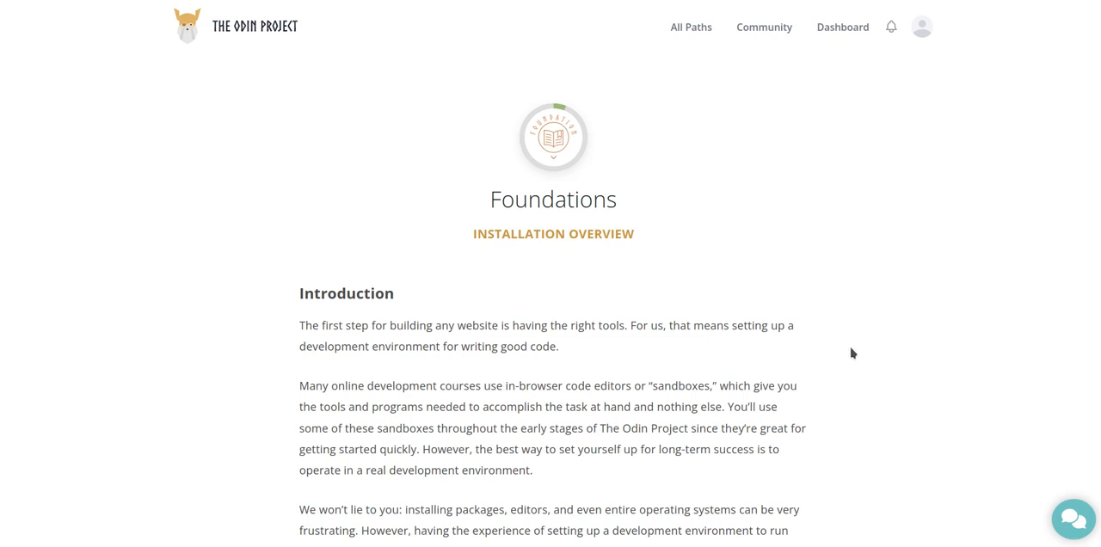
mouse_move(840, 334)
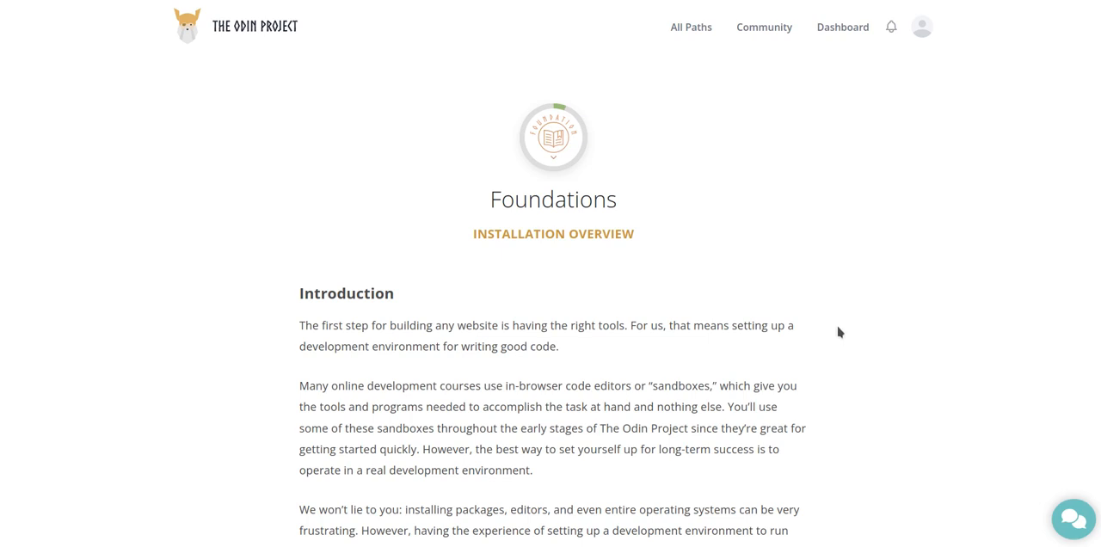
mouse_move(829, 313)
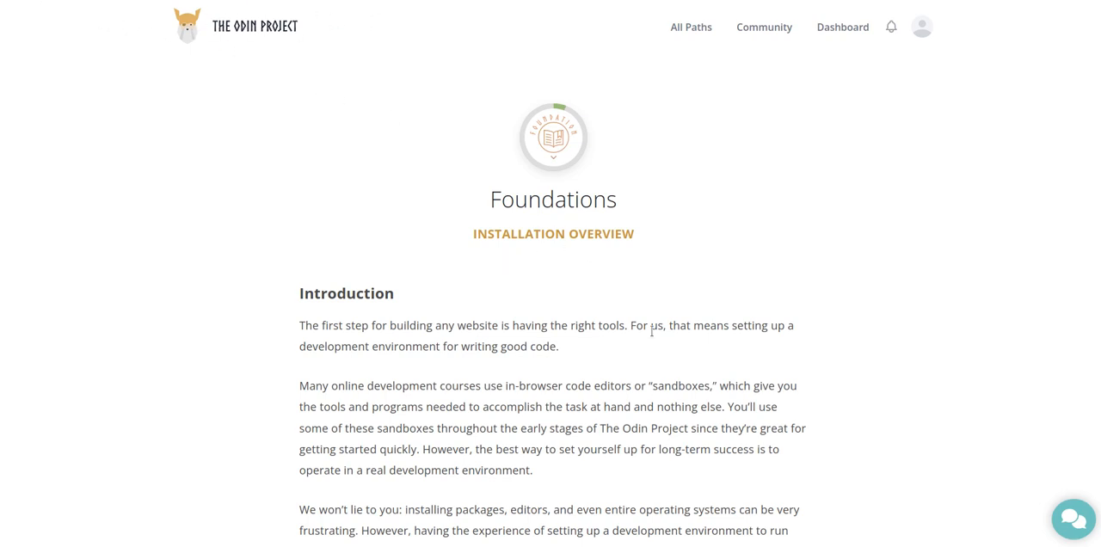
Scroll past the introduction until The Installation Plan heading appears
scroll(down, 3)
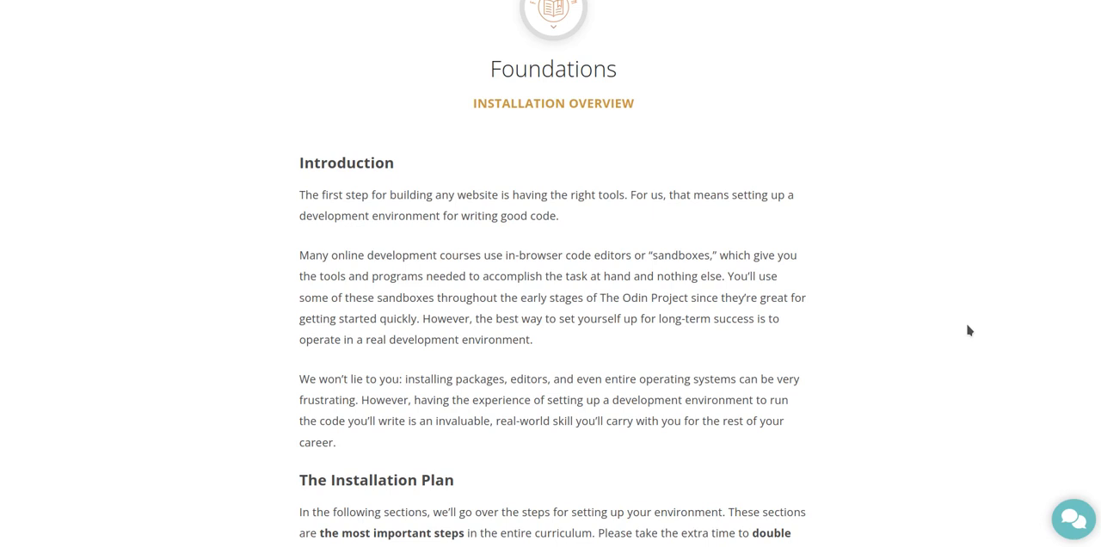
mouse_move(985, 302)
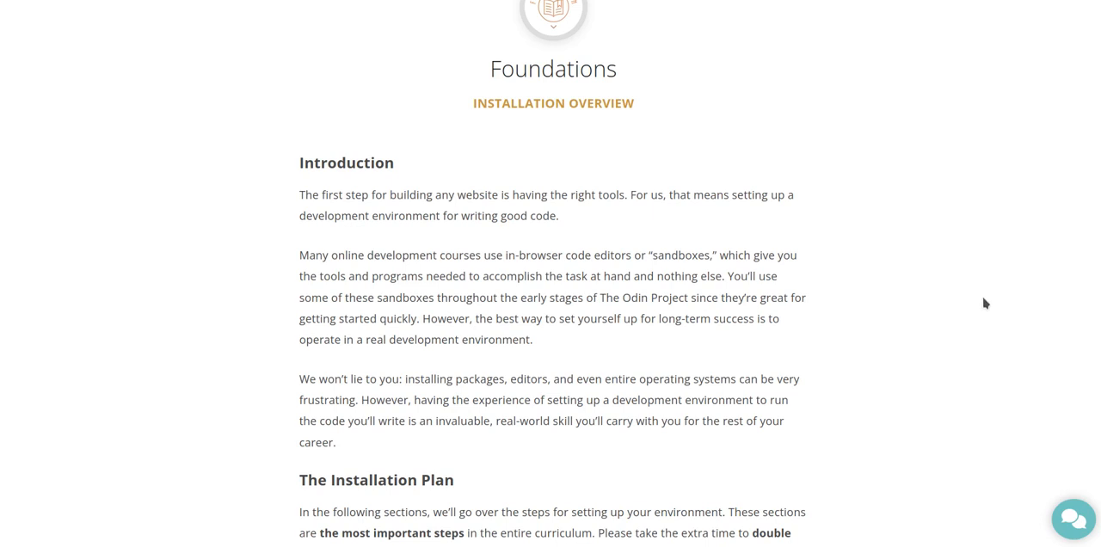
mouse_move(796, 371)
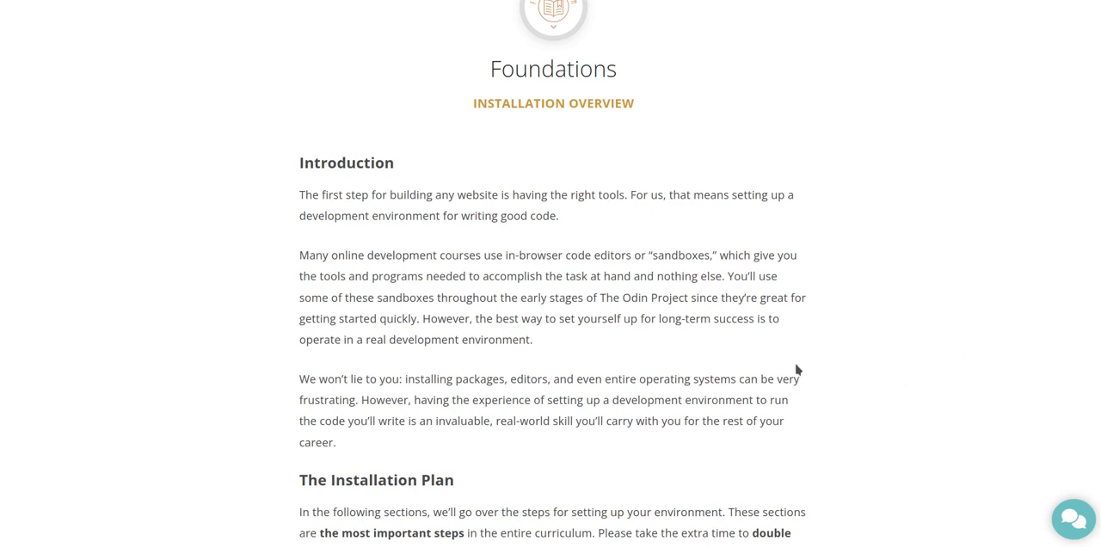
mouse_move(794, 361)
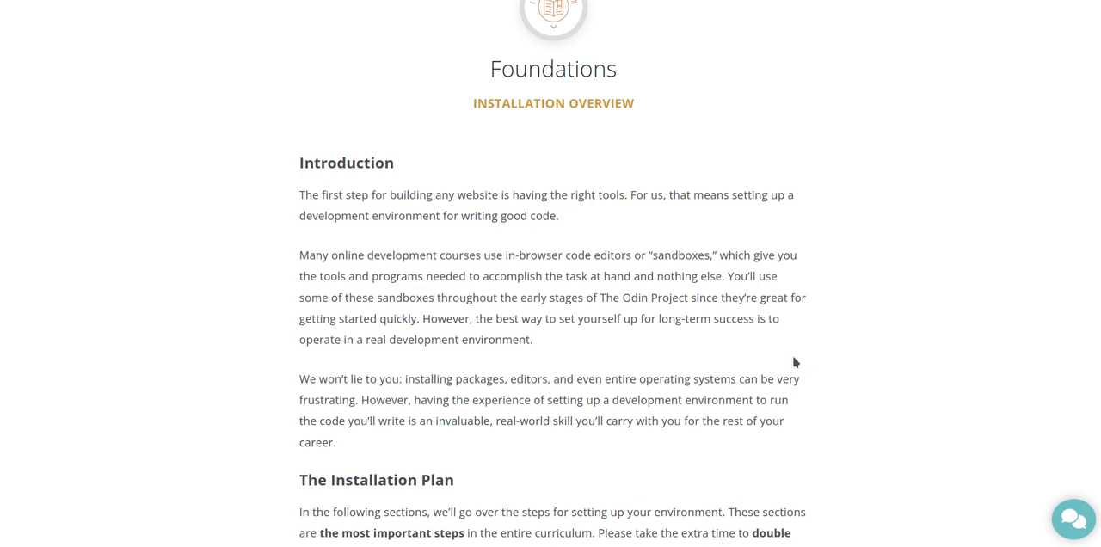
mouse_move(898, 379)
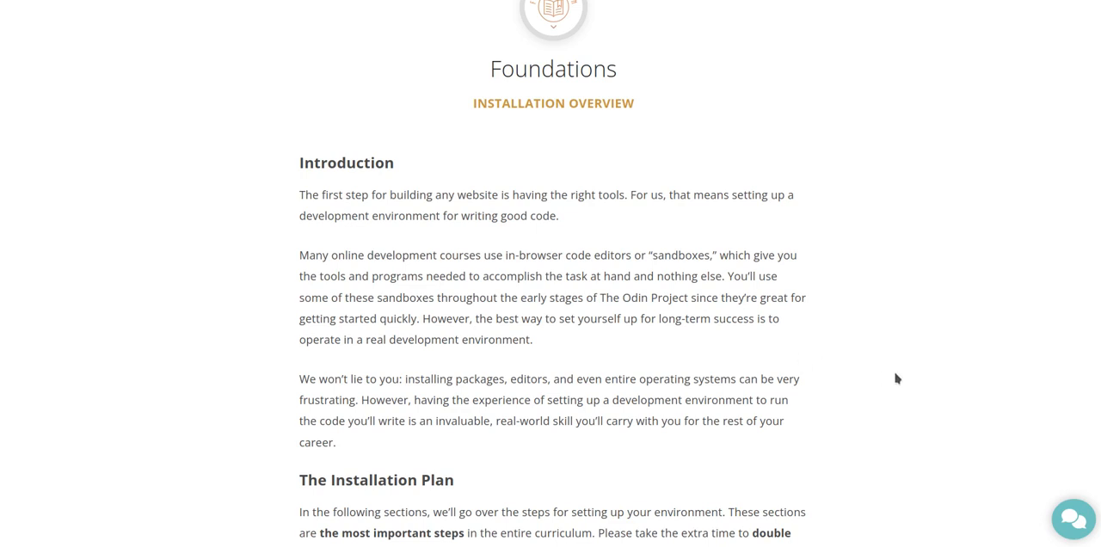
Scroll down to the bulleted installation steps, from operating system through SSH key
scroll(down, 3)
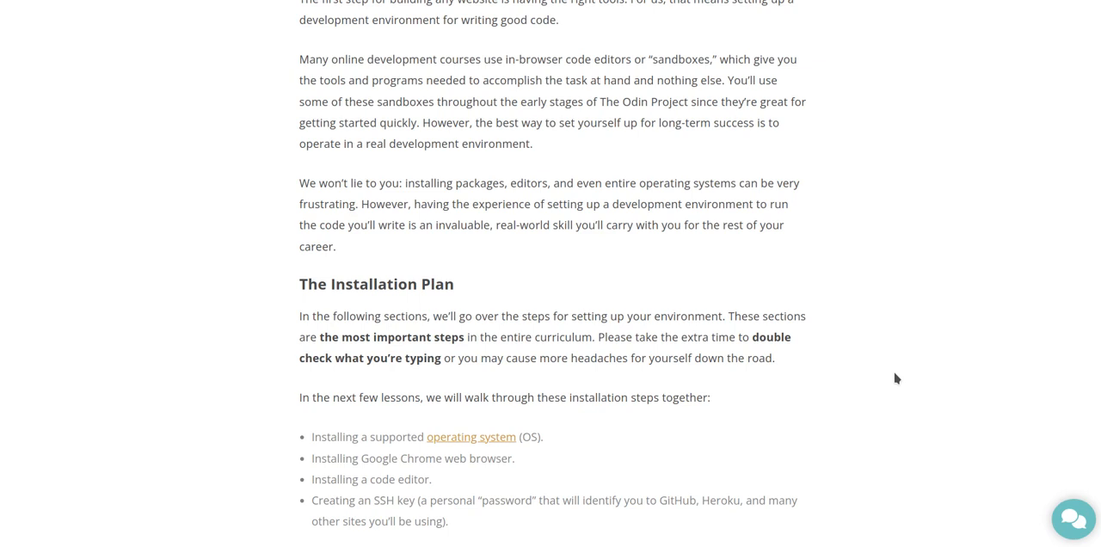
mouse_move(897, 416)
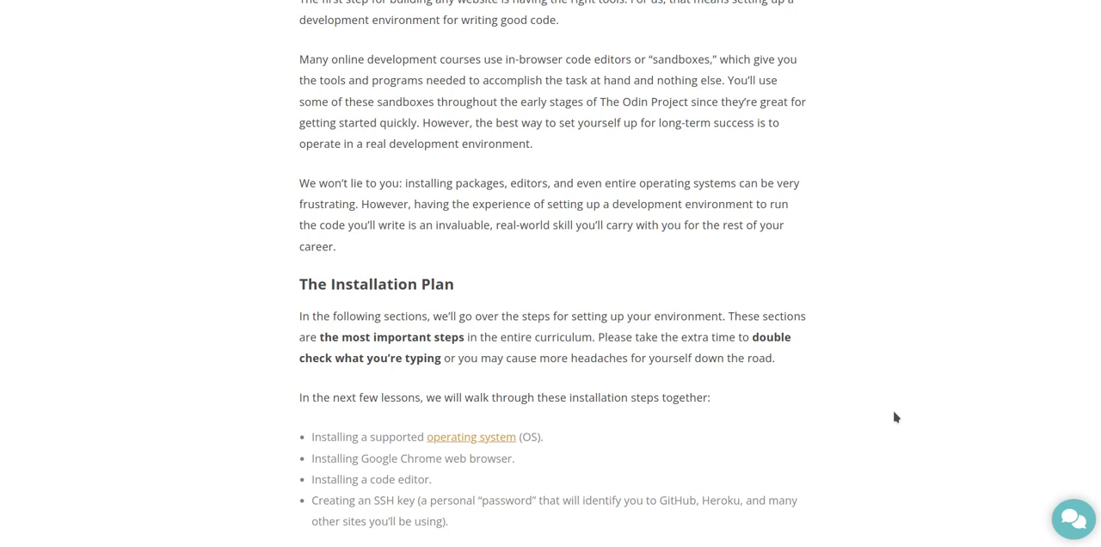
mouse_move(903, 416)
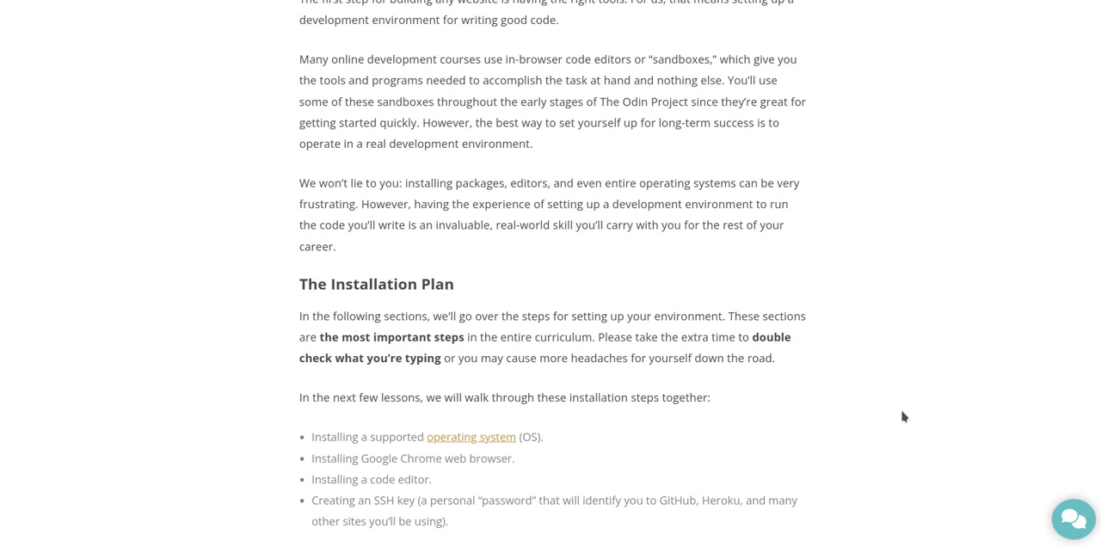
mouse_move(654, 361)
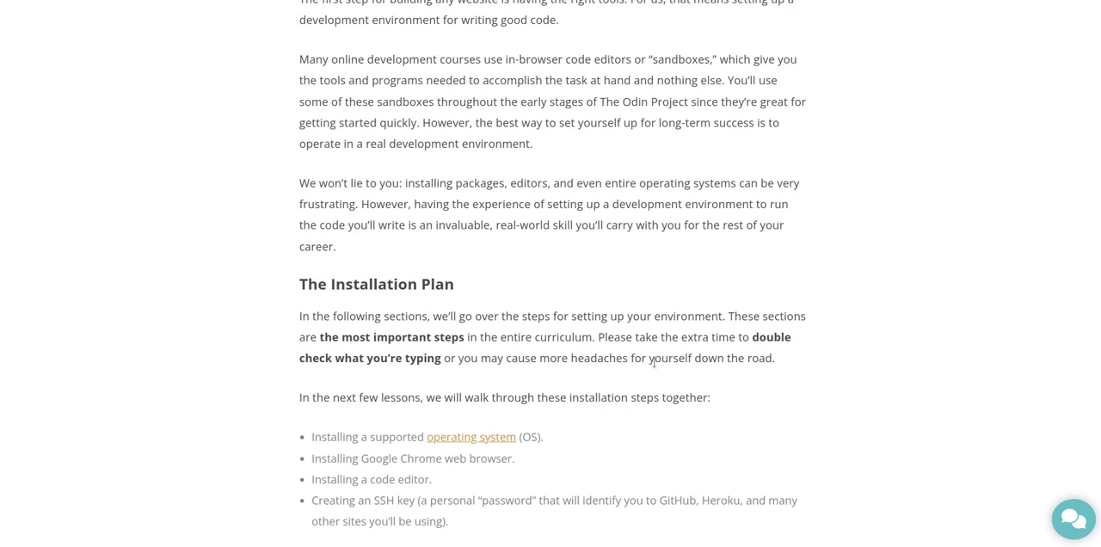
mouse_move(603, 360)
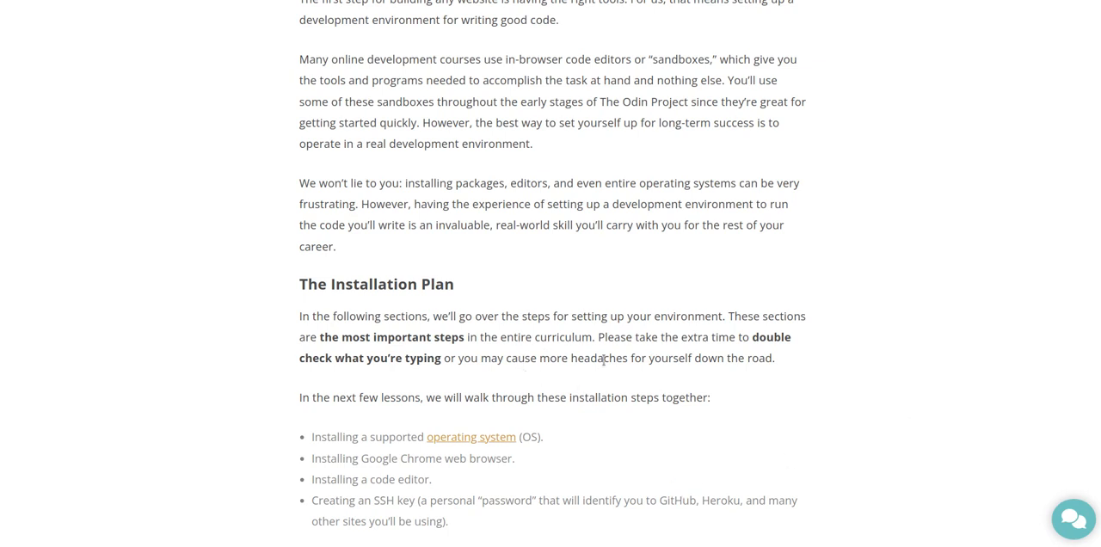
mouse_move(695, 413)
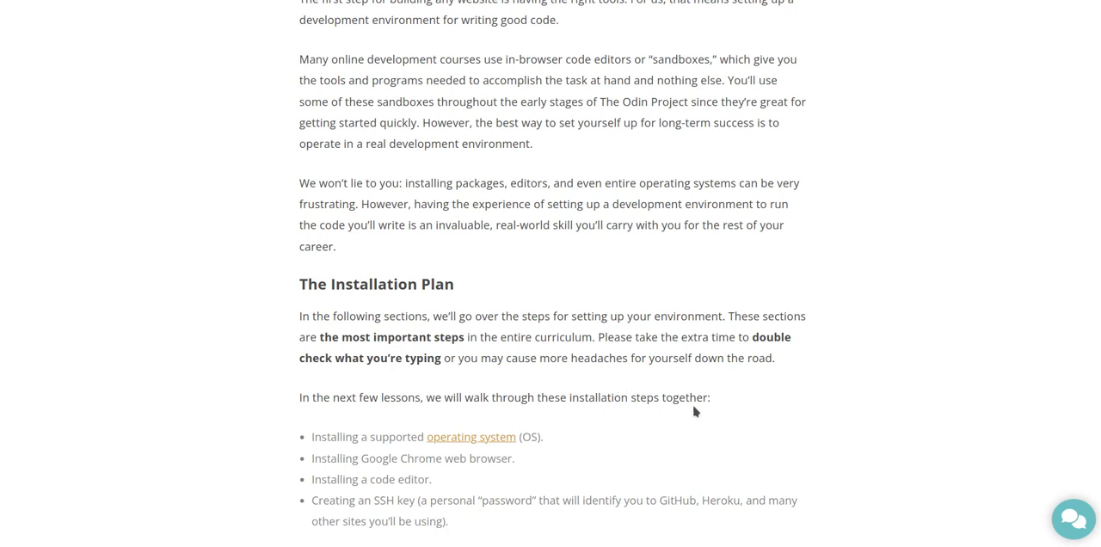
mouse_move(729, 385)
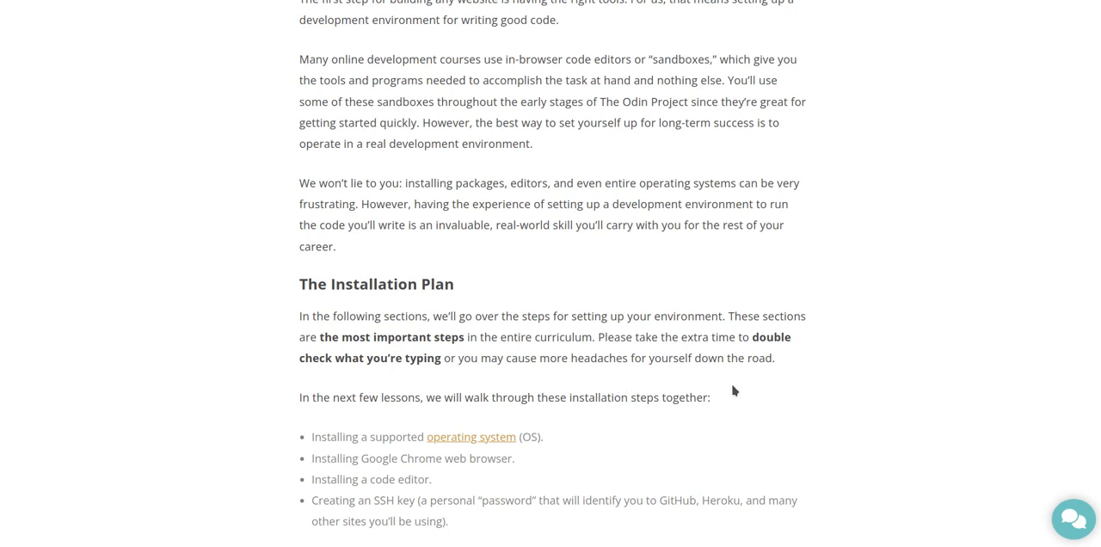
mouse_move(756, 392)
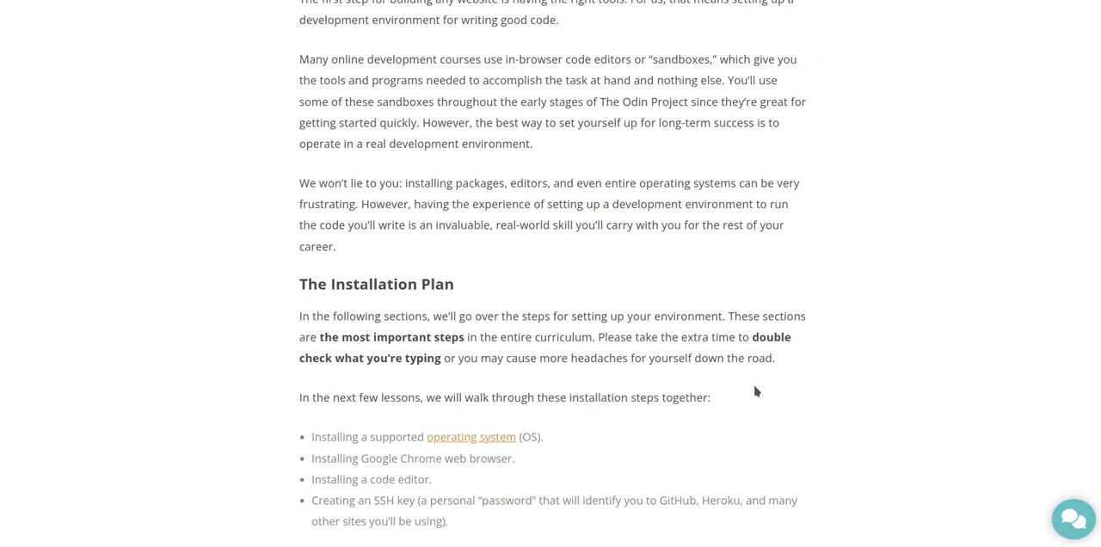
Scroll through the setup steps list and highlight the words Google Chrome while reading
scroll(down, 3)
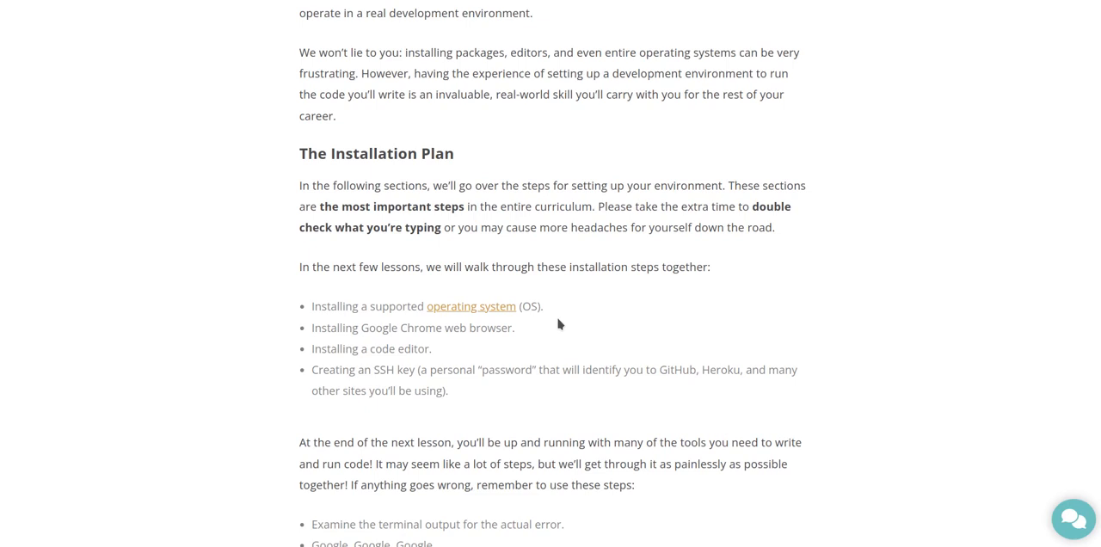
mouse_move(633, 303)
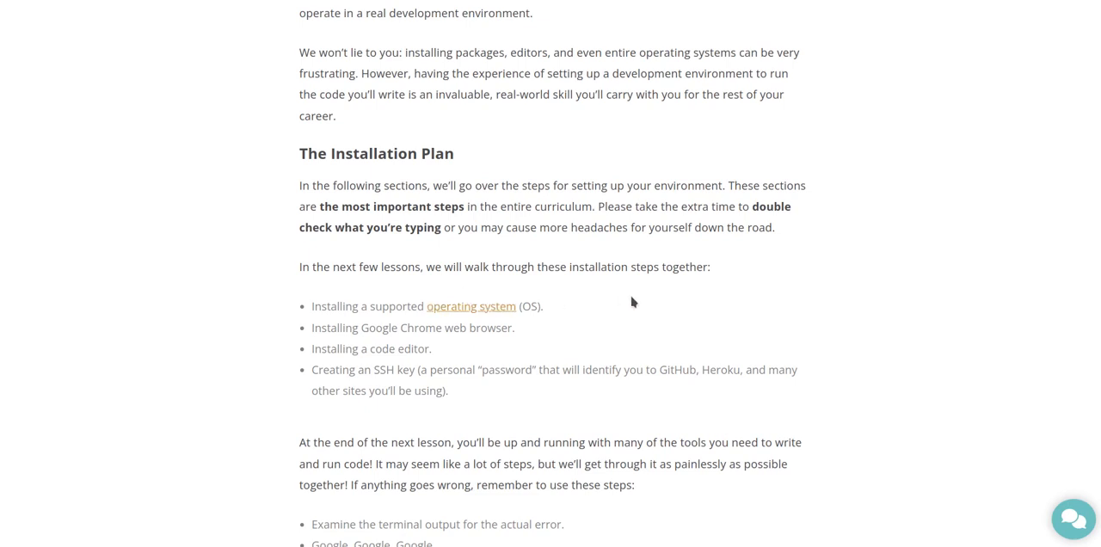
mouse_move(664, 296)
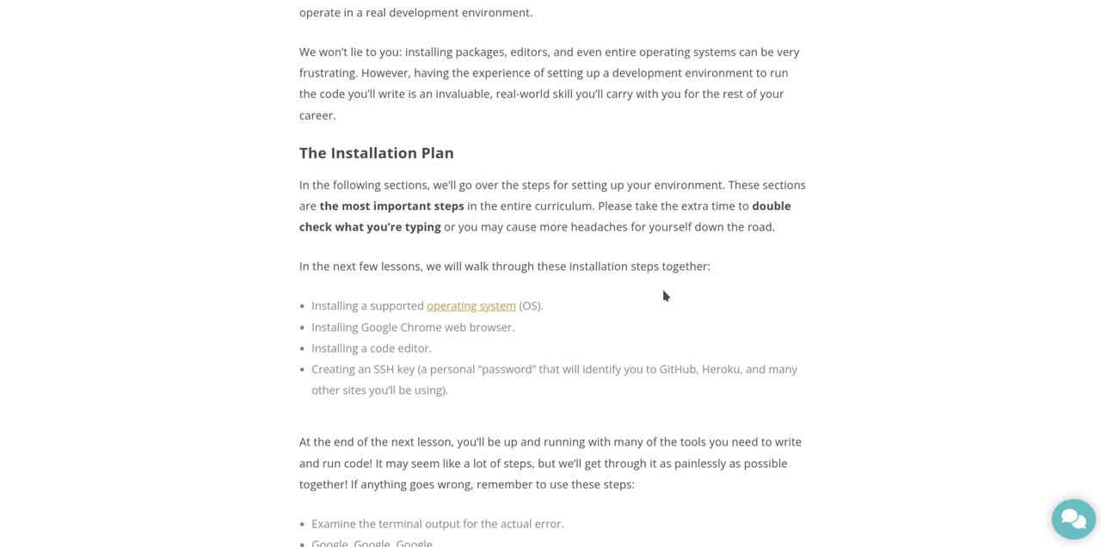
scroll(down, 3)
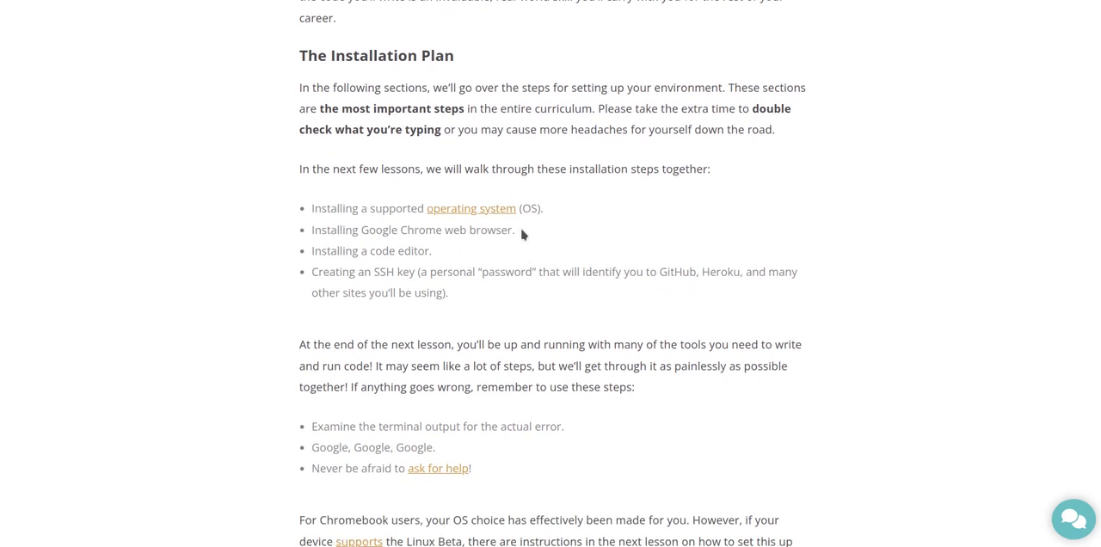
mouse_move(471, 208)
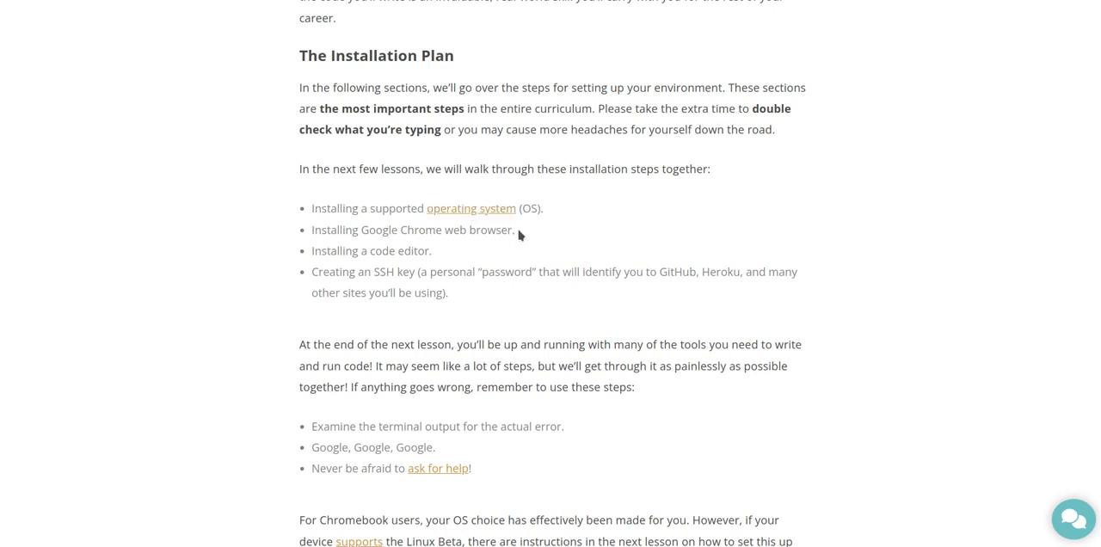
mouse_move(481, 251)
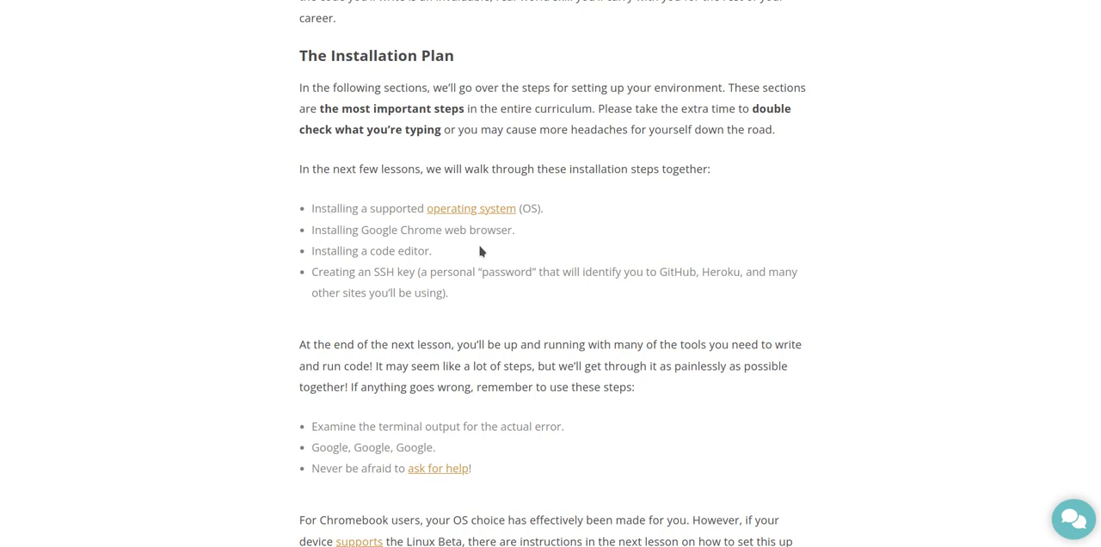
mouse_move(447, 265)
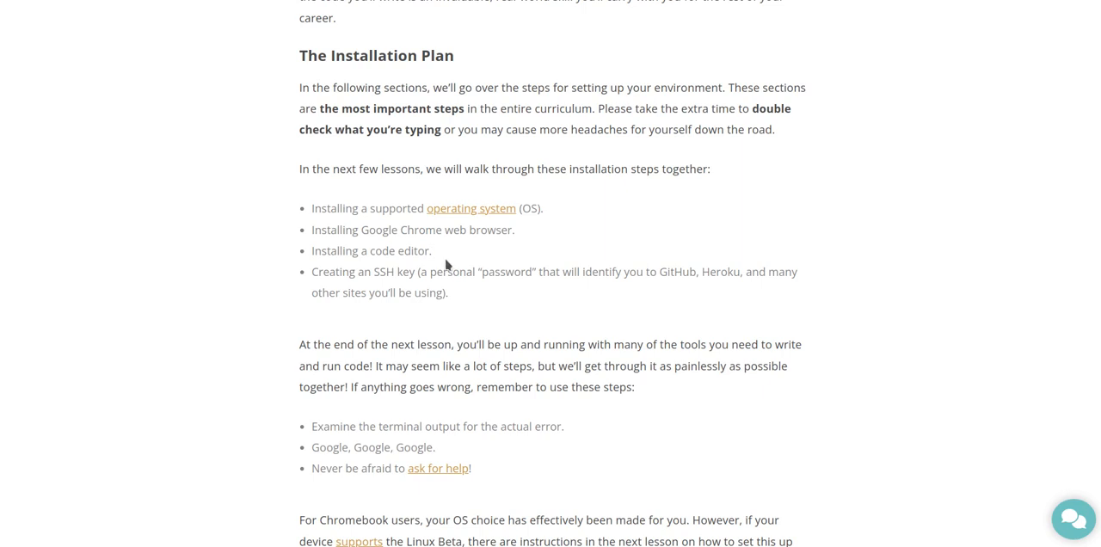
mouse_move(504, 291)
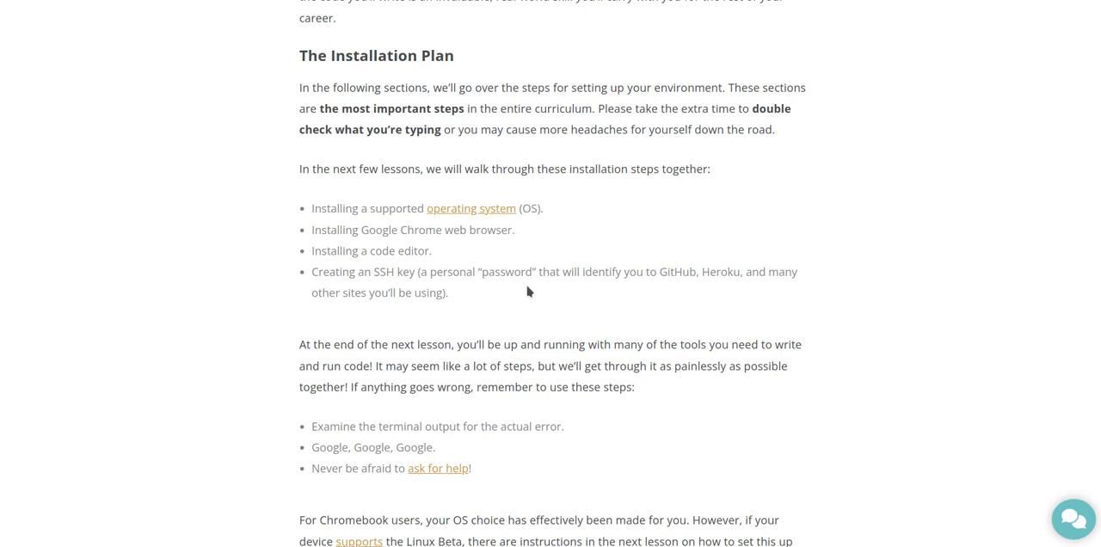
mouse_move(619, 290)
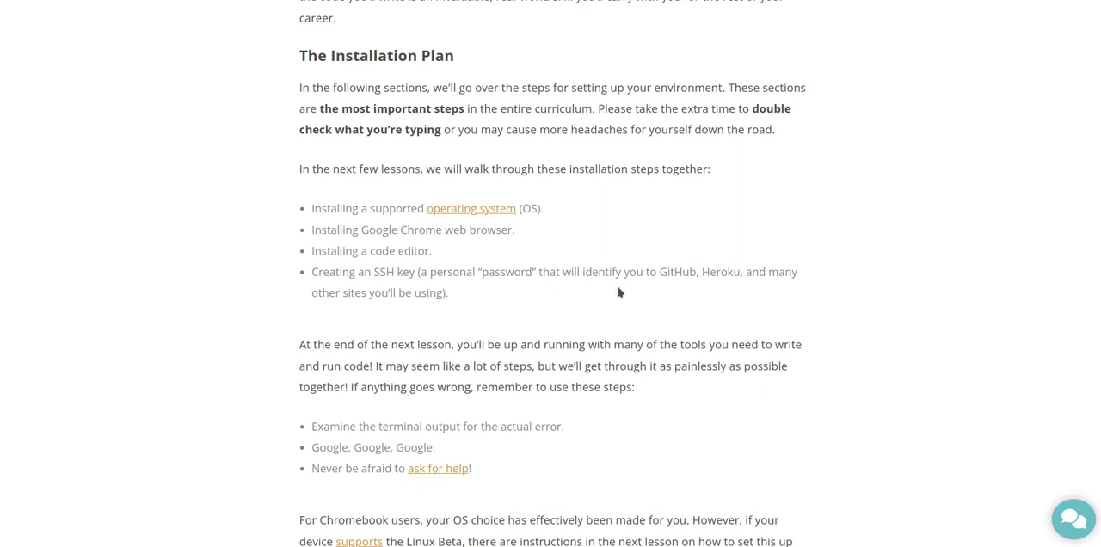
mouse_move(644, 289)
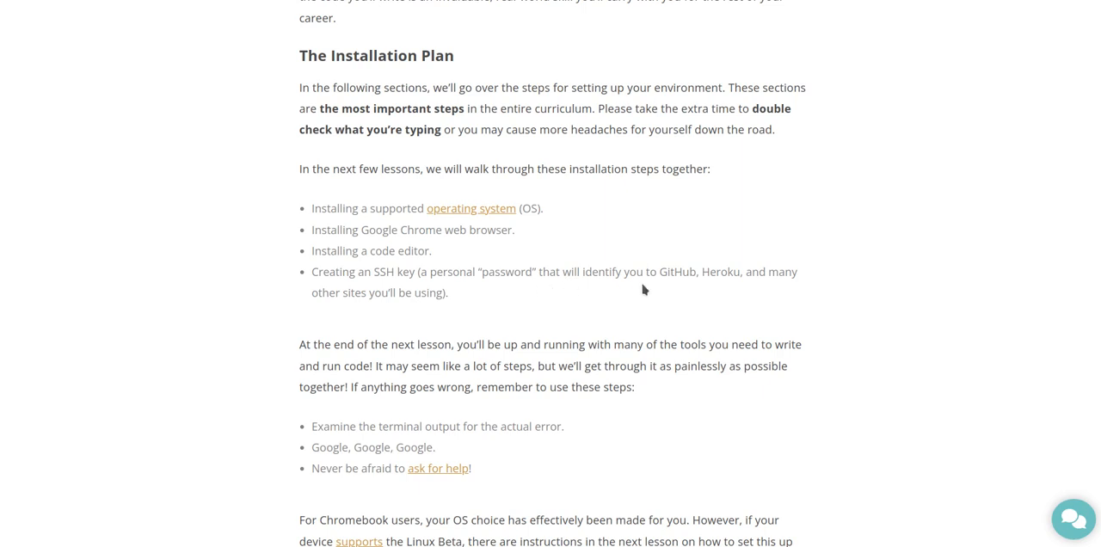
mouse_move(662, 290)
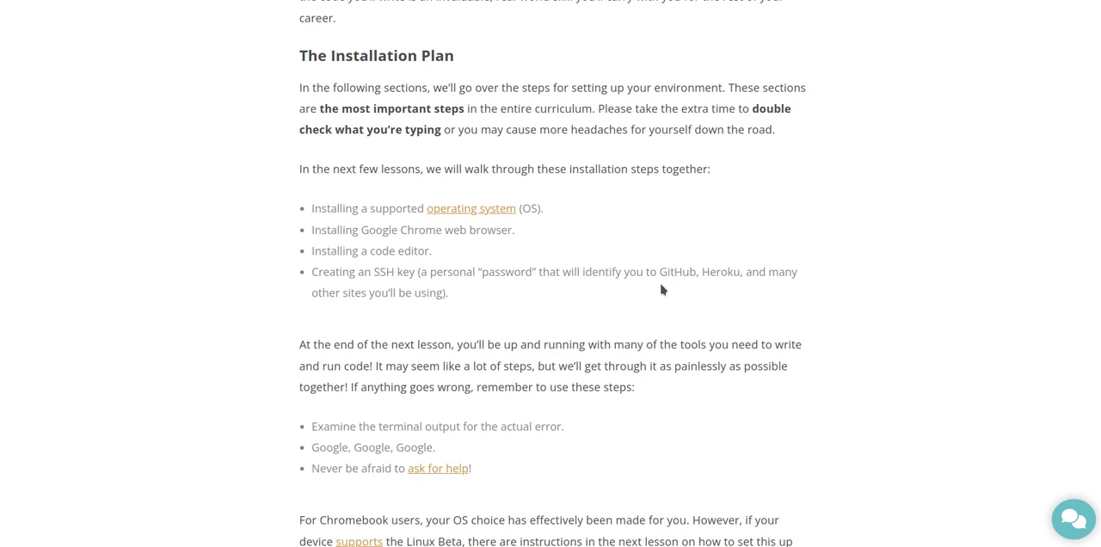
mouse_move(564, 306)
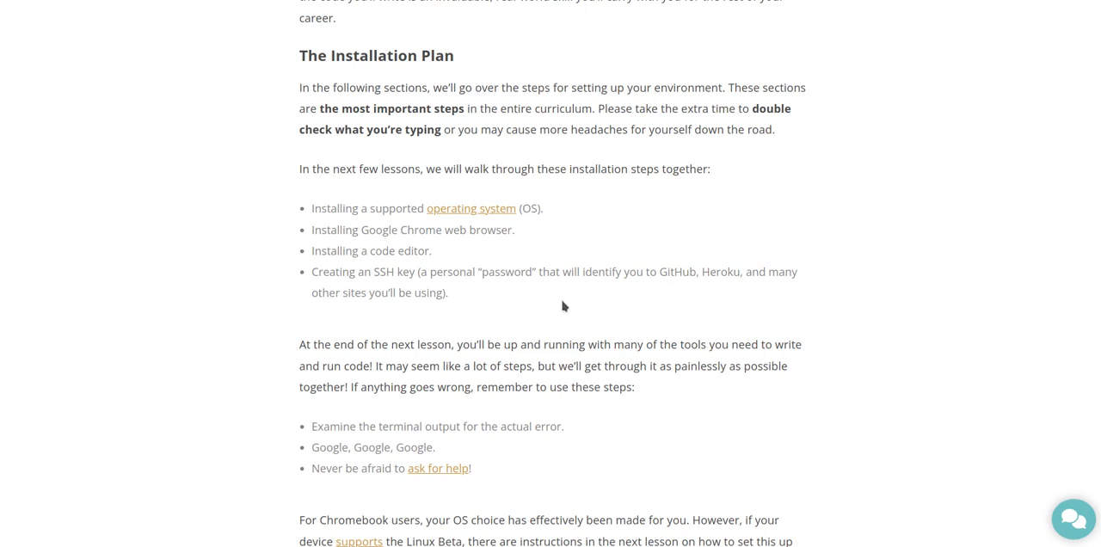
double_click(395, 230)
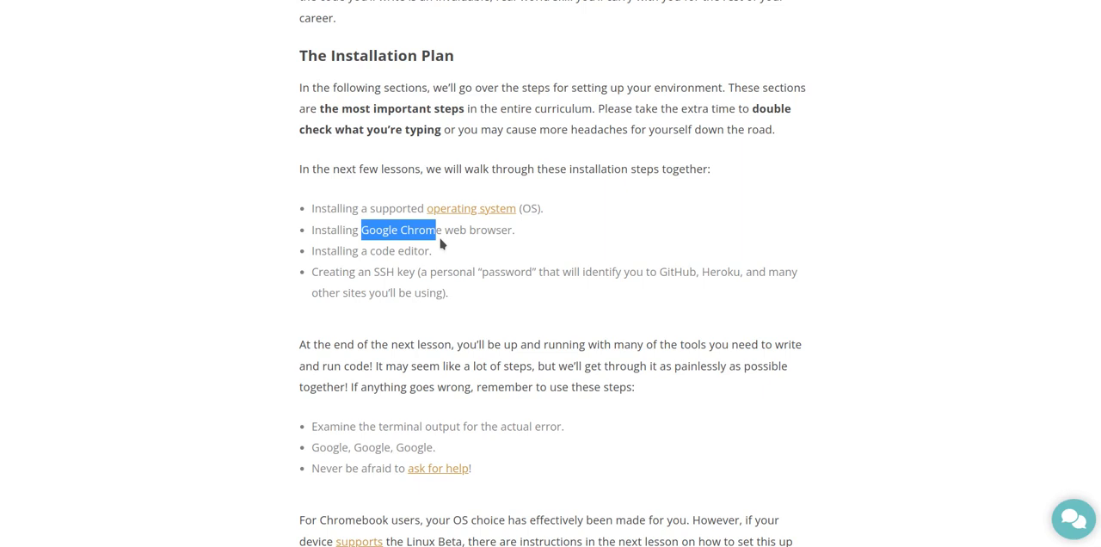
drag(433, 231, 514, 230)
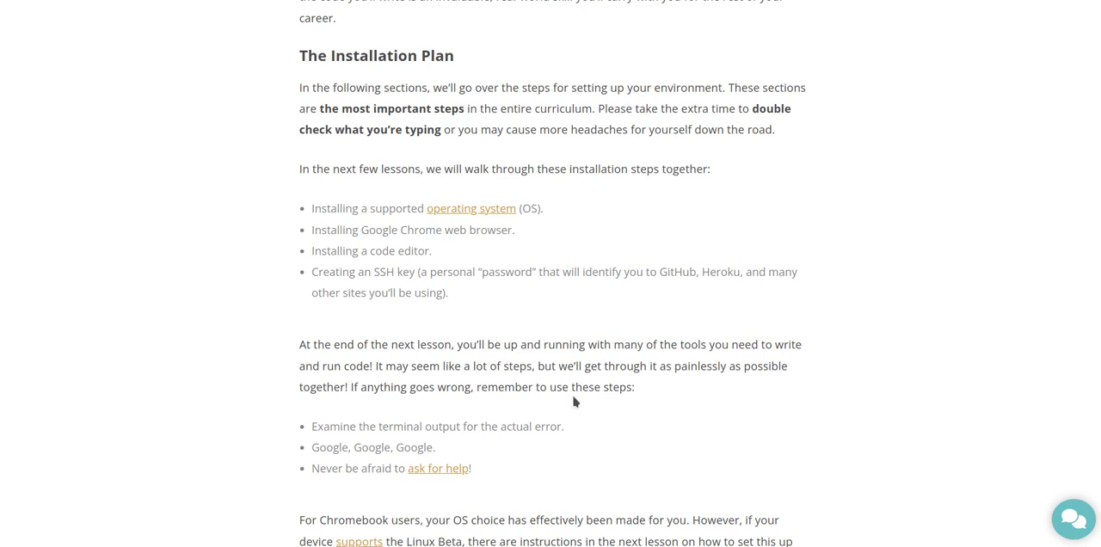
Scroll to the troubleshooting tips and highlight the 'Google, Google, Google.' bullet
scroll(down, 3)
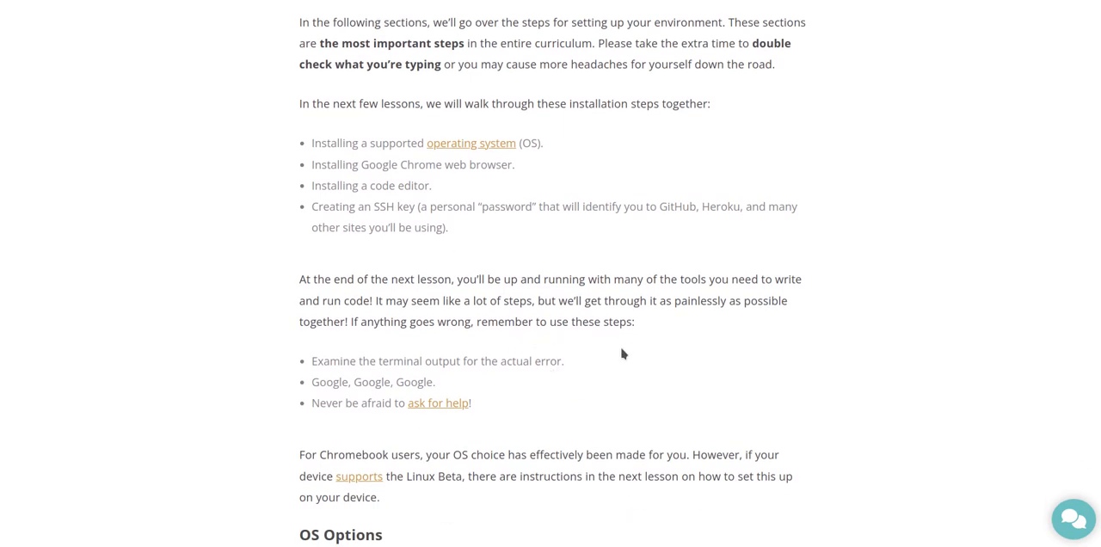
mouse_move(698, 320)
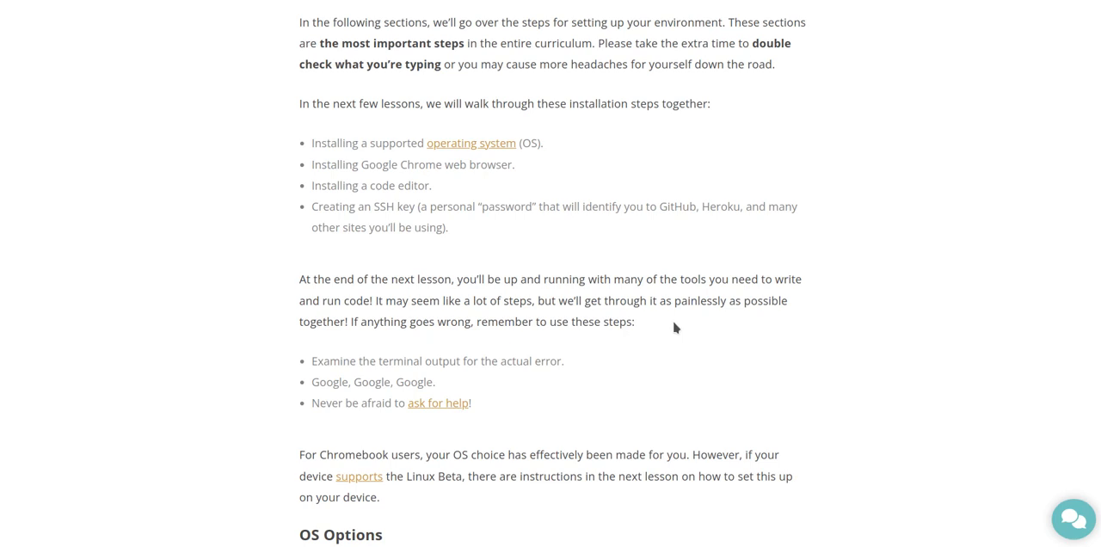
mouse_move(669, 327)
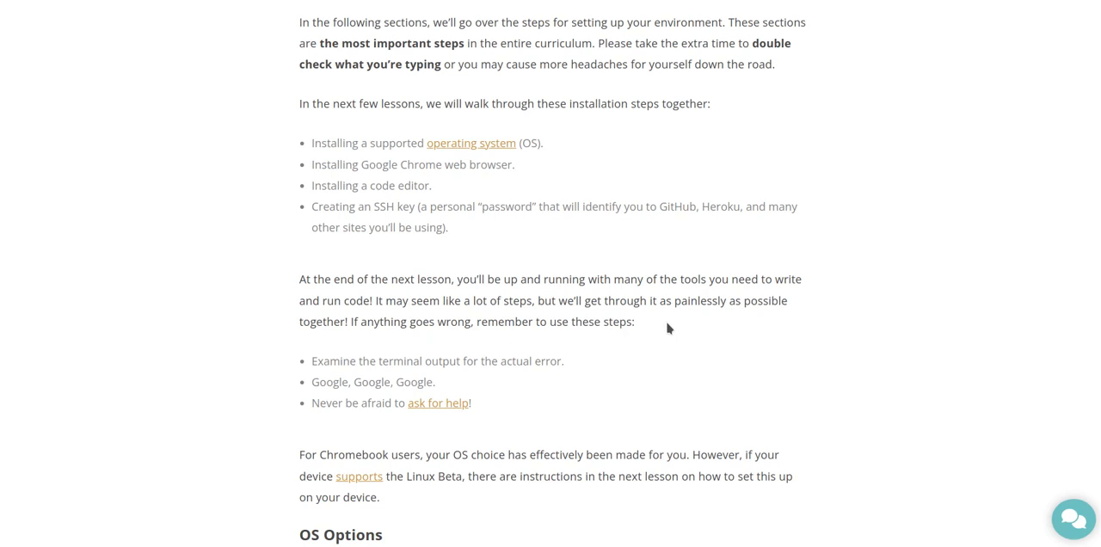
mouse_move(667, 333)
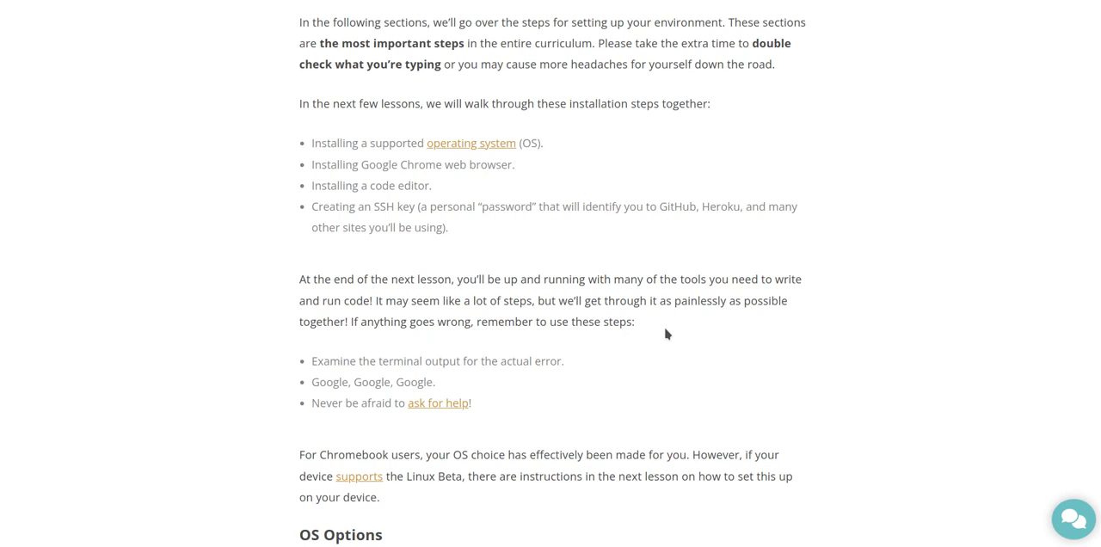
scroll(down, 3)
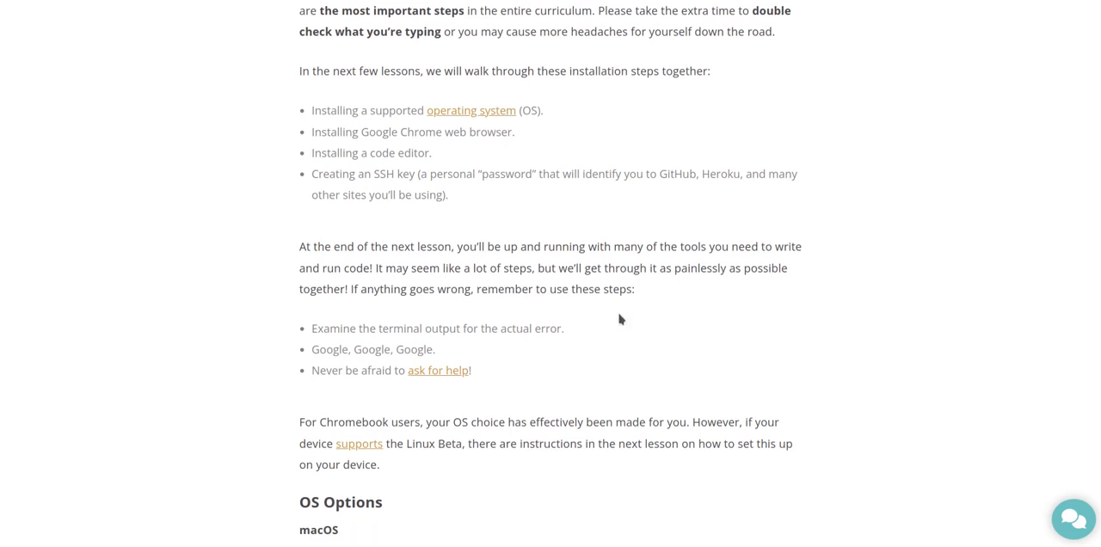
scroll(down, 3)
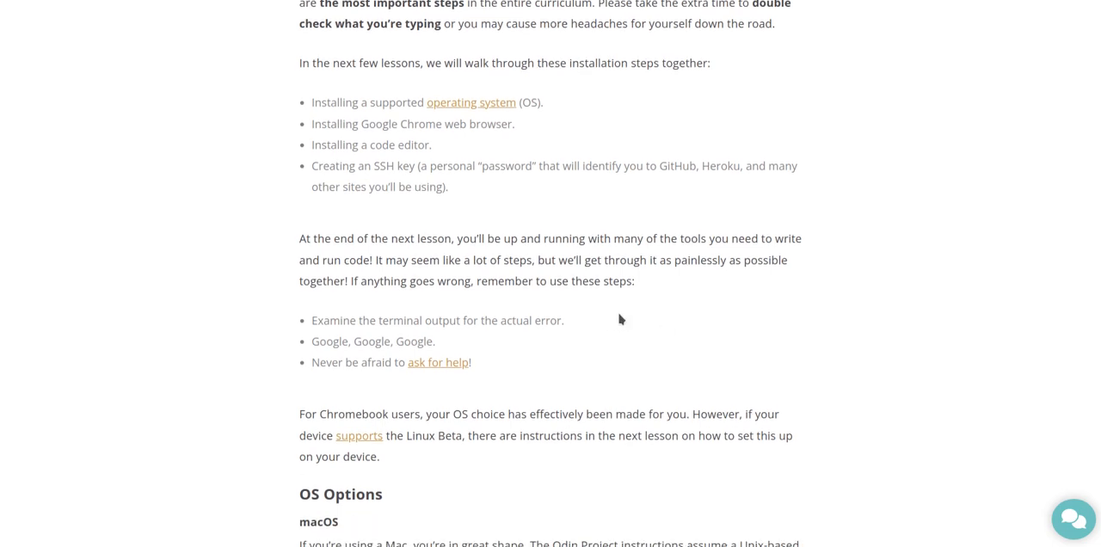
scroll(down, 3)
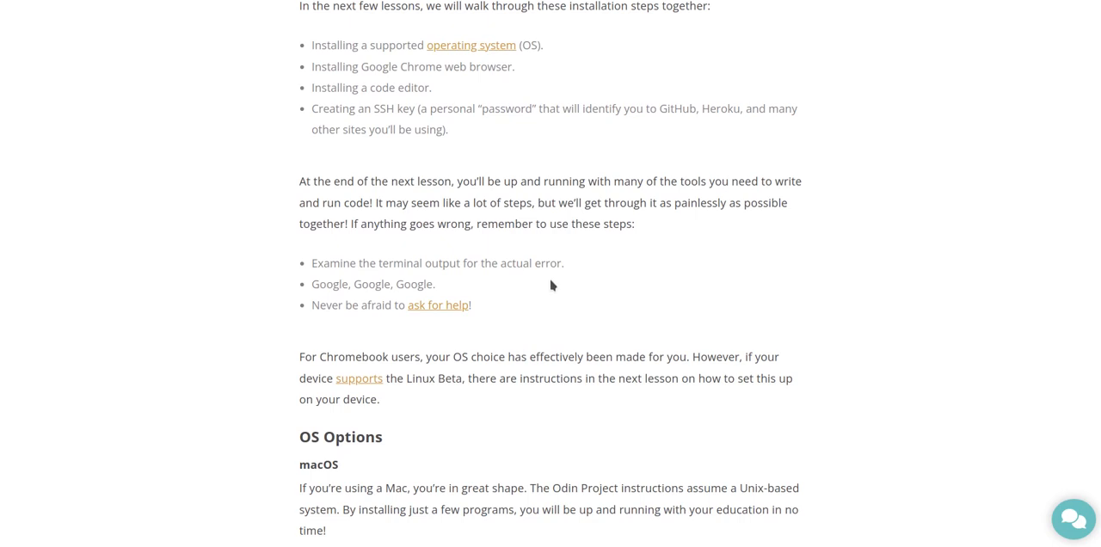
mouse_move(497, 302)
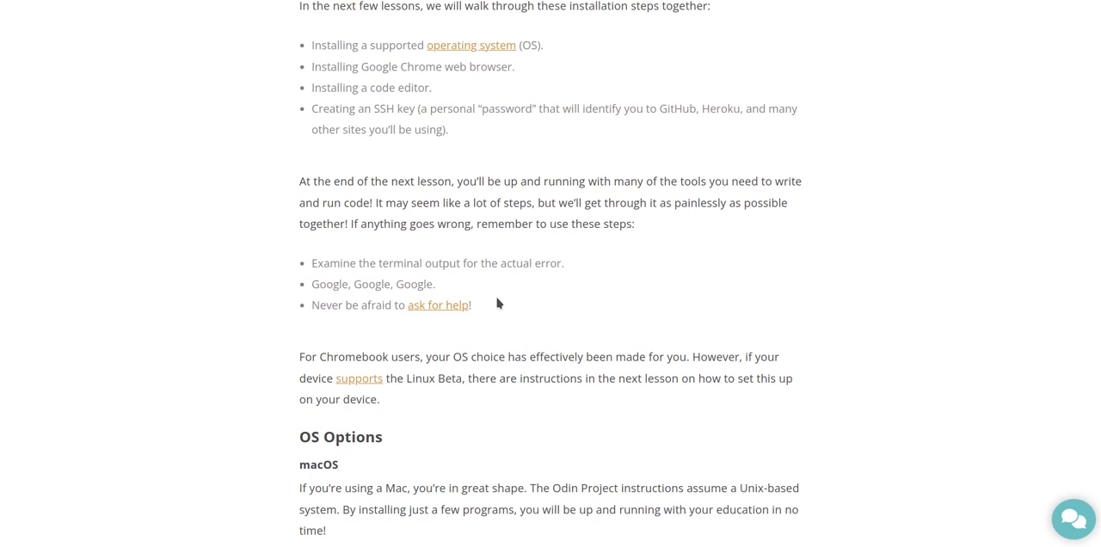
mouse_move(478, 330)
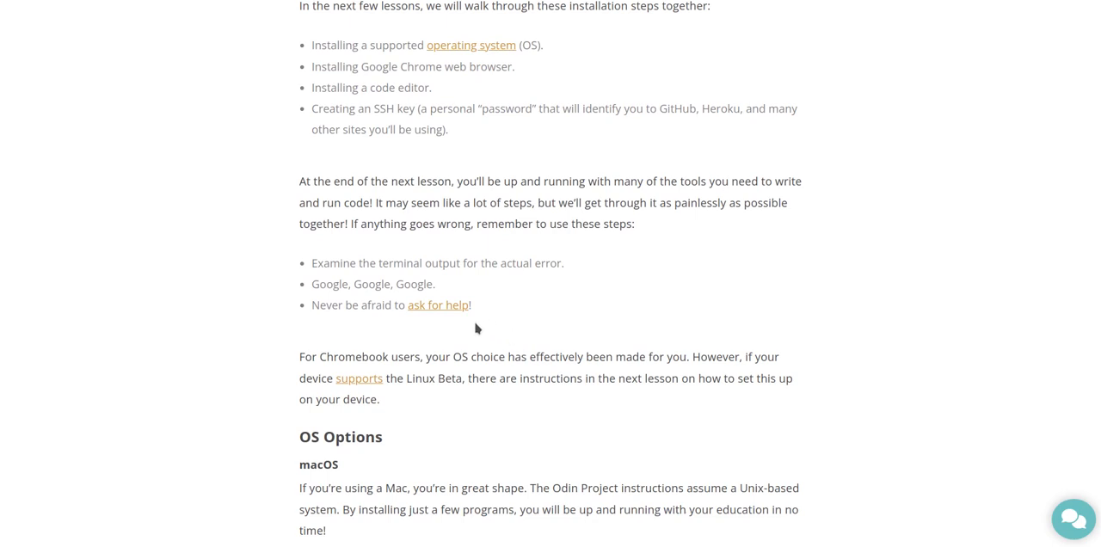
mouse_move(482, 326)
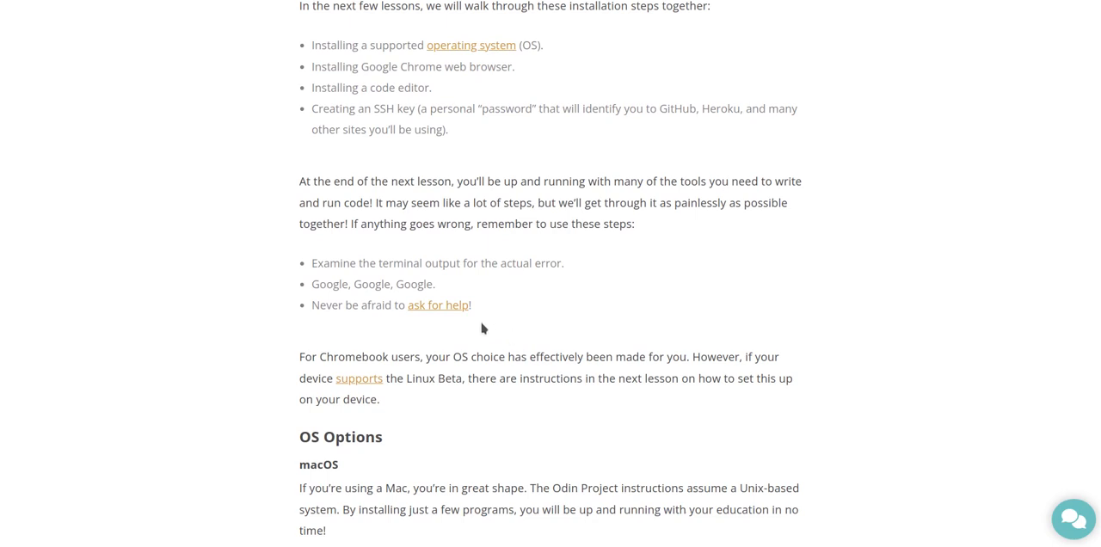
mouse_move(361, 300)
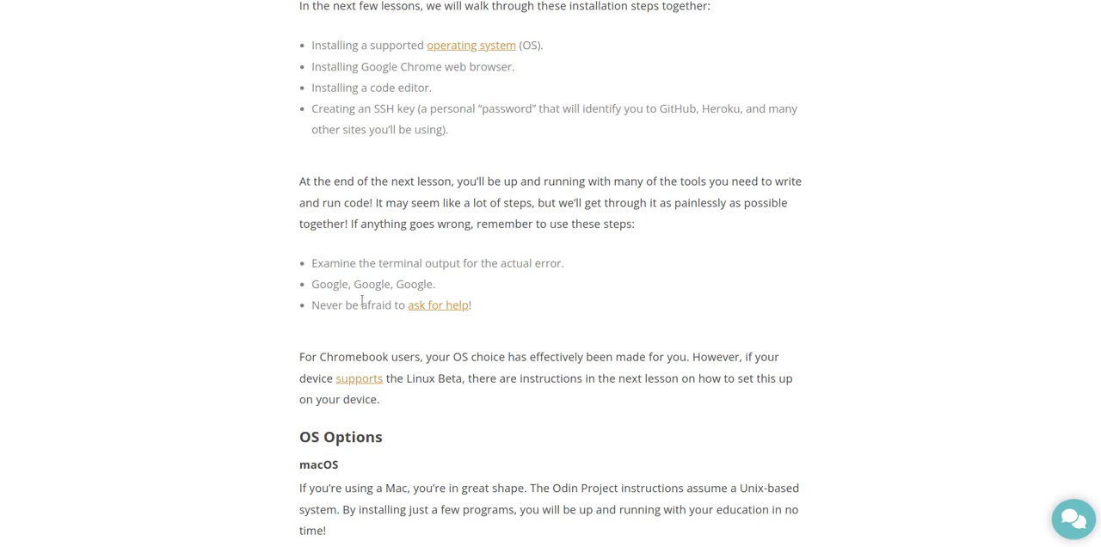
mouse_move(313, 283)
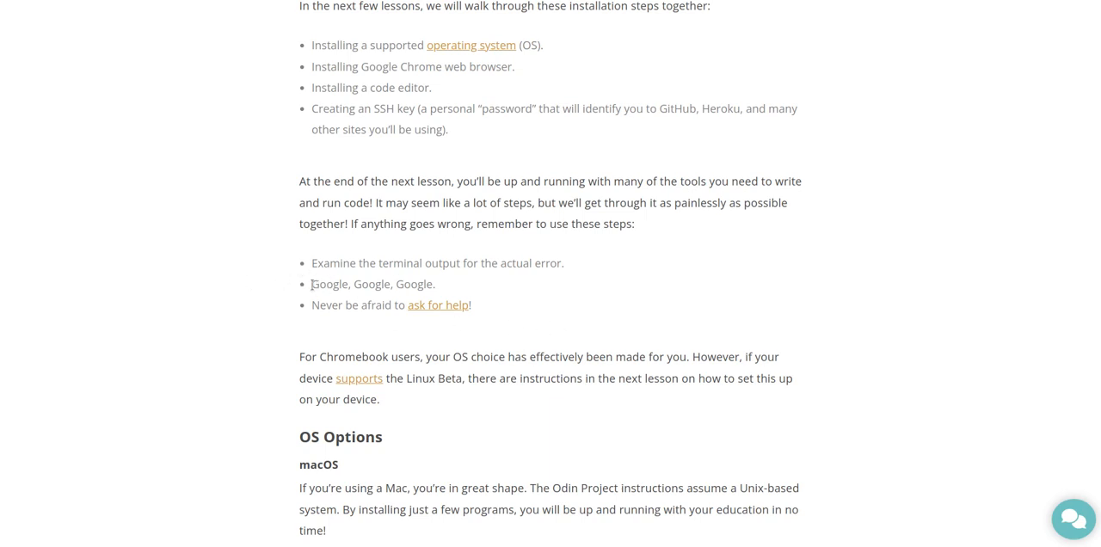
double_click(371, 284)
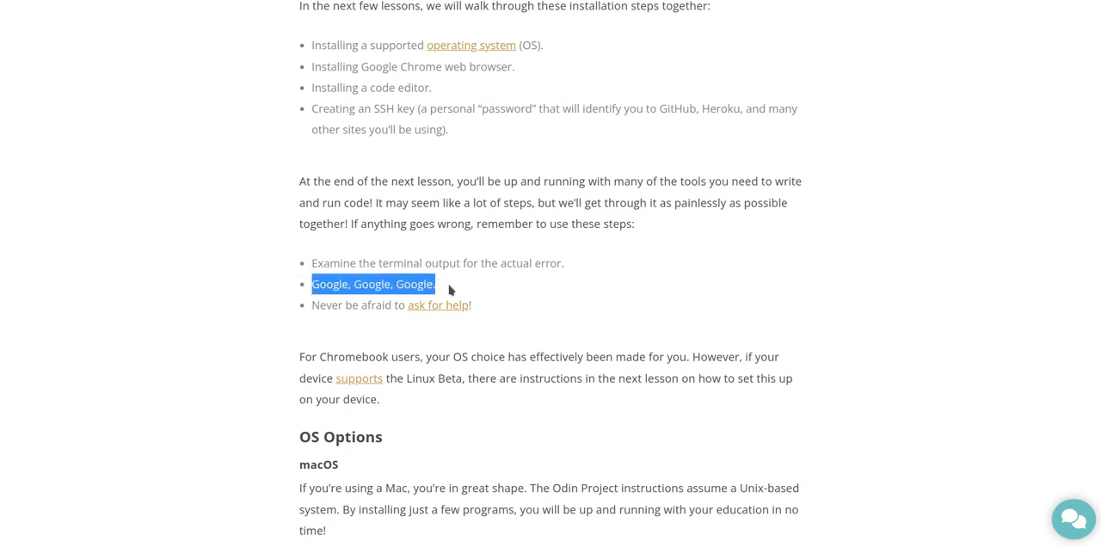
Scroll on toward the OS Options section and clear the text highlight
scroll(down, 3)
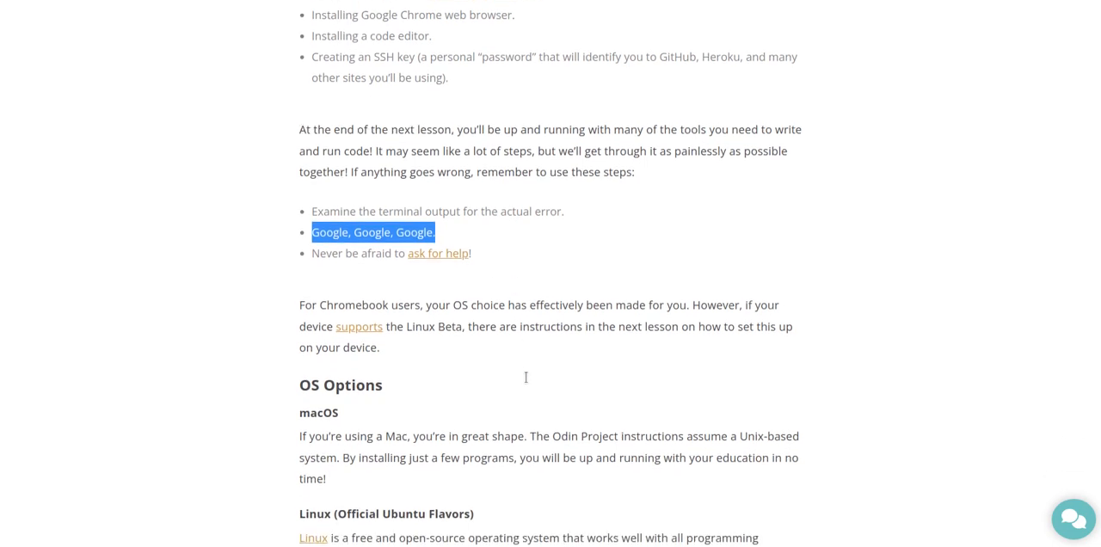
scroll(down, 3)
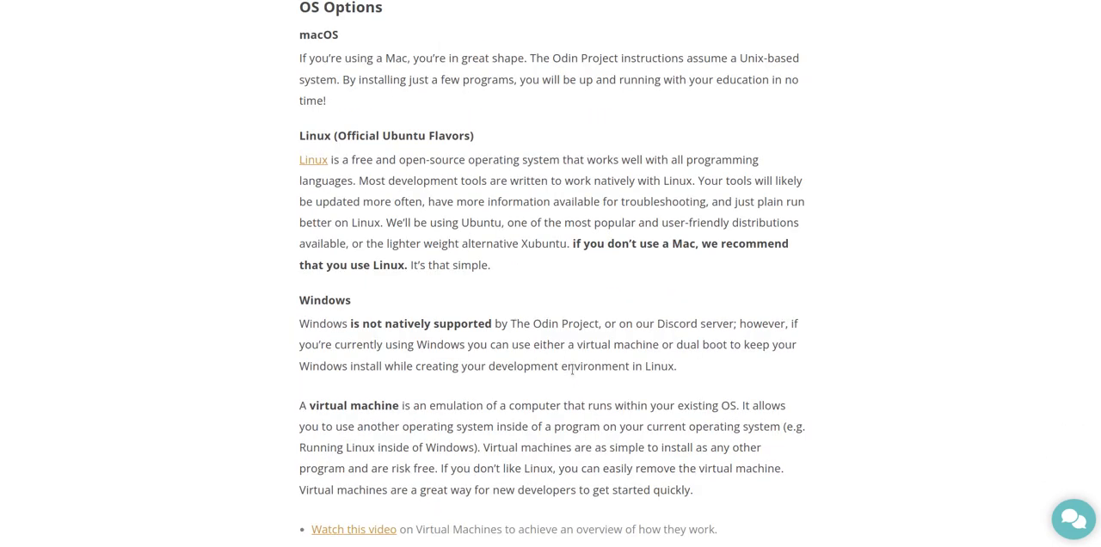
scroll(up, 3)
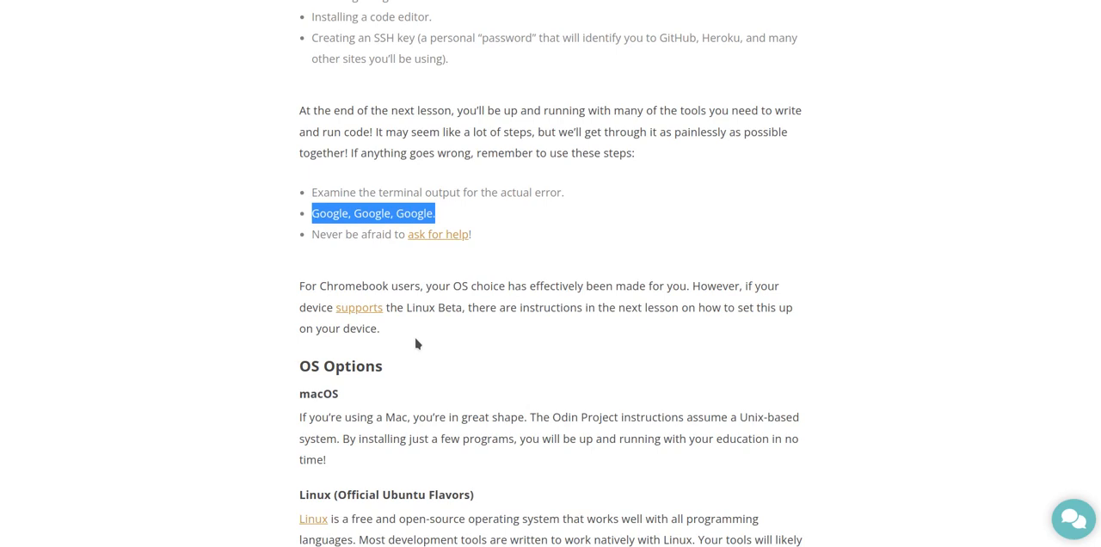
mouse_move(468, 336)
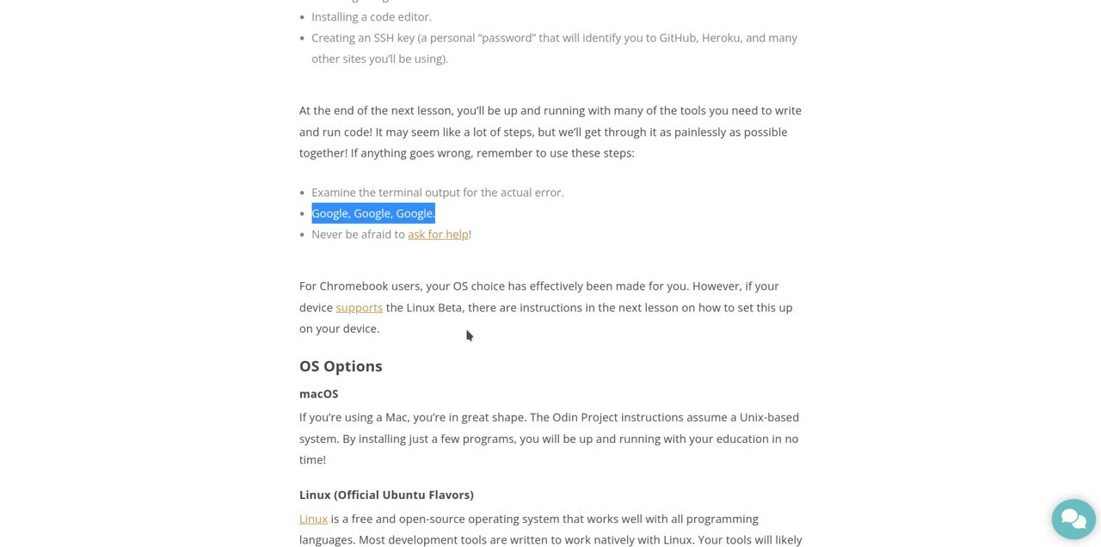
click(478, 335)
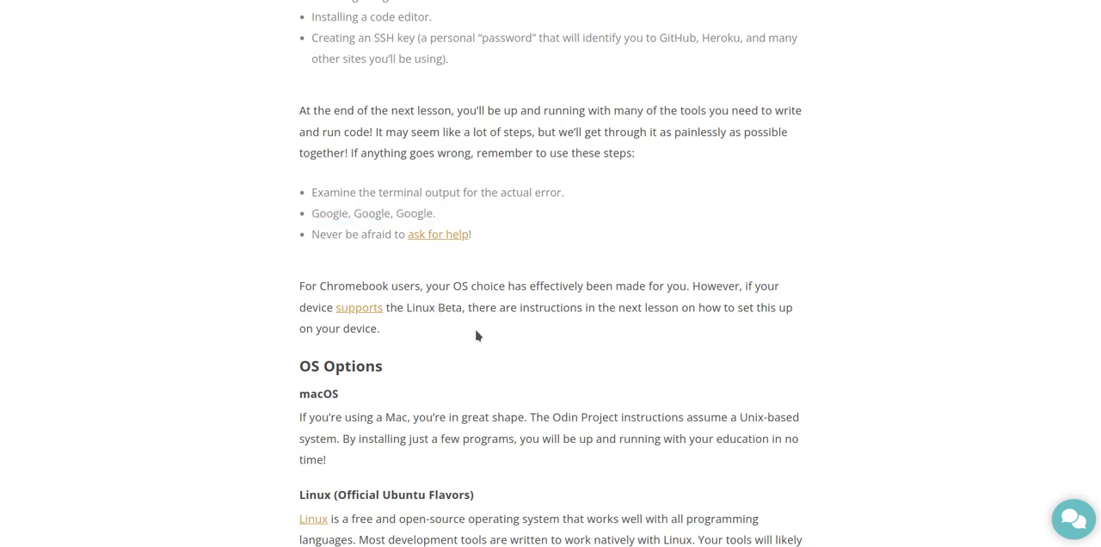
mouse_move(537, 310)
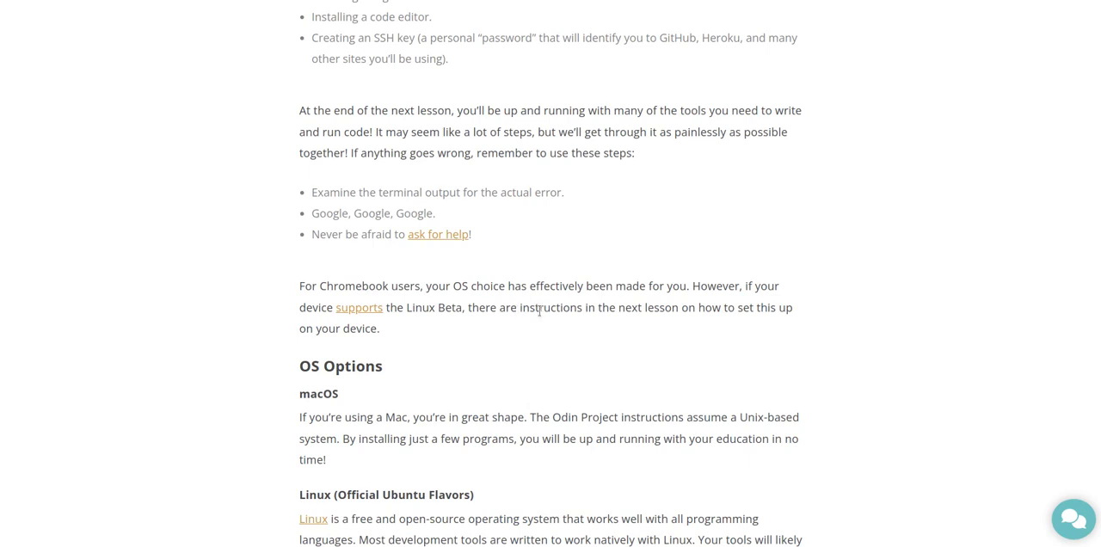
mouse_move(543, 323)
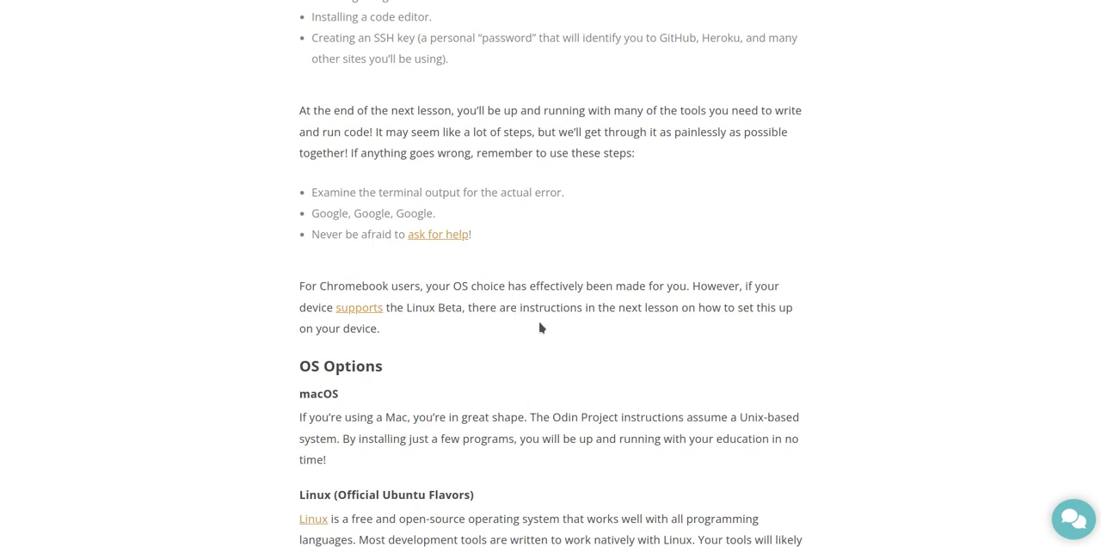
mouse_move(491, 333)
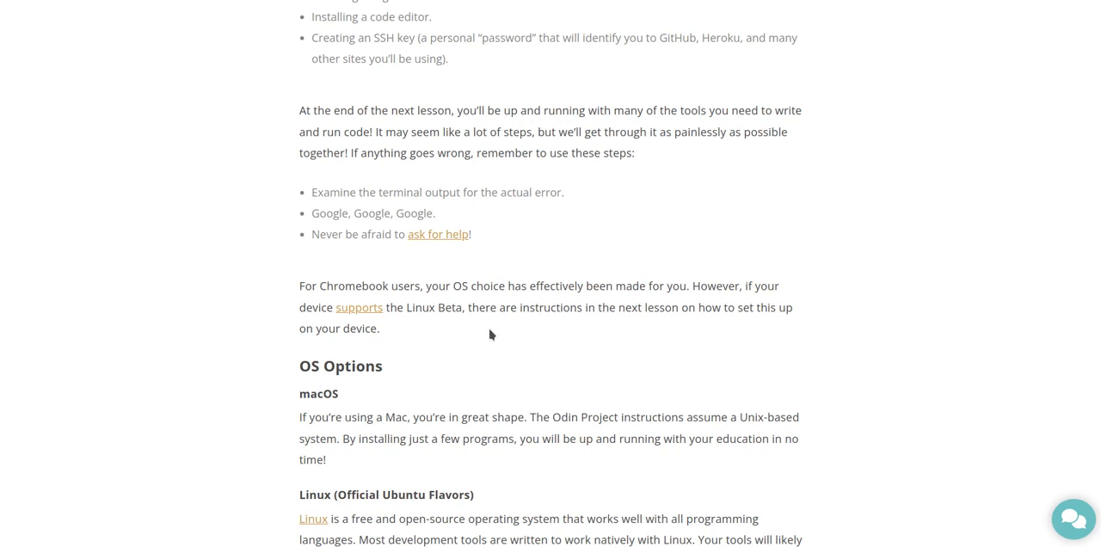
mouse_move(568, 327)
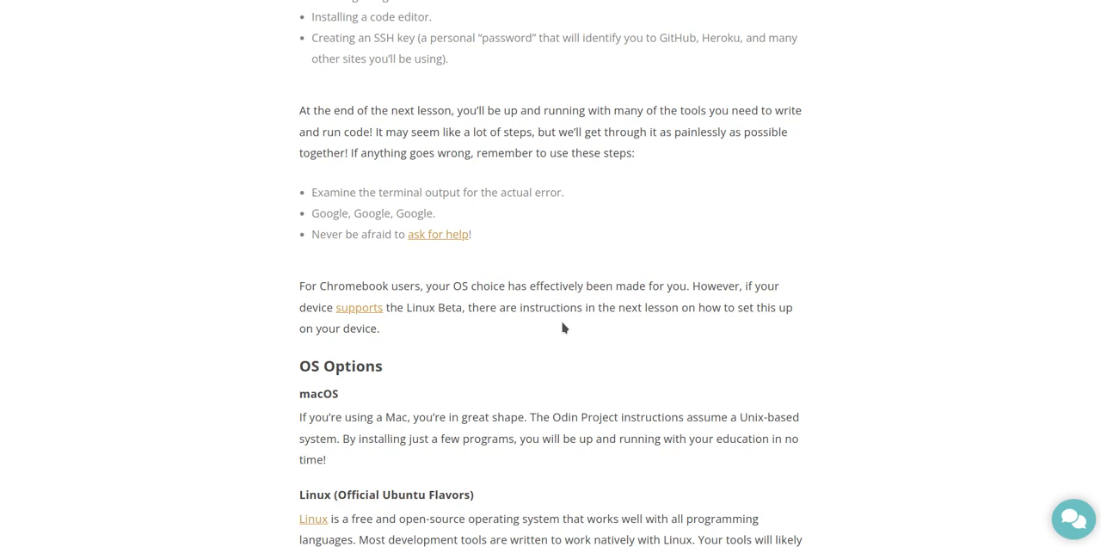
Scroll down to the OS Options heading and the Windows section with its virtual machine explanation
scroll(down, 3)
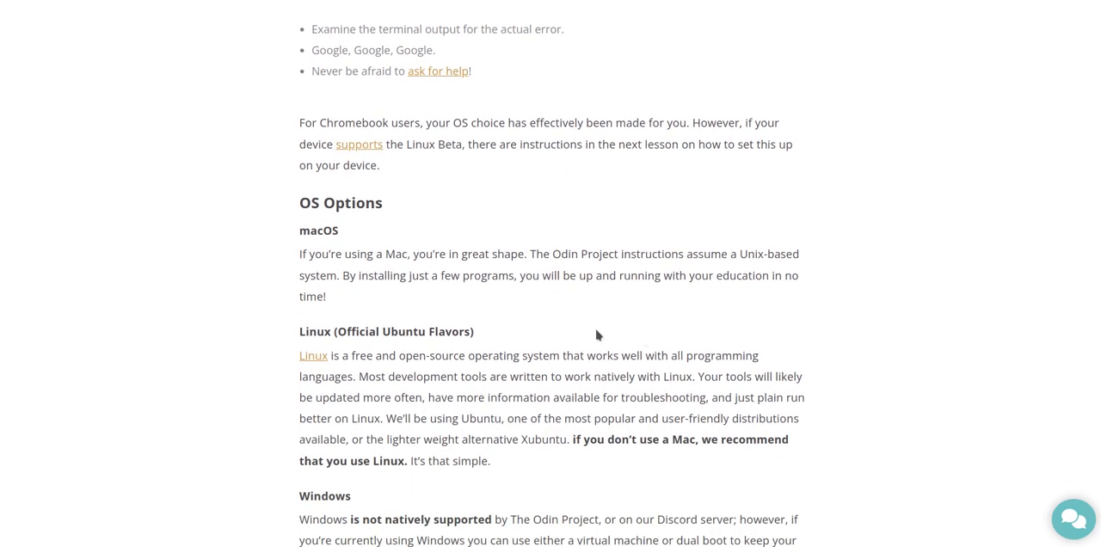
mouse_move(567, 315)
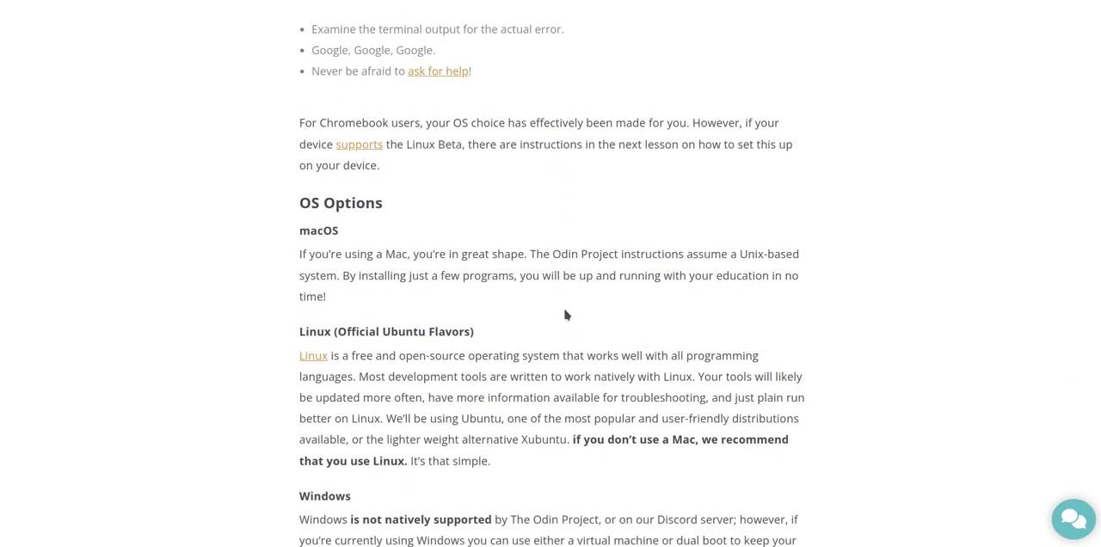
mouse_move(581, 316)
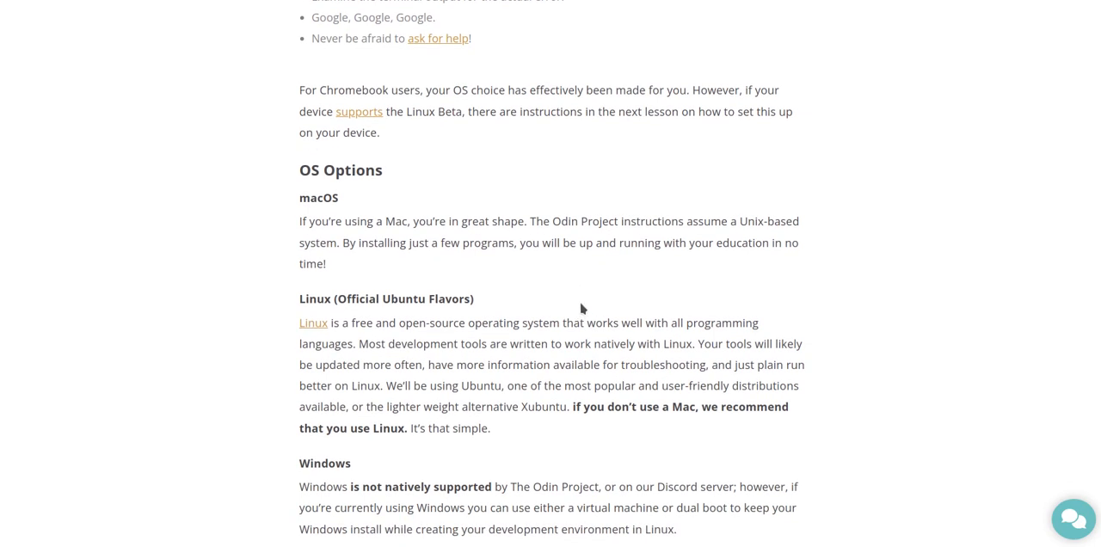
mouse_move(609, 285)
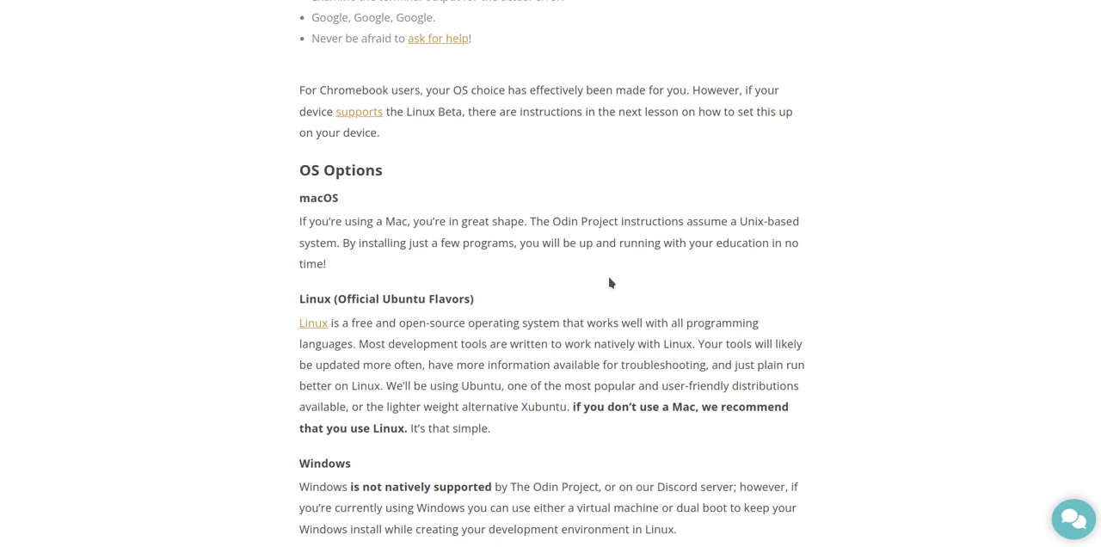
mouse_move(604, 291)
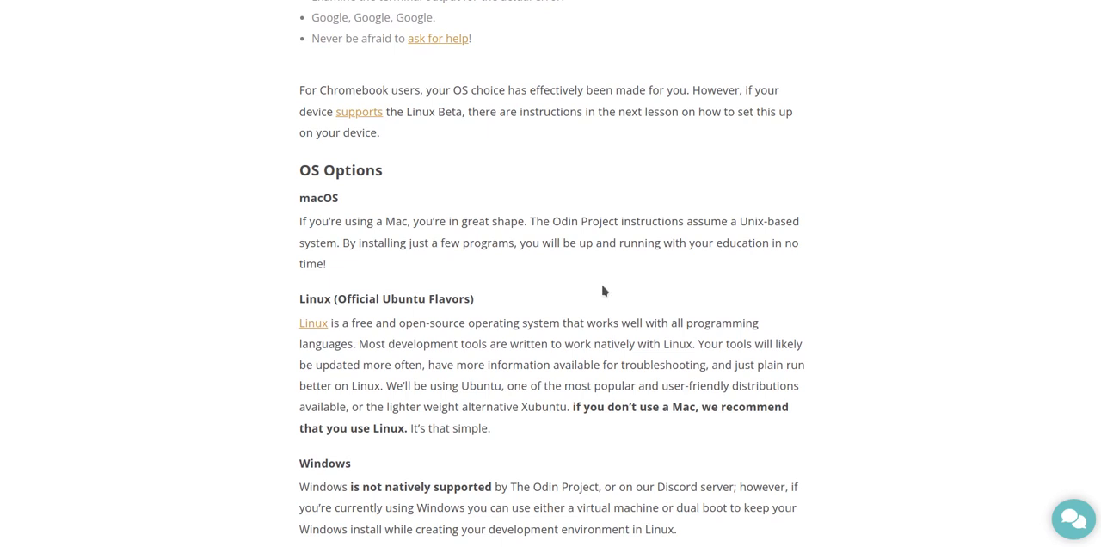
mouse_move(615, 288)
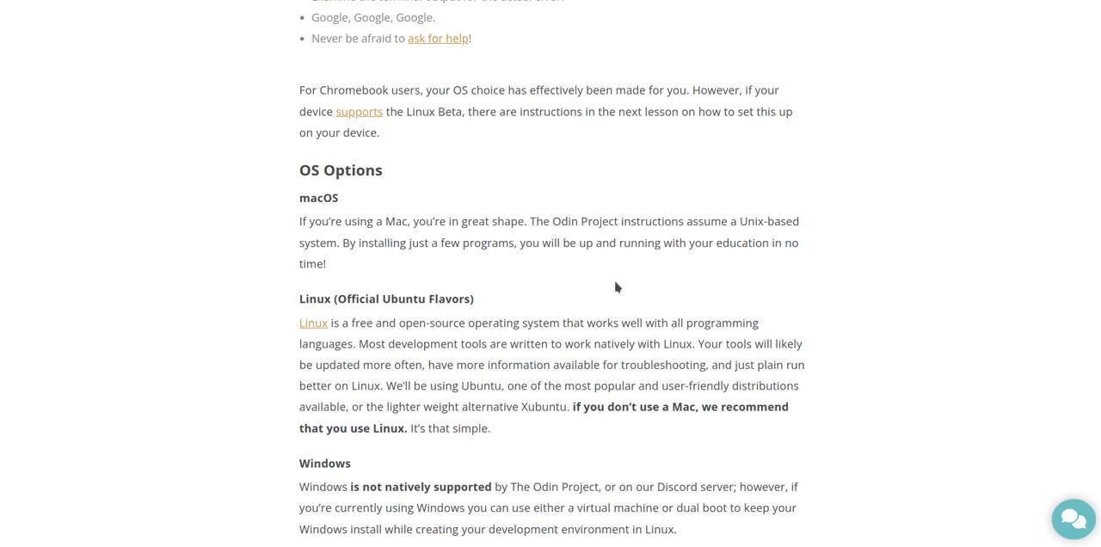
mouse_move(653, 275)
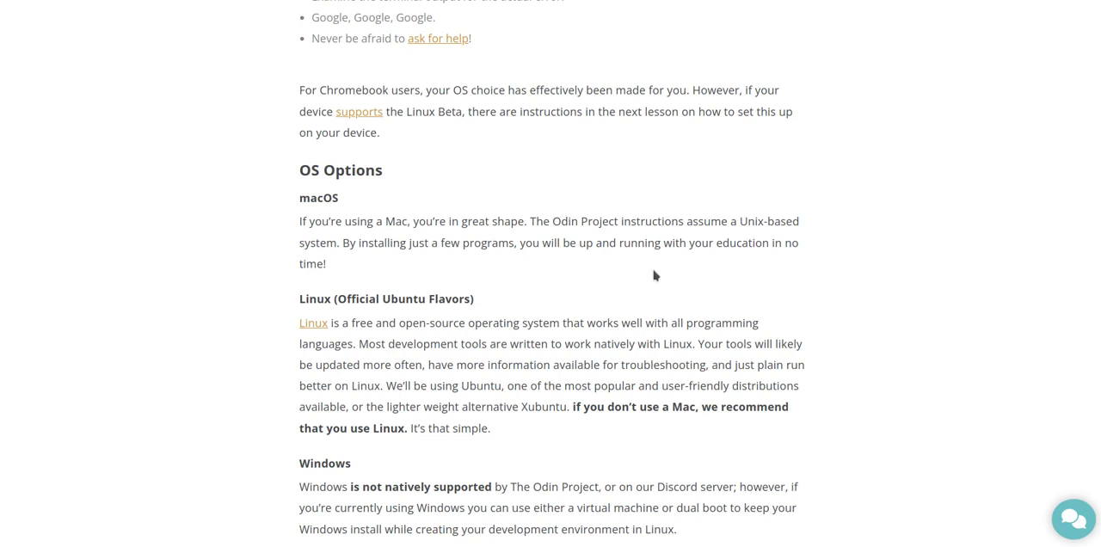
scroll(down, 3)
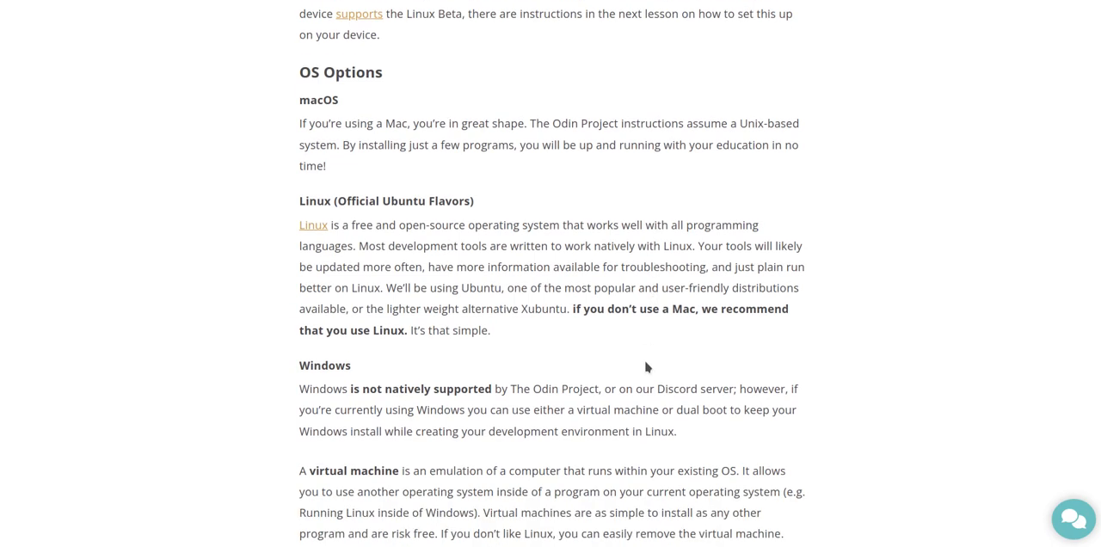
mouse_move(635, 364)
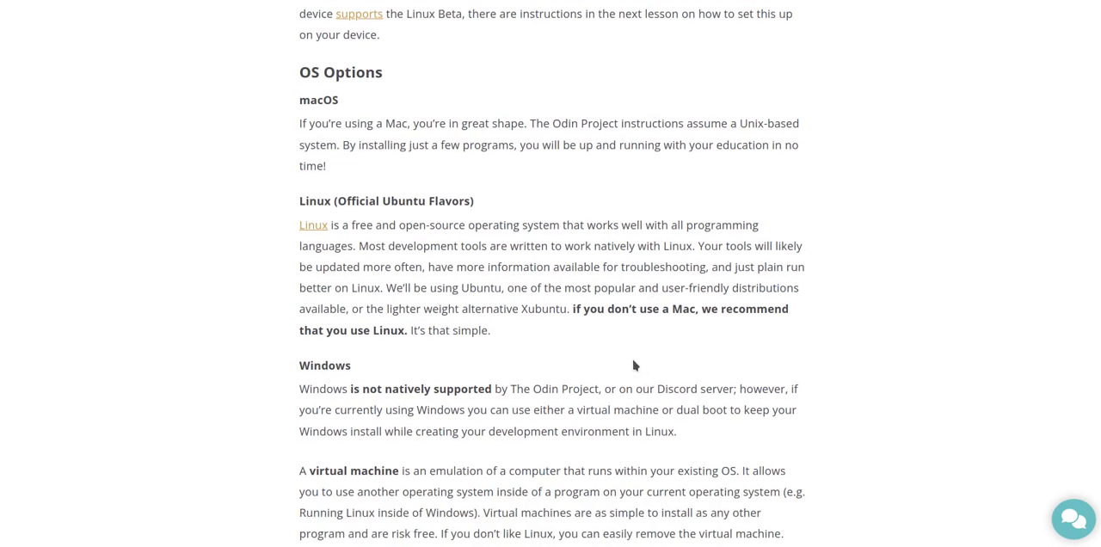
scroll(down, 3)
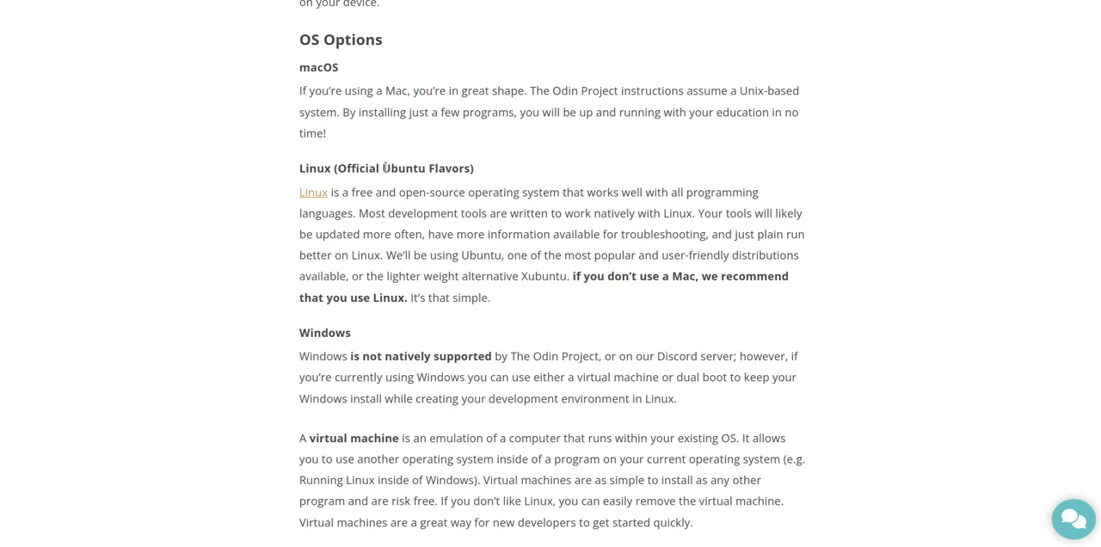
double_click(405, 169)
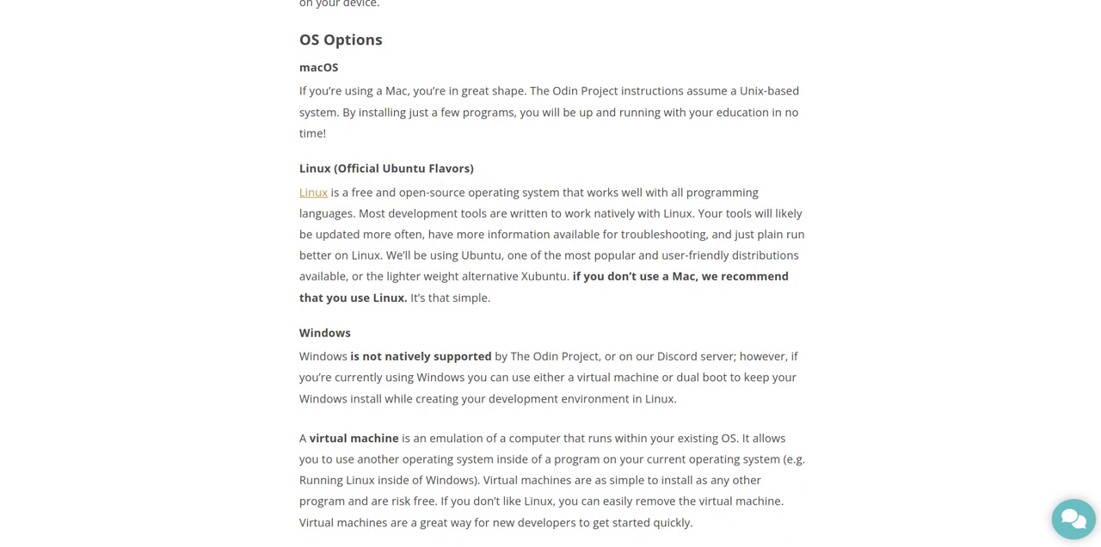
mouse_move(502, 271)
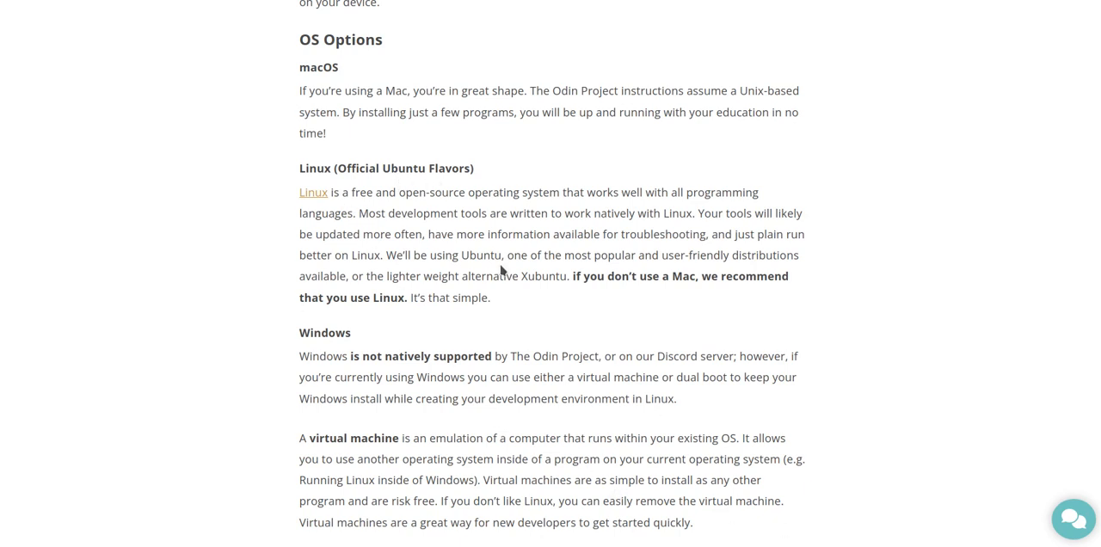
Scroll slightly past the virtual machine paragraph to reveal the 'Watch this video' link
scroll(down, 3)
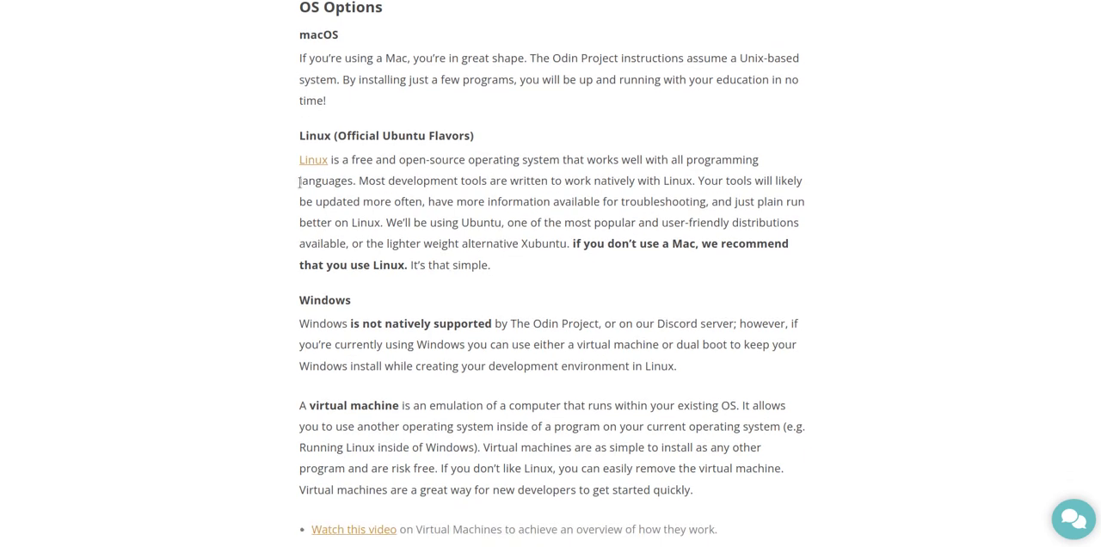
mouse_move(442, 179)
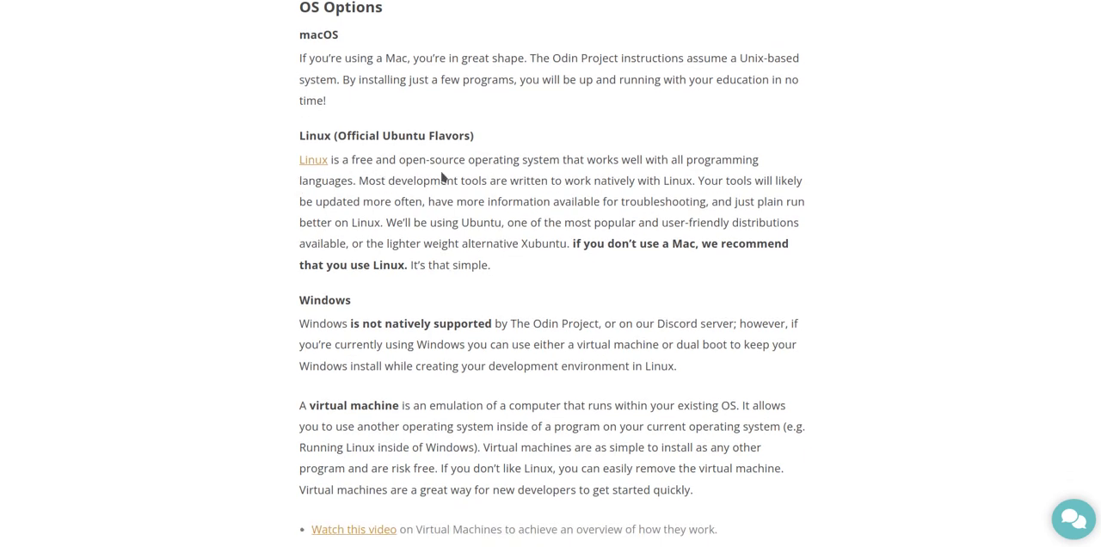
mouse_move(682, 165)
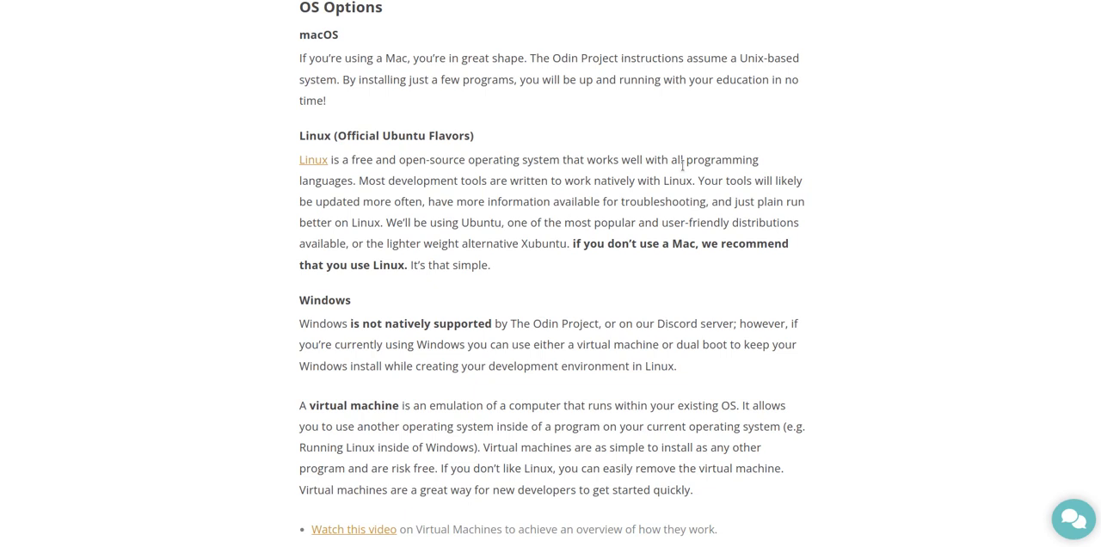
mouse_move(1035, 294)
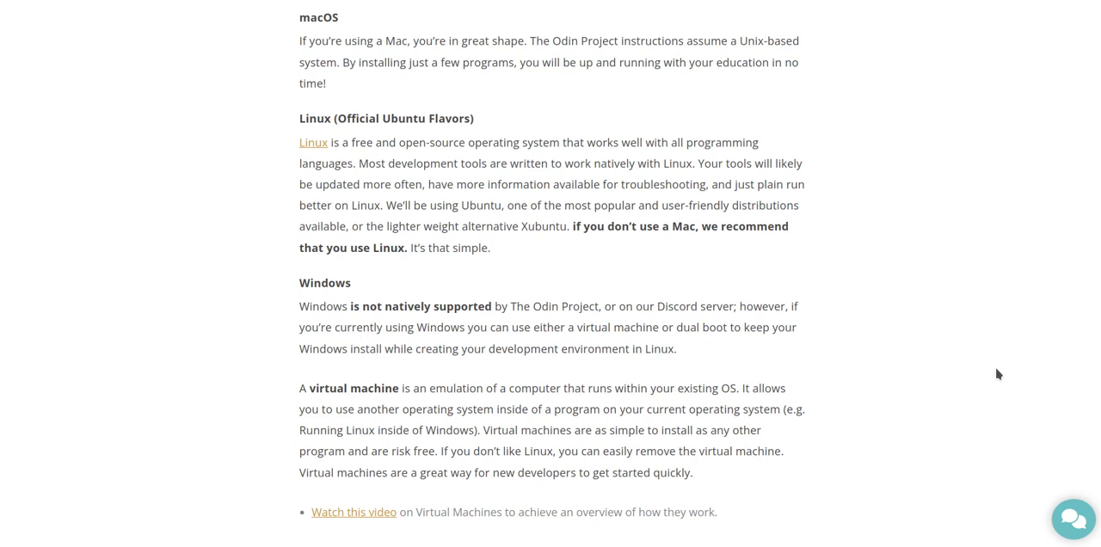
Scroll down until the Dual-booting paragraph shows below the video link
scroll(down, 3)
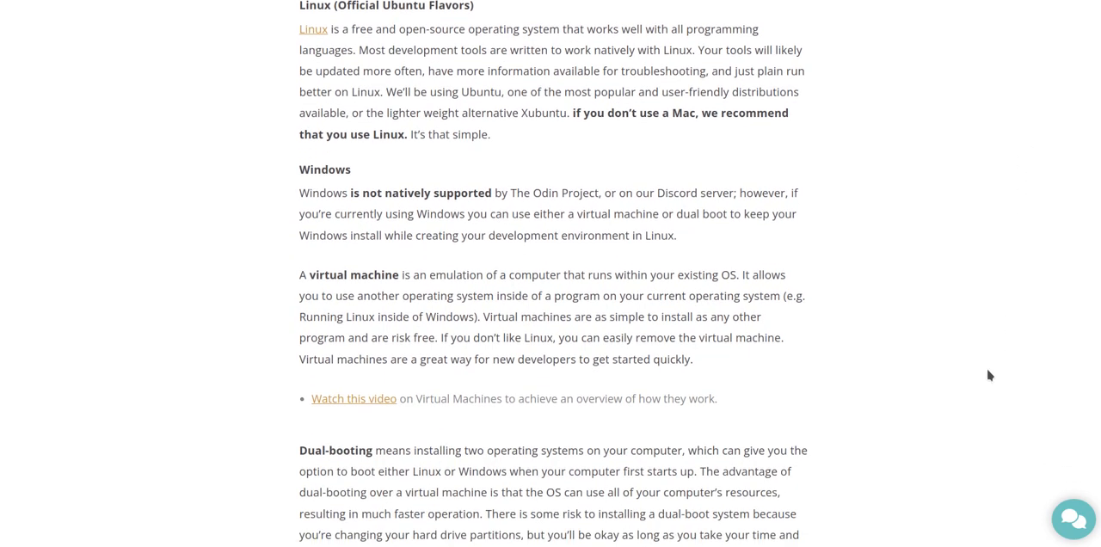
mouse_move(1060, 270)
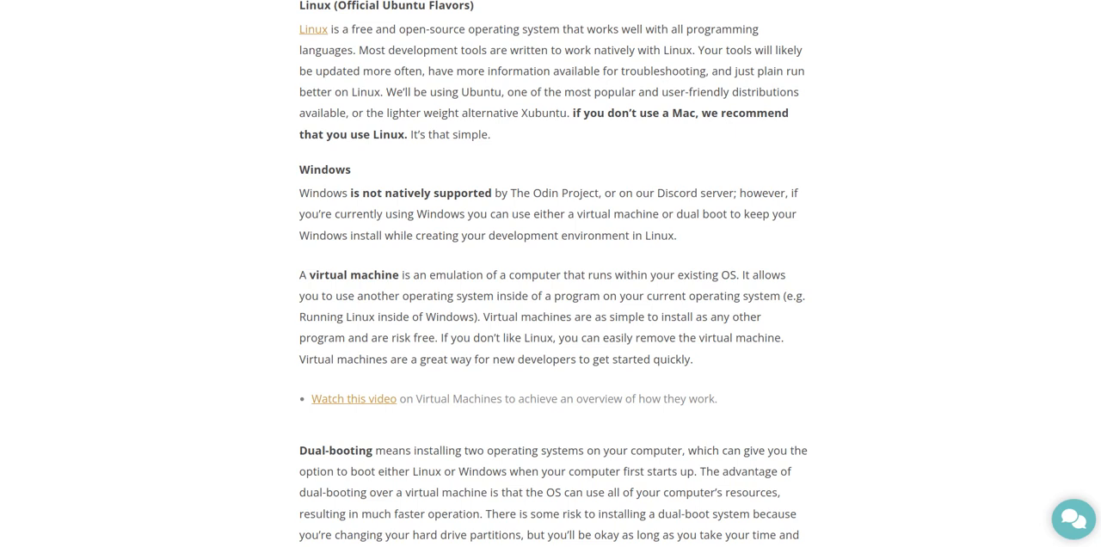
scroll(down, 3)
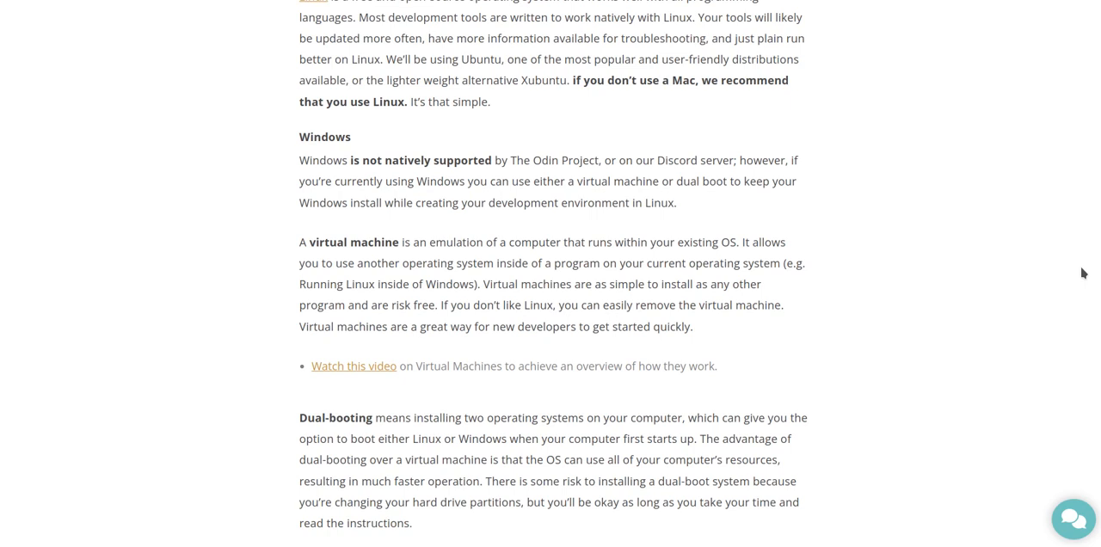
scroll(down, 3)
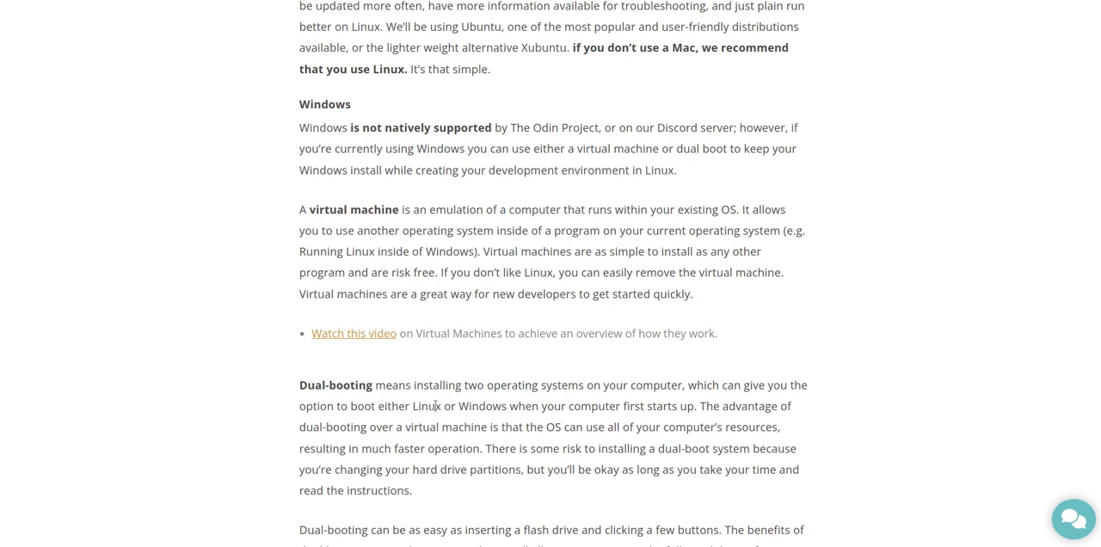
mouse_move(354, 333)
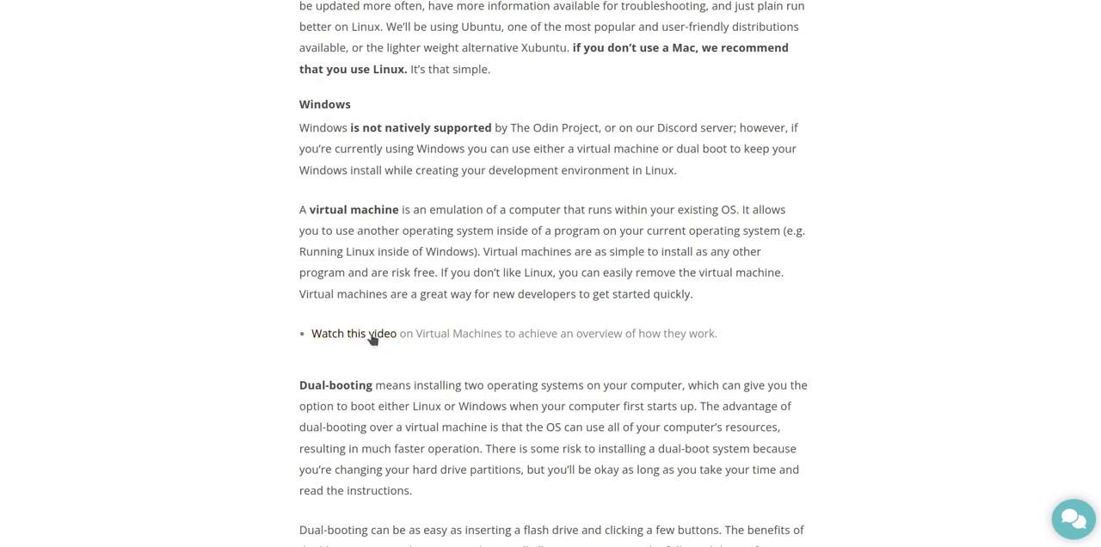
mouse_move(485, 372)
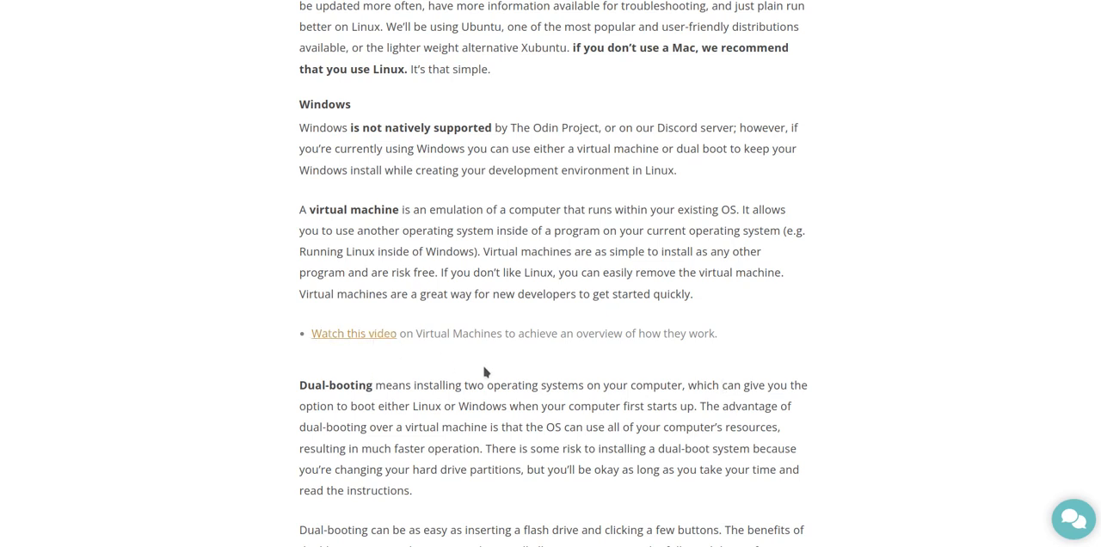
Scroll past the Windows 11 notice to the start of the Concerned About Installing A New OS? section
scroll(down, 3)
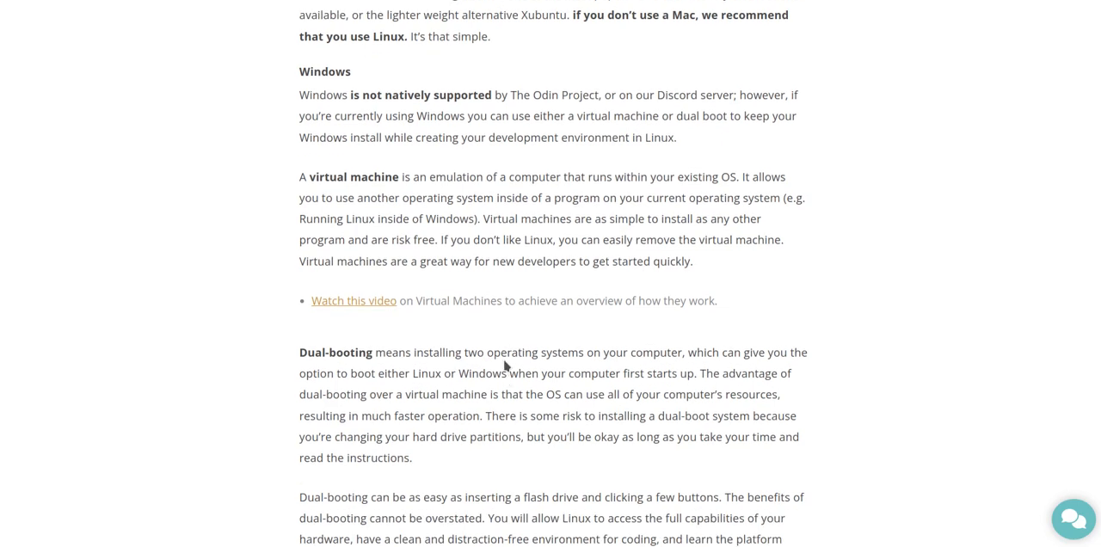
mouse_move(385, 313)
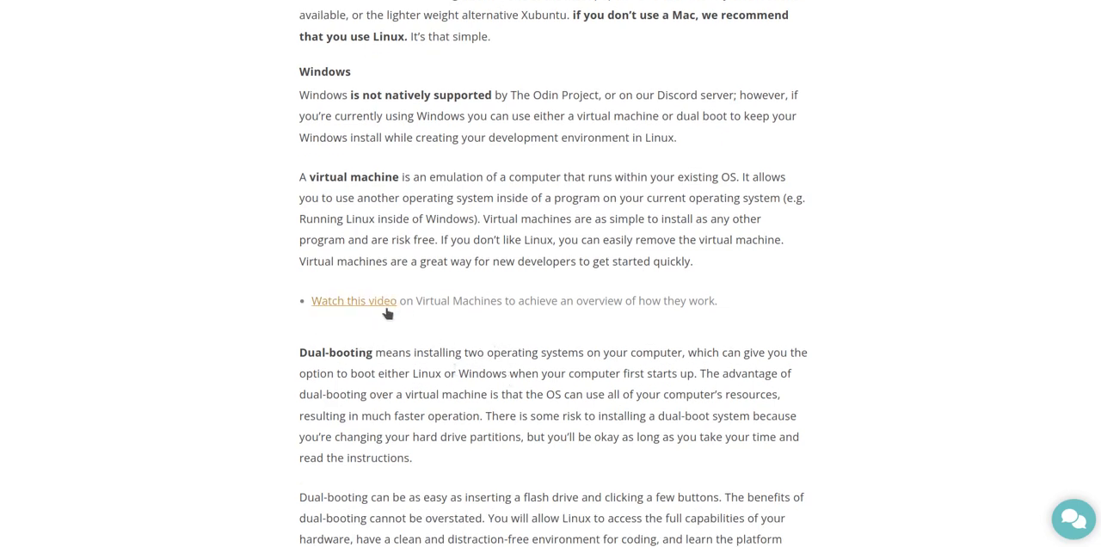
scroll(down, 3)
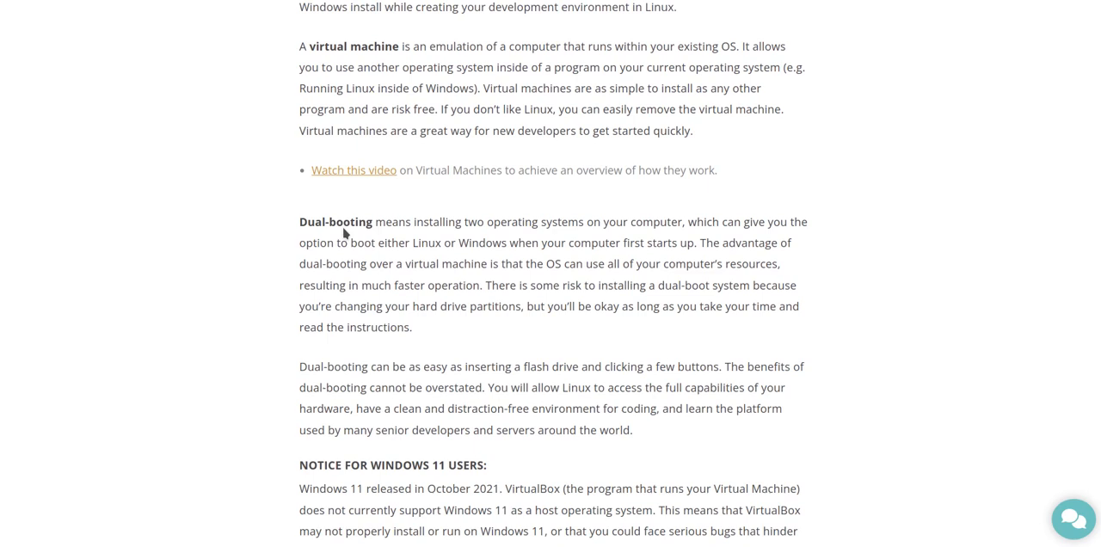
scroll(down, 3)
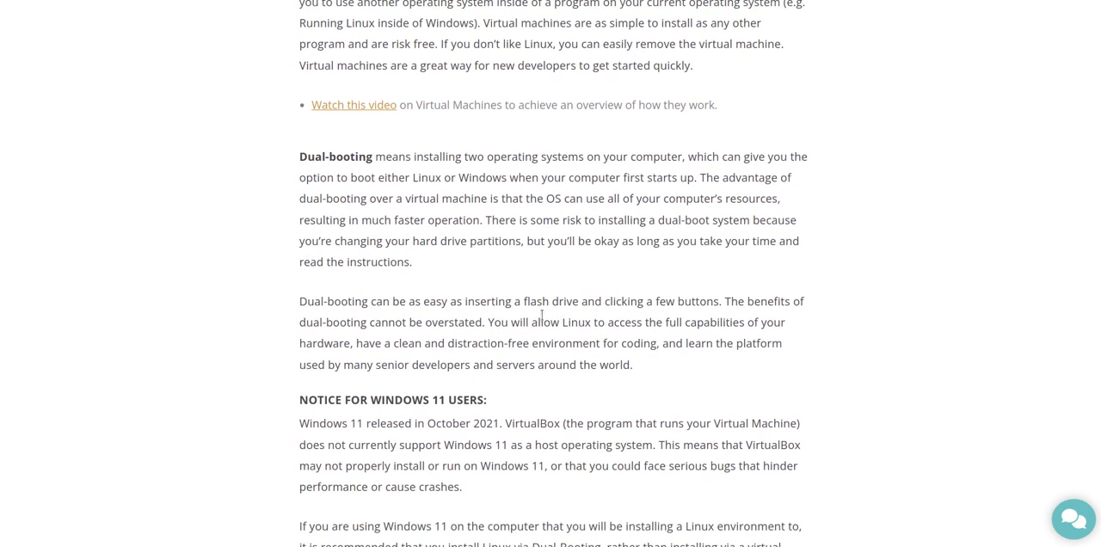
mouse_move(433, 173)
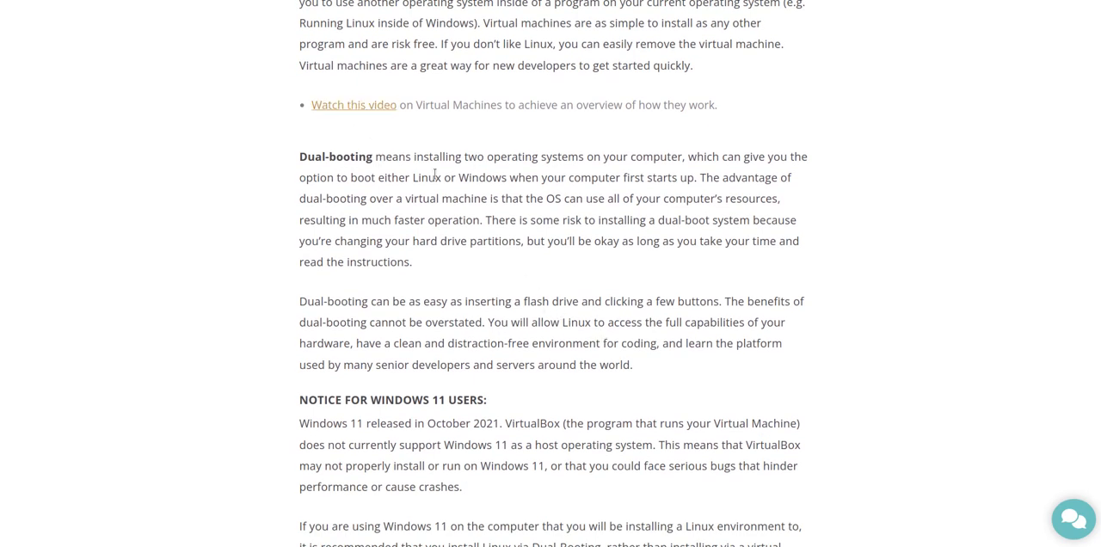
scroll(down, 3)
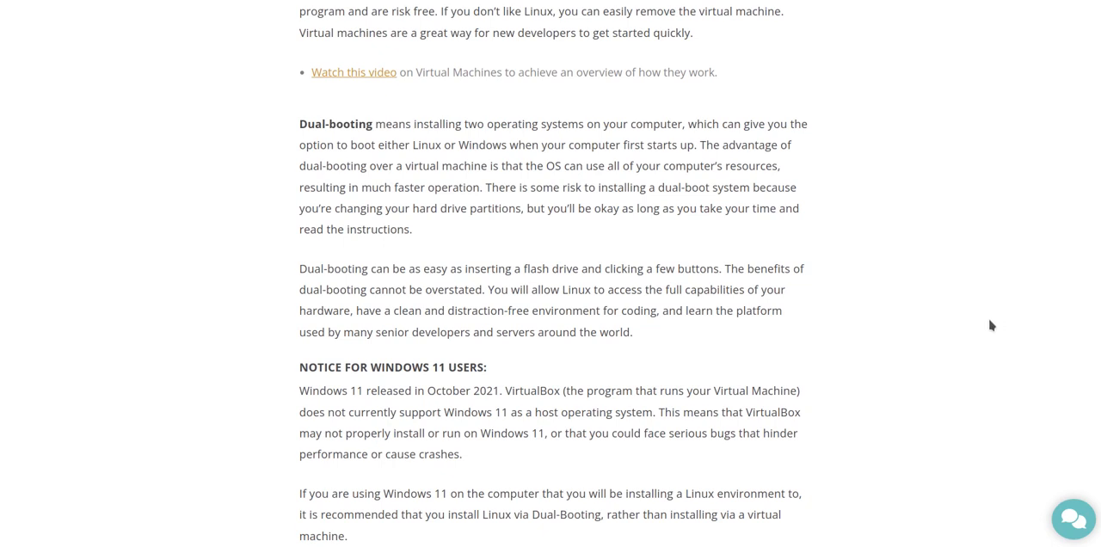
mouse_move(908, 339)
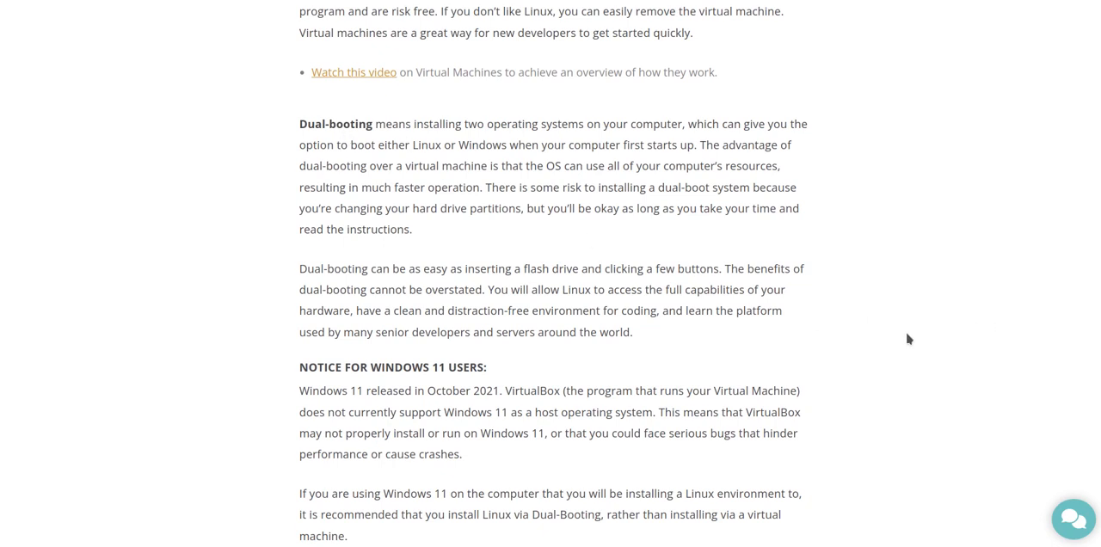
mouse_move(867, 272)
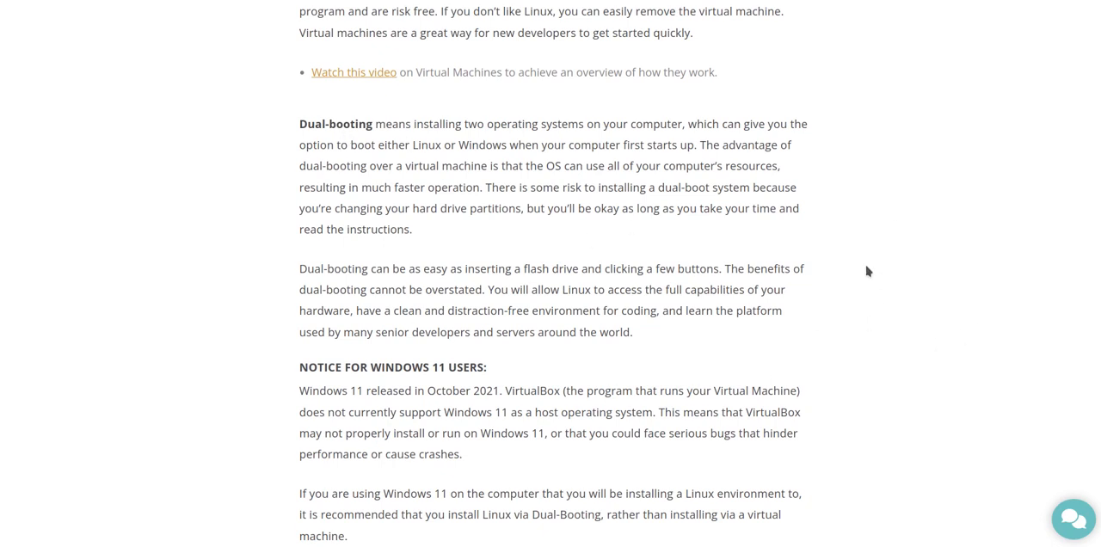
mouse_move(908, 396)
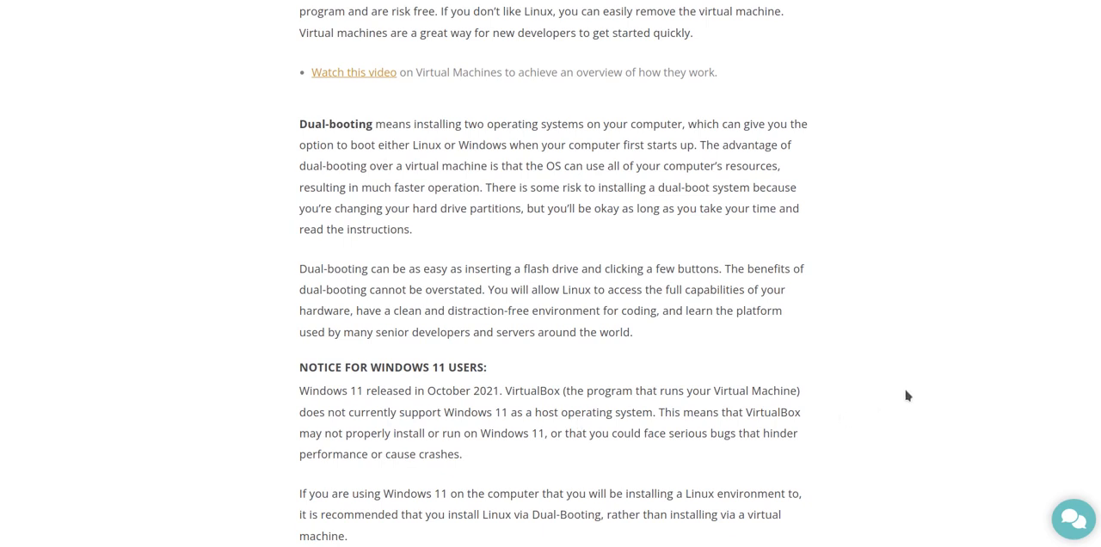
scroll(down, 3)
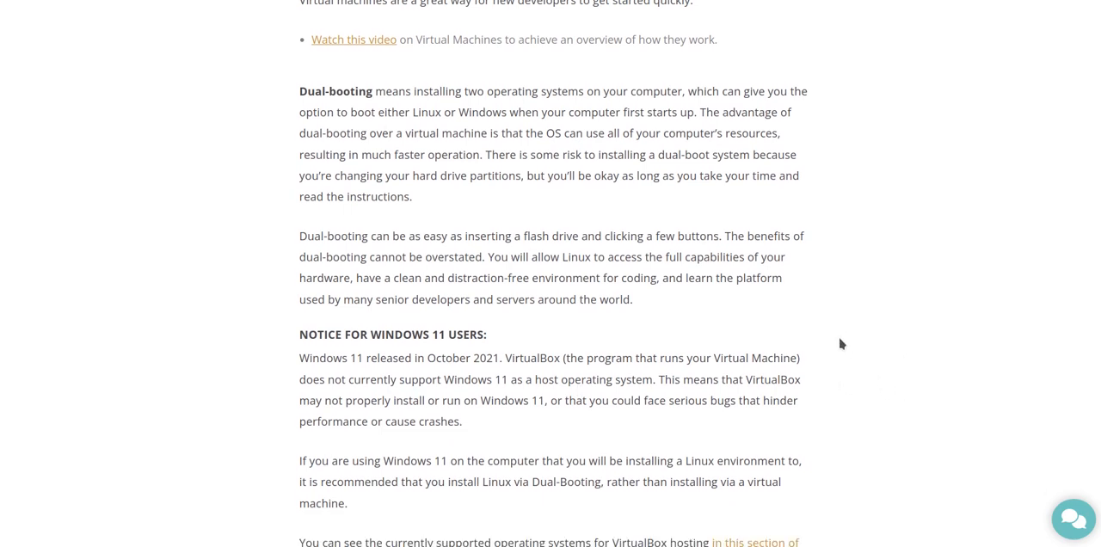
mouse_move(375, 146)
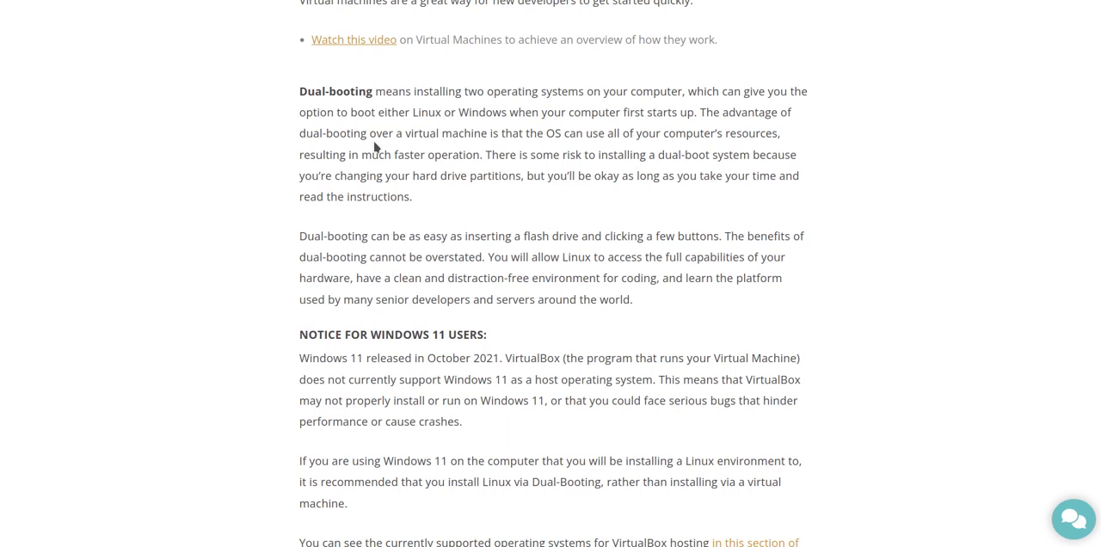
mouse_move(506, 112)
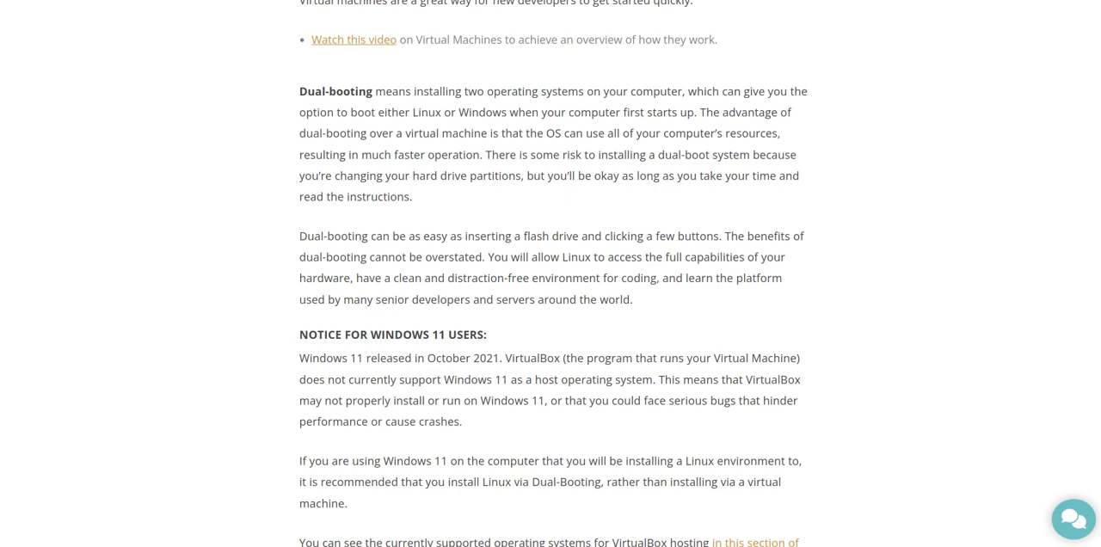
mouse_move(1031, 325)
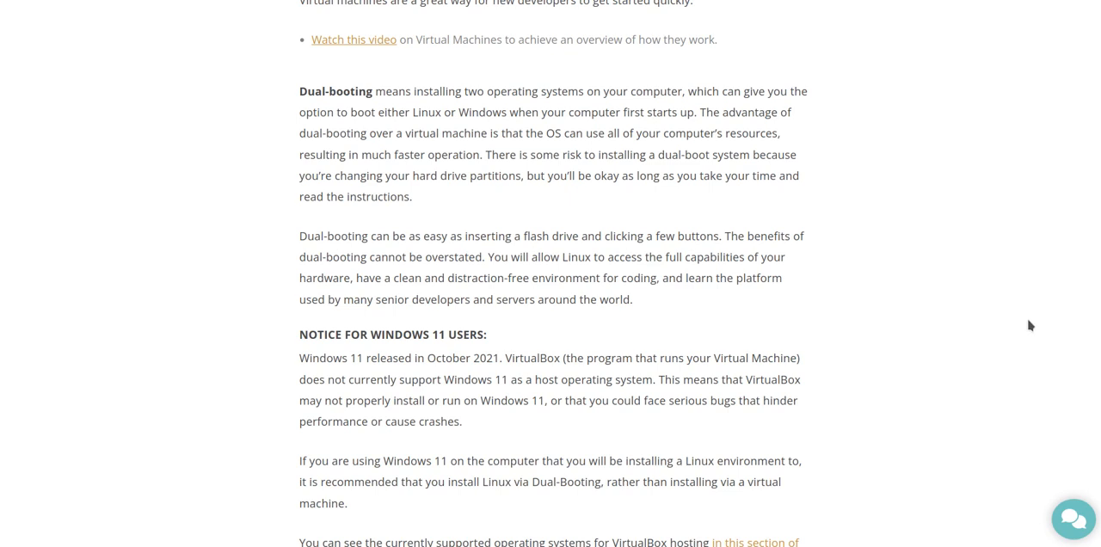
scroll(down, 3)
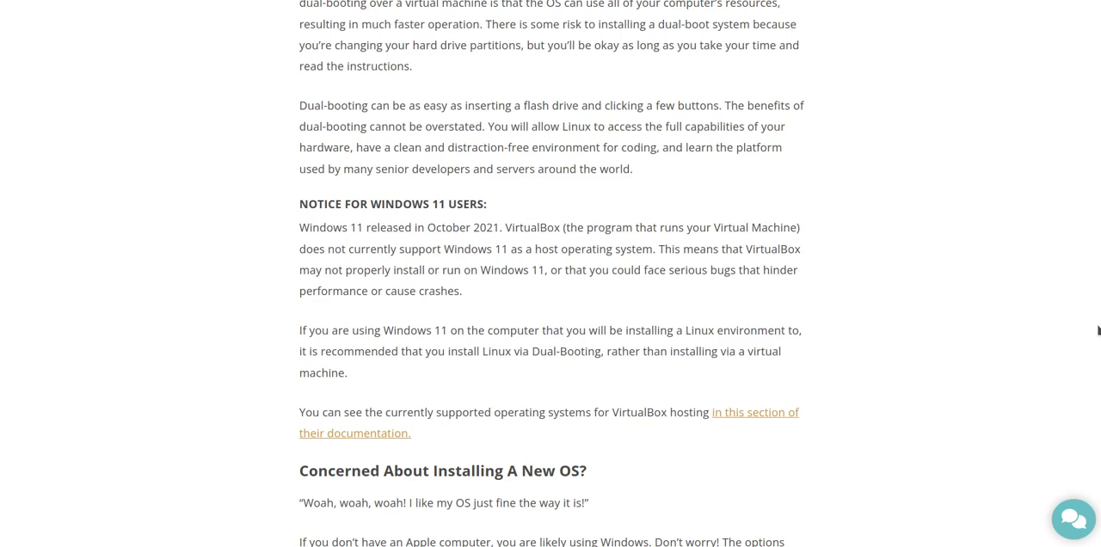
Scroll to show the Concerned About Installing A New OS? paragraphs down to the 'Still not convinced?' line
scroll(down, 3)
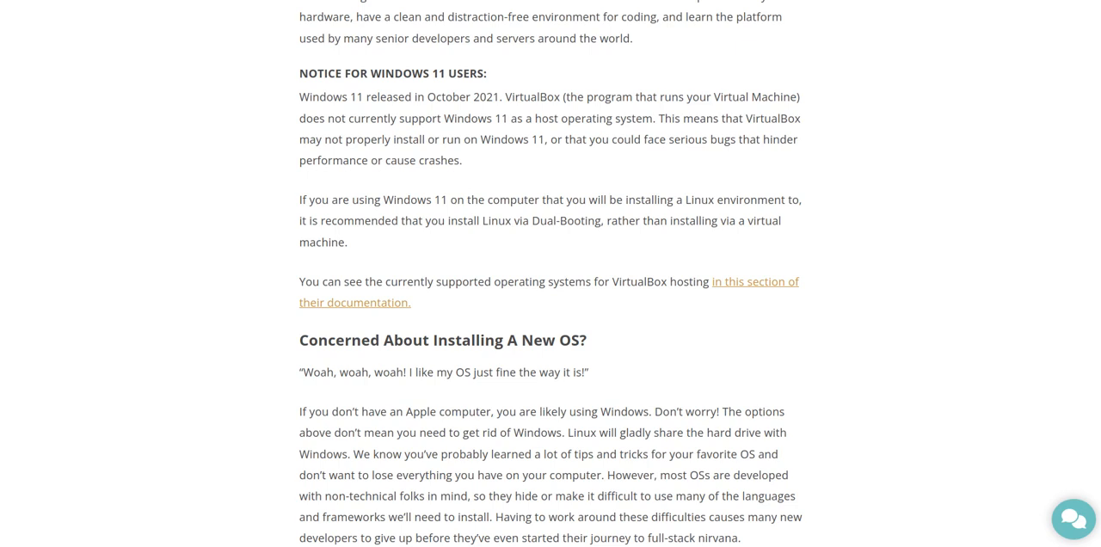
scroll(down, 3)
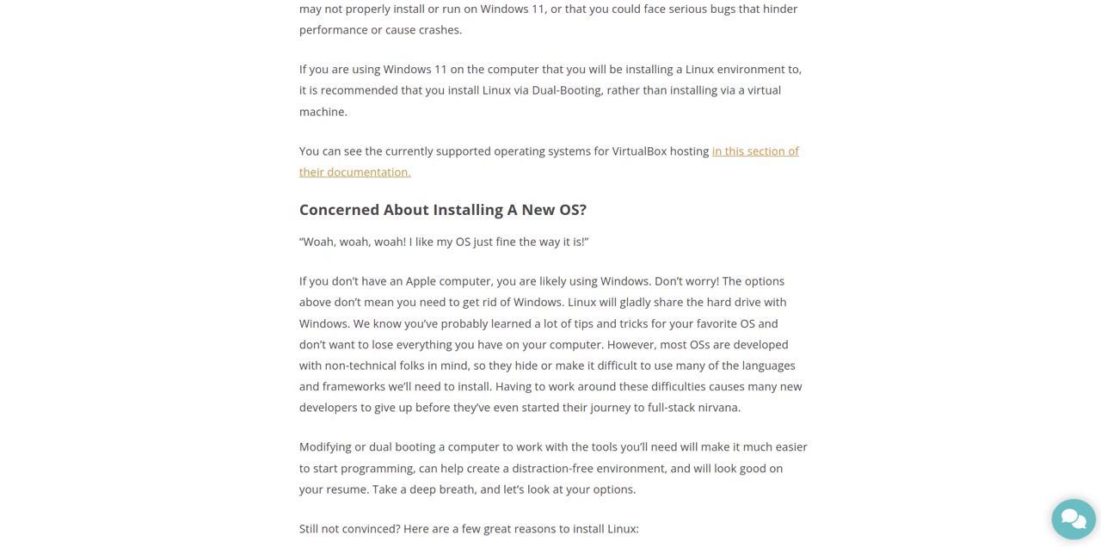
mouse_move(750, 157)
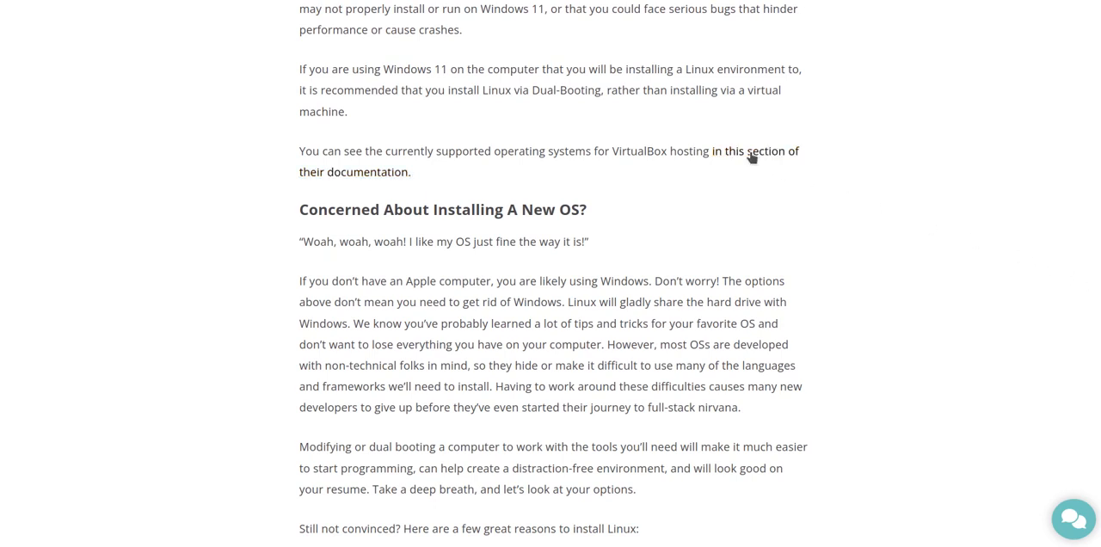
Scroll down to the reasons-to-install-Linux list: Tested, Community Support, Development Tools, Work Like The Pros, Performance
scroll(down, 3)
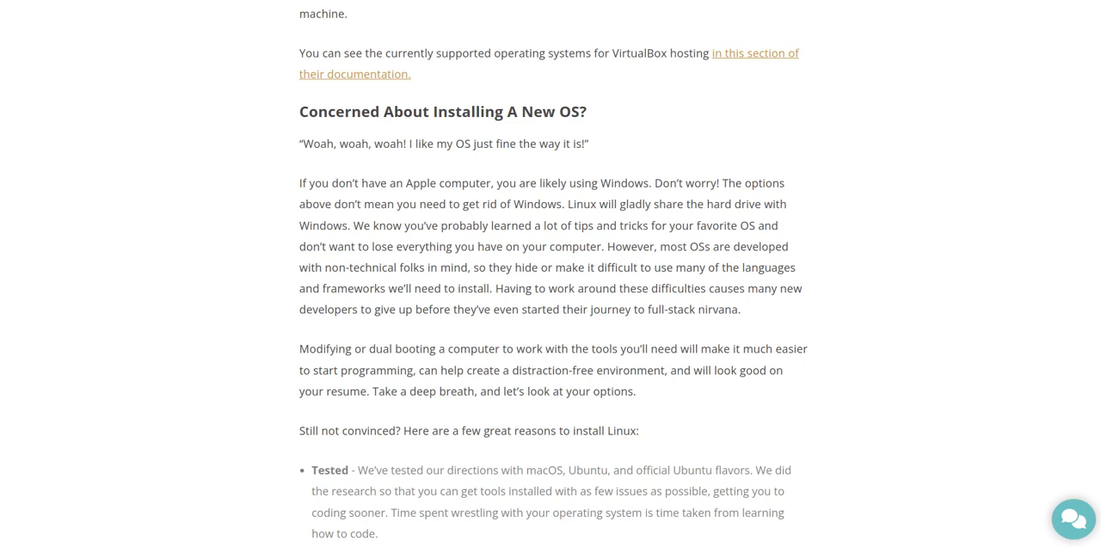
scroll(down, 3)
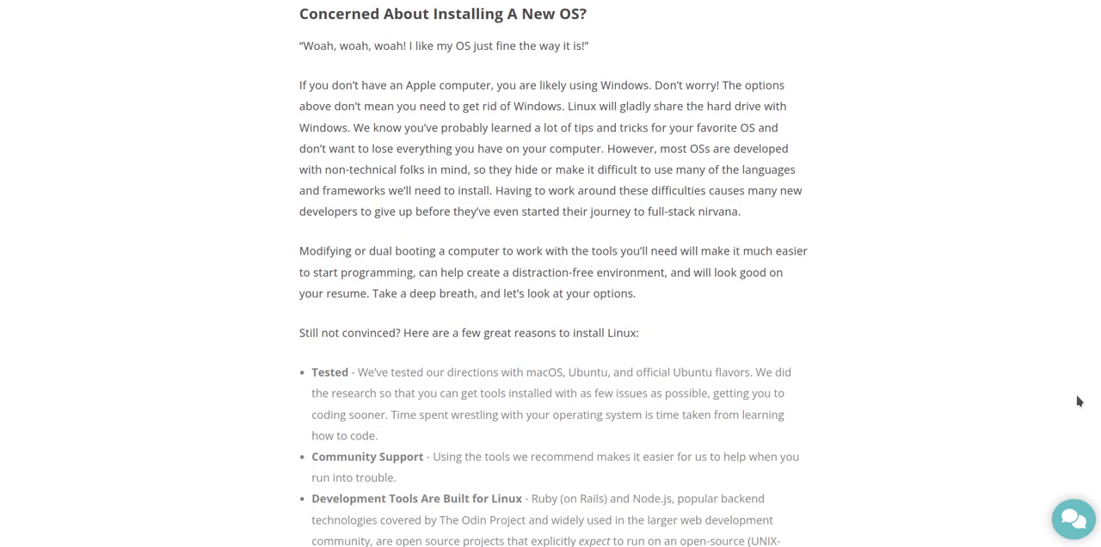
mouse_move(1084, 392)
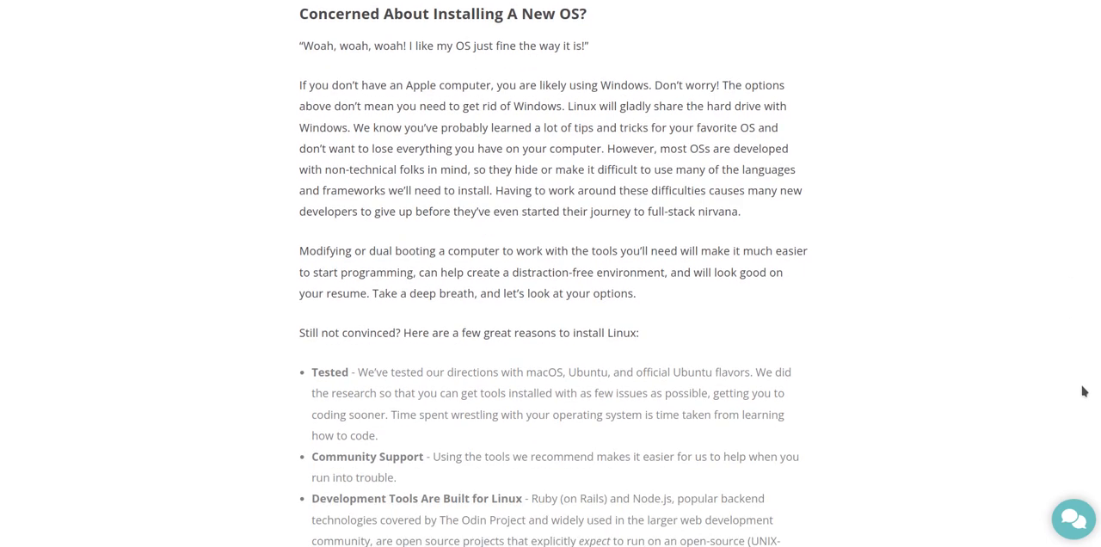
mouse_move(870, 291)
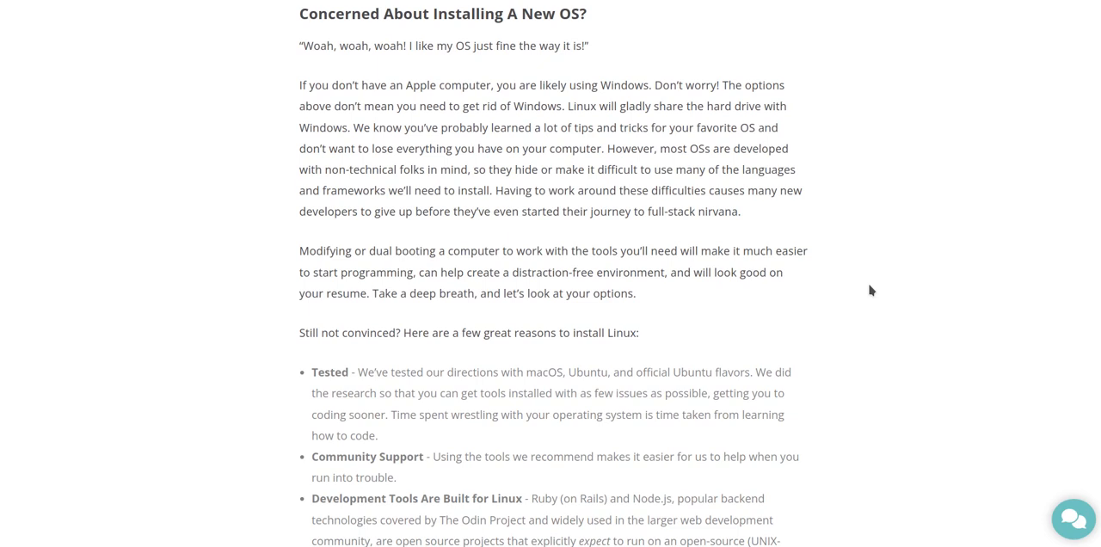
mouse_move(815, 282)
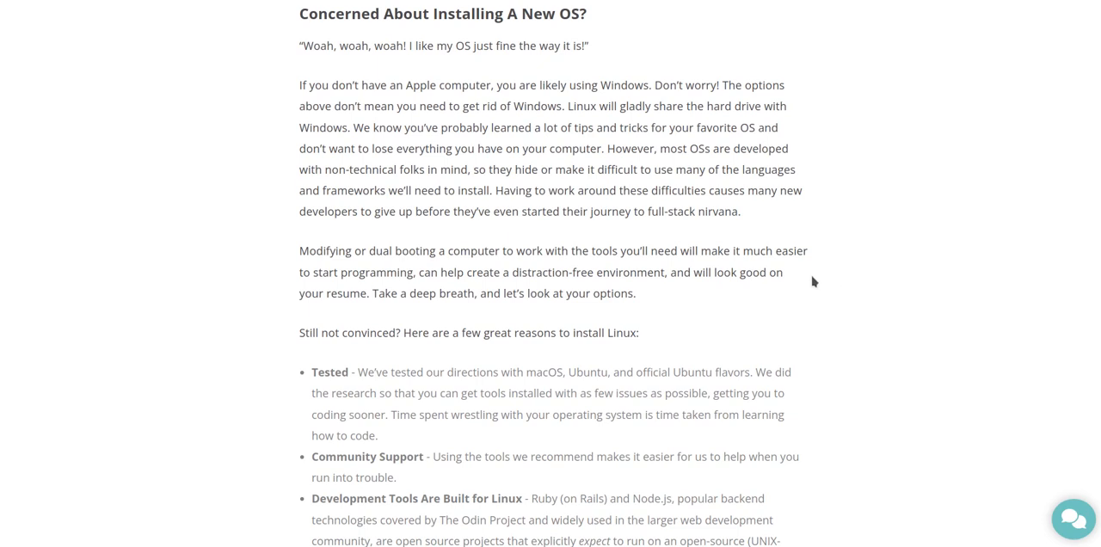
mouse_move(801, 299)
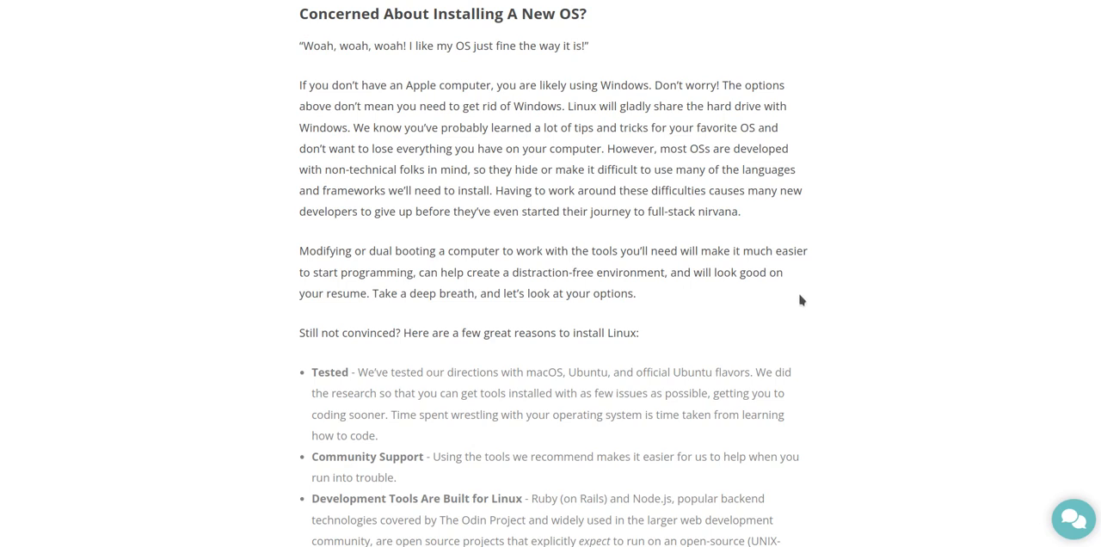
mouse_move(791, 299)
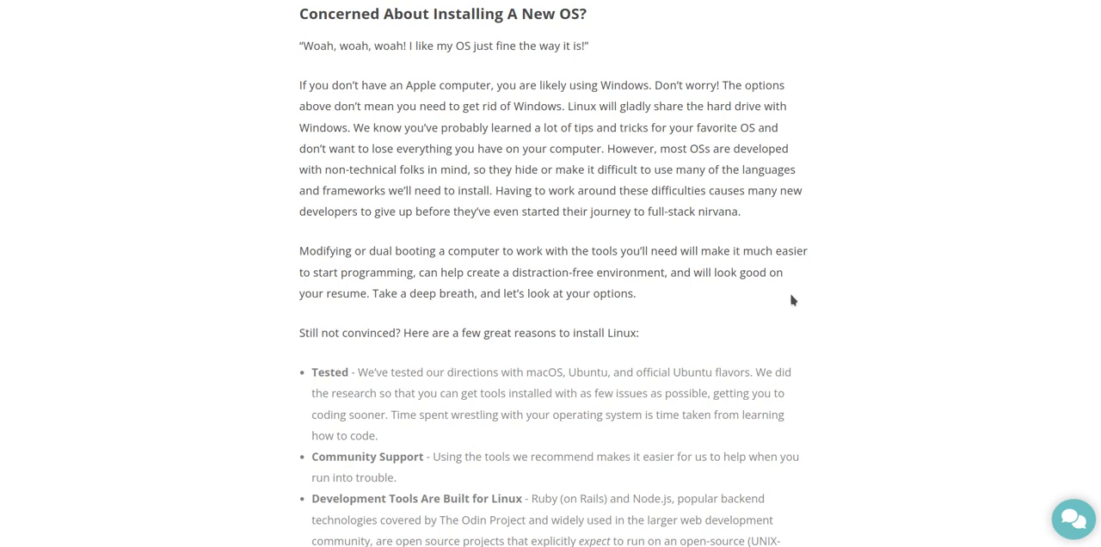
scroll(down, 3)
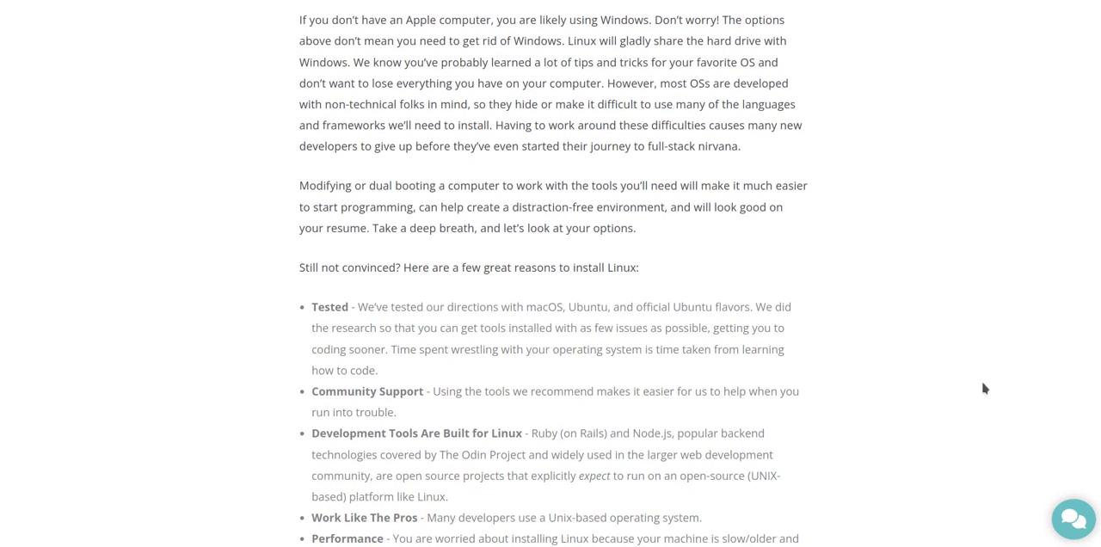
mouse_move(987, 397)
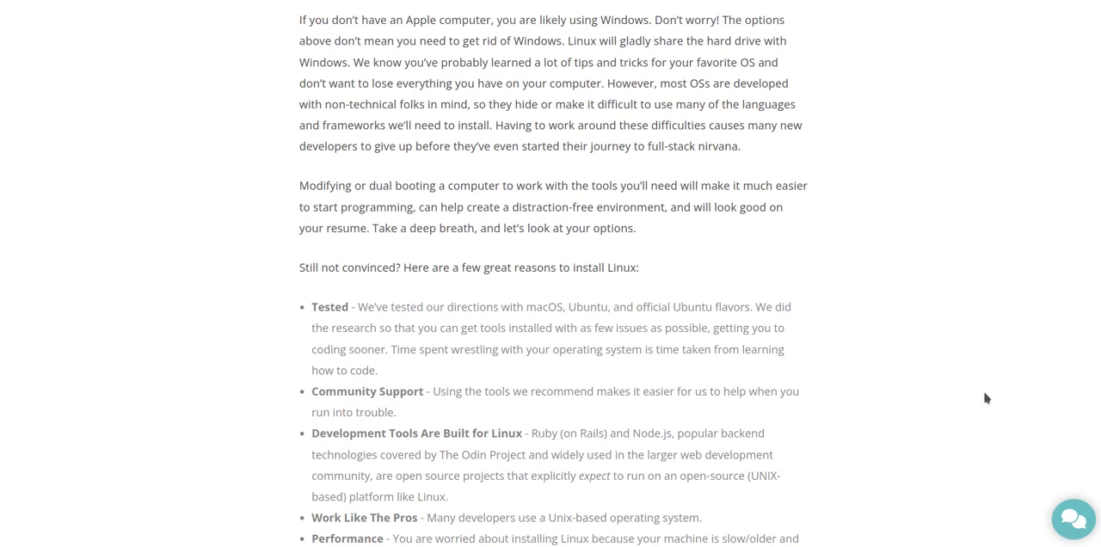
scroll(down, 3)
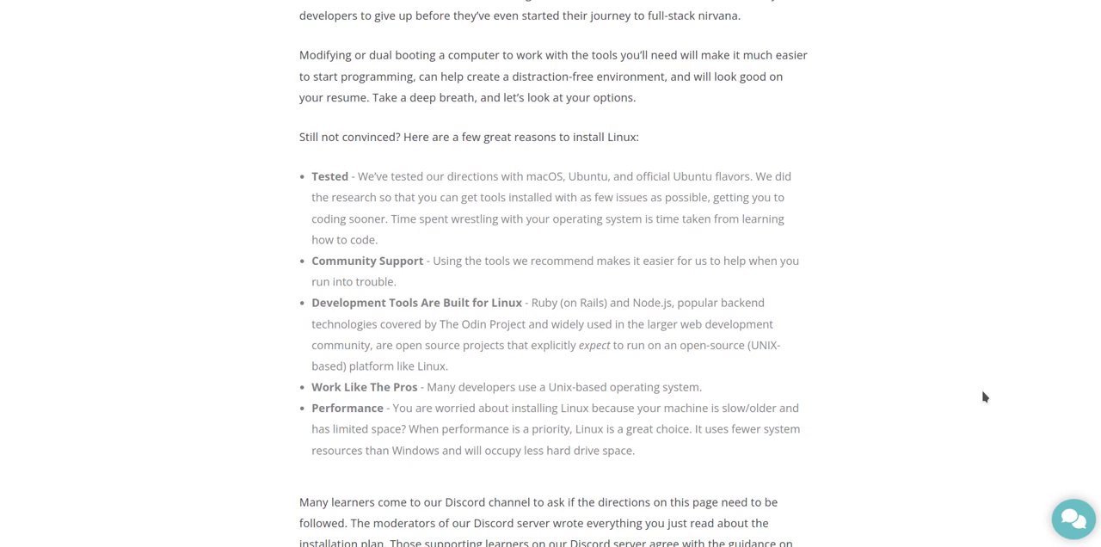
mouse_move(988, 385)
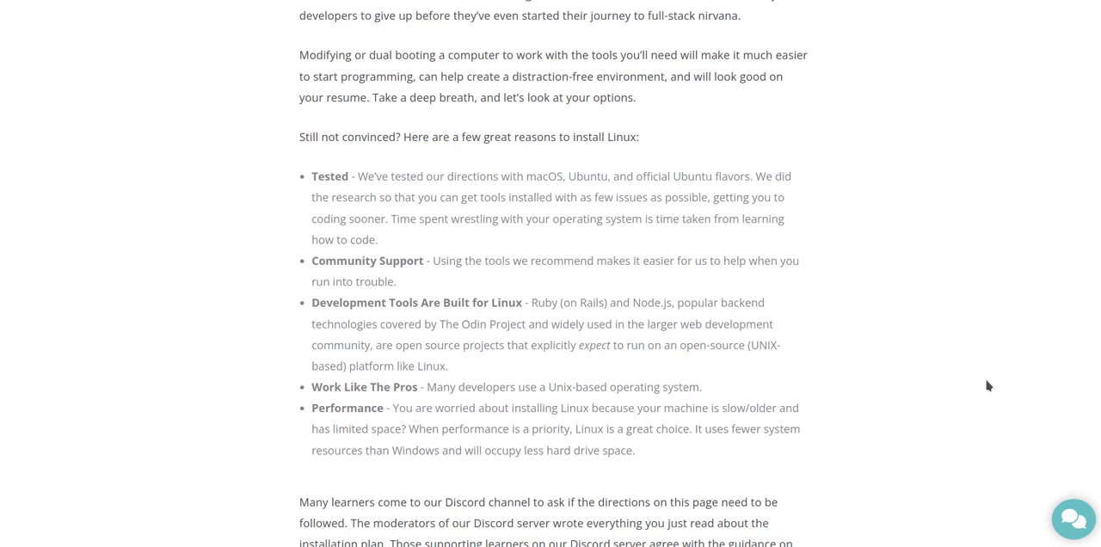
mouse_move(1013, 392)
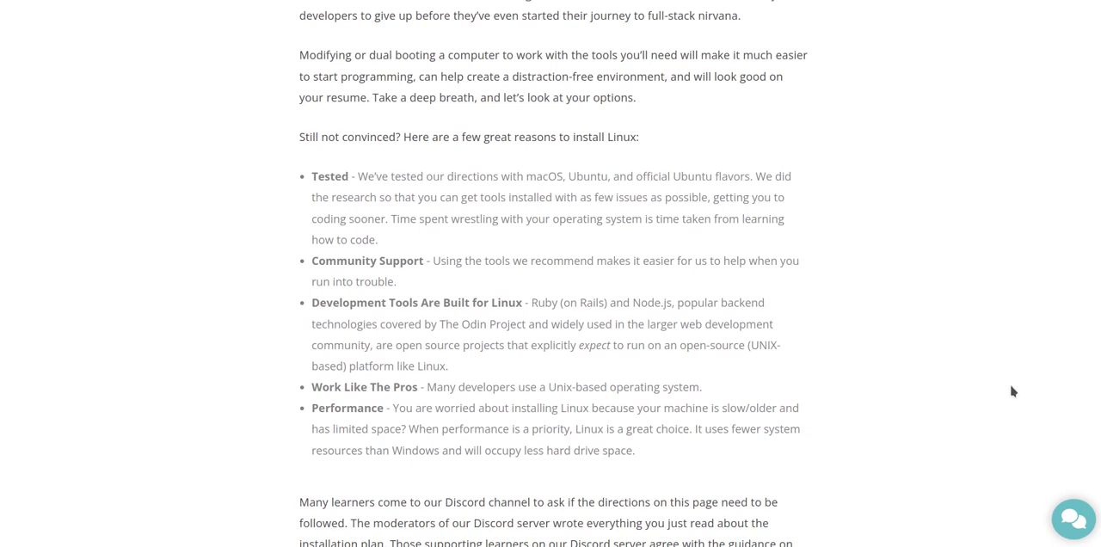
mouse_move(1021, 387)
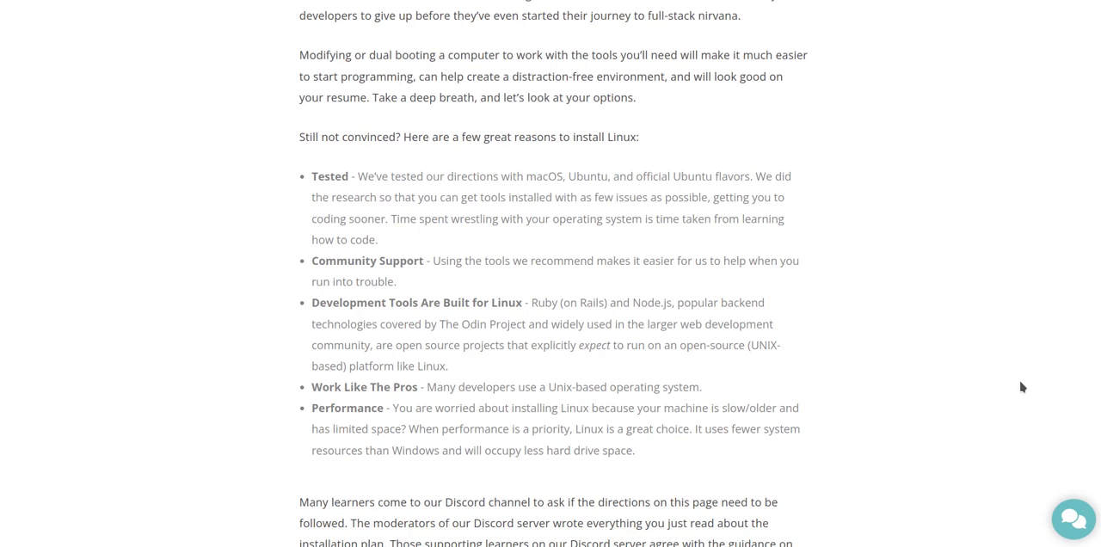
scroll(down, 3)
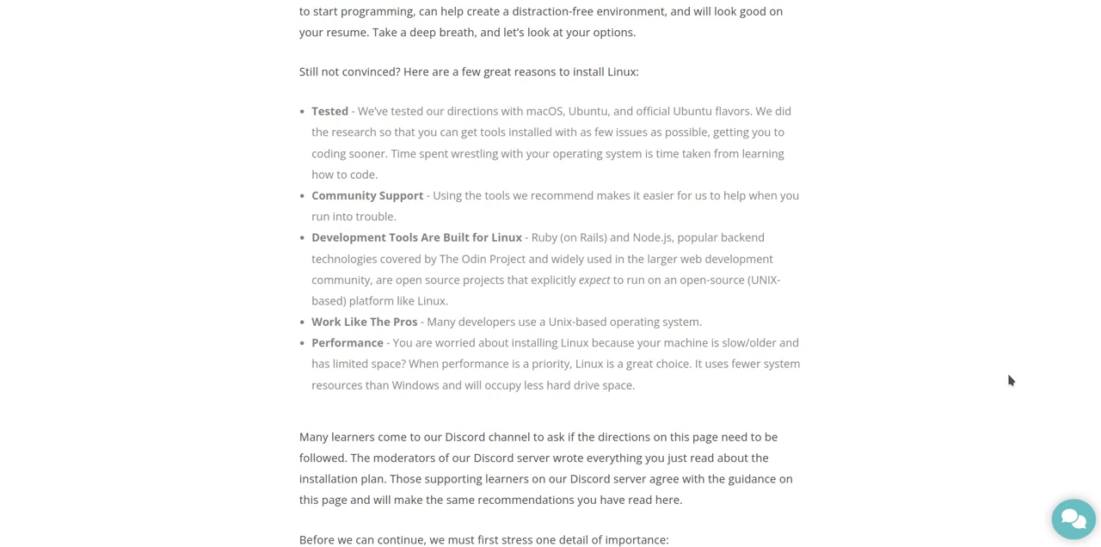
mouse_move(966, 393)
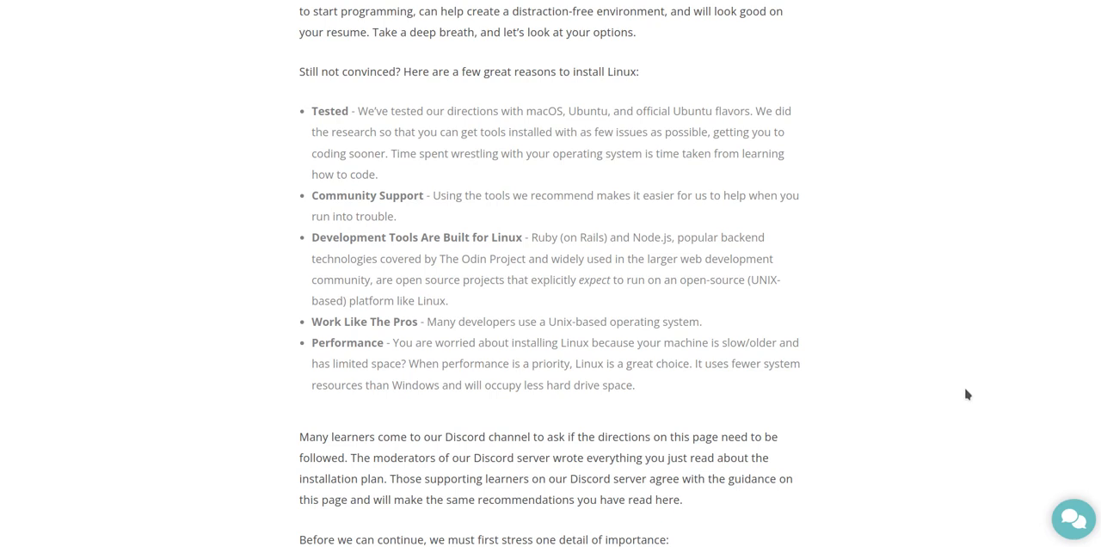
mouse_move(863, 320)
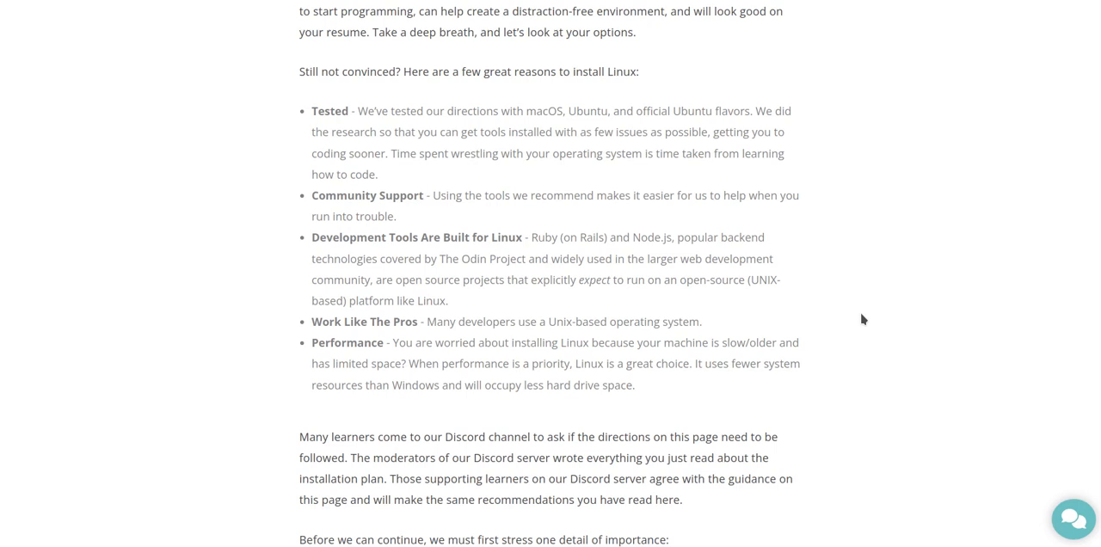
mouse_move(820, 282)
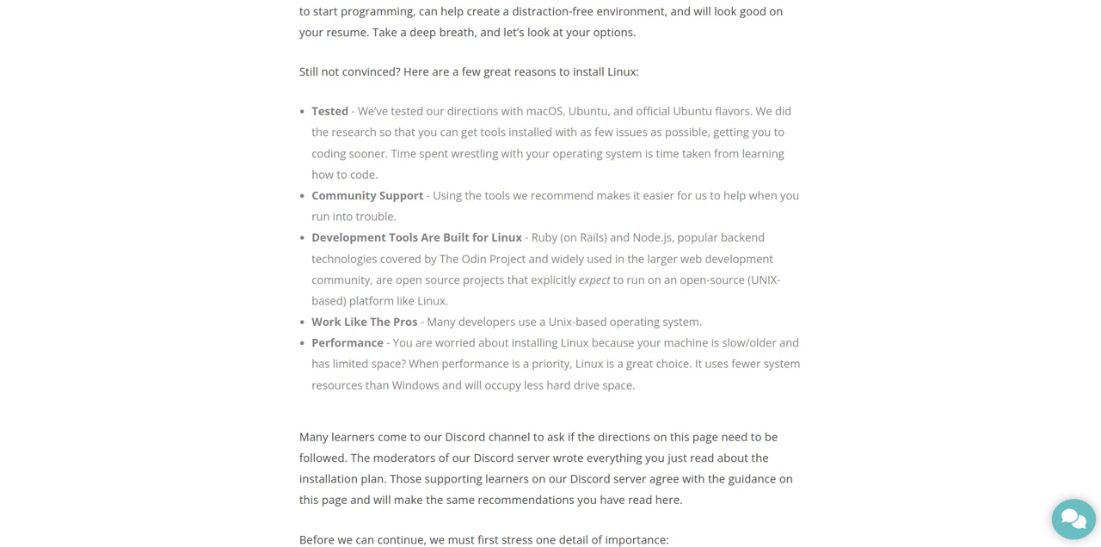
scroll(down, 3)
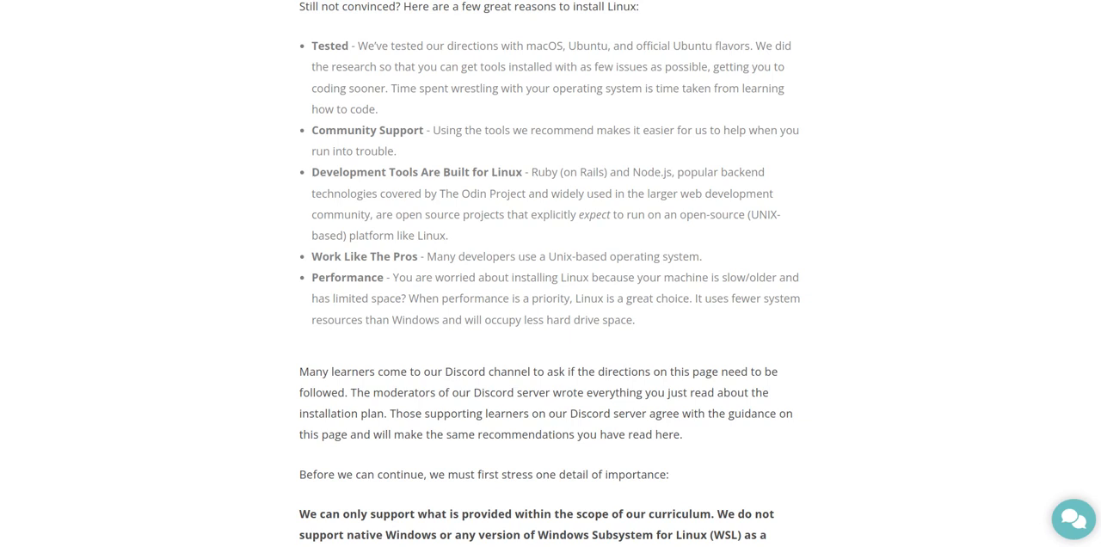
Scroll down until the bold notice that native Windows and WSL are not supported is fully visible
scroll(down, 3)
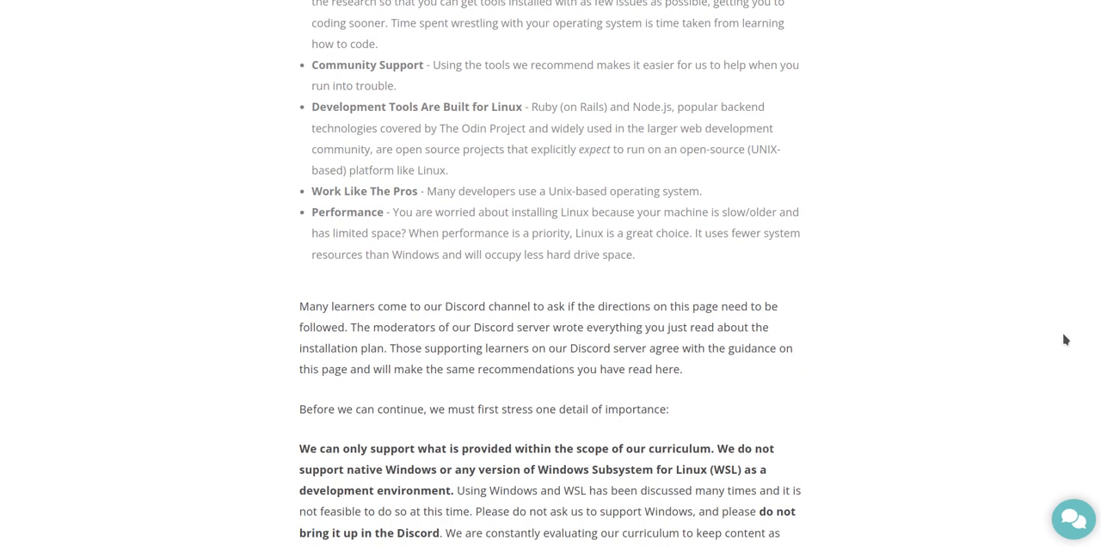
mouse_move(1066, 340)
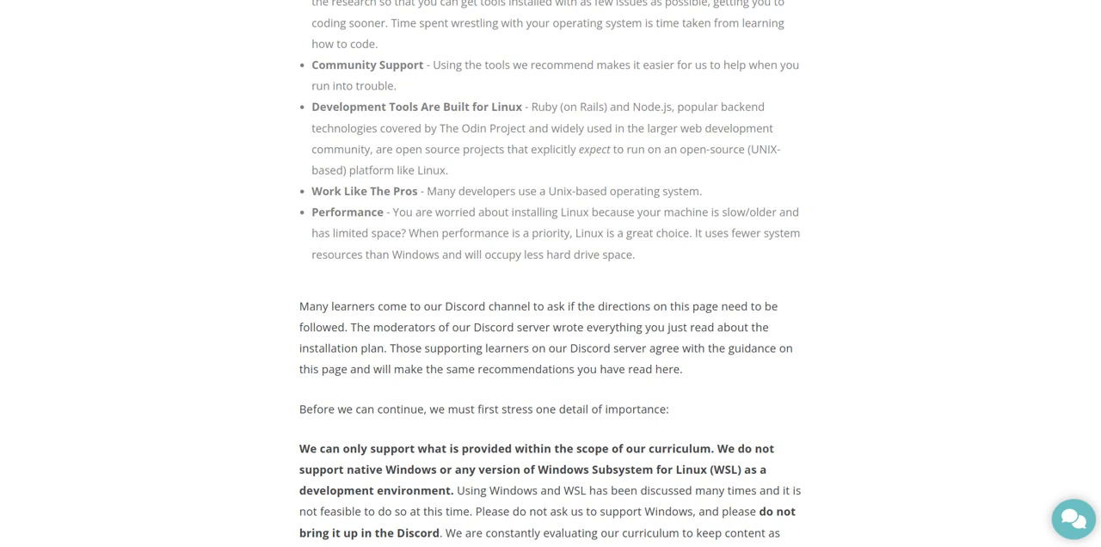
mouse_move(1096, 339)
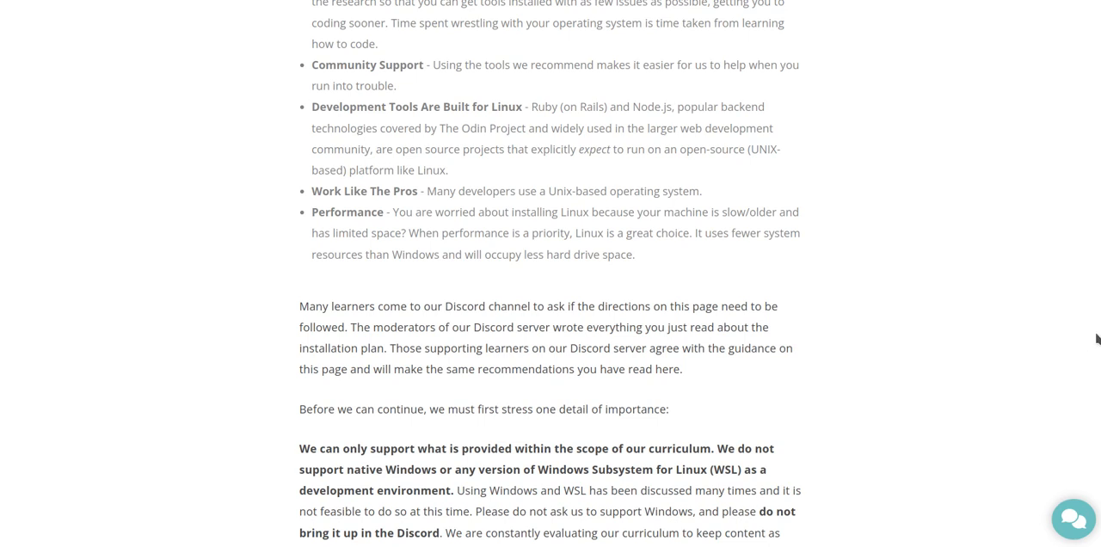
mouse_move(865, 325)
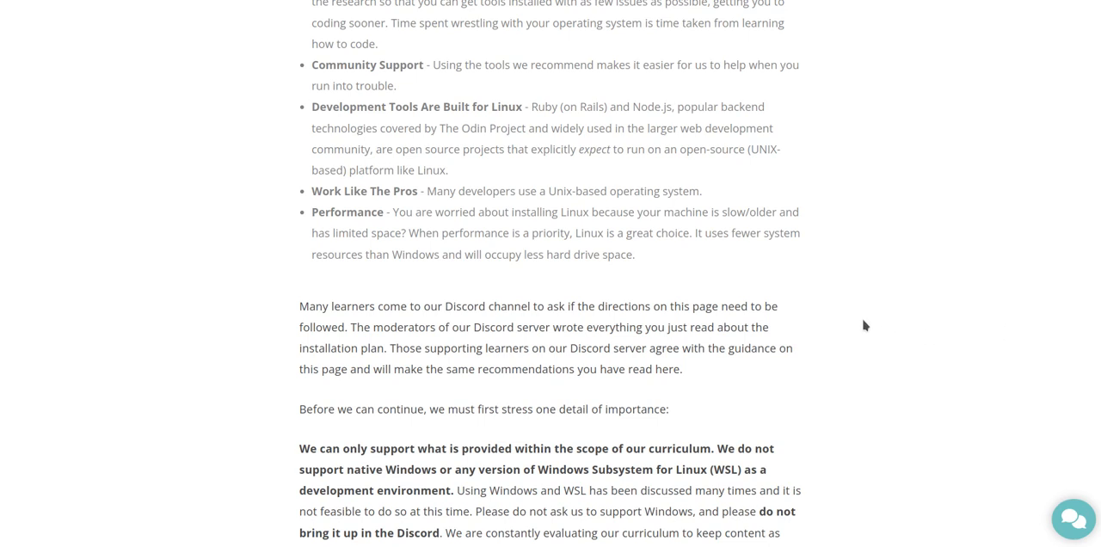
mouse_move(760, 274)
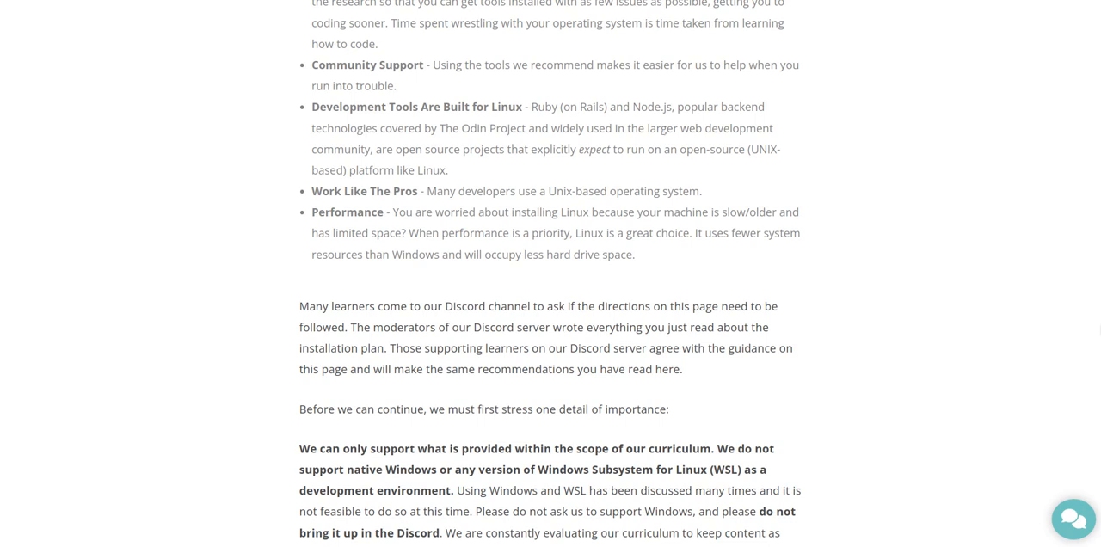
mouse_move(1089, 336)
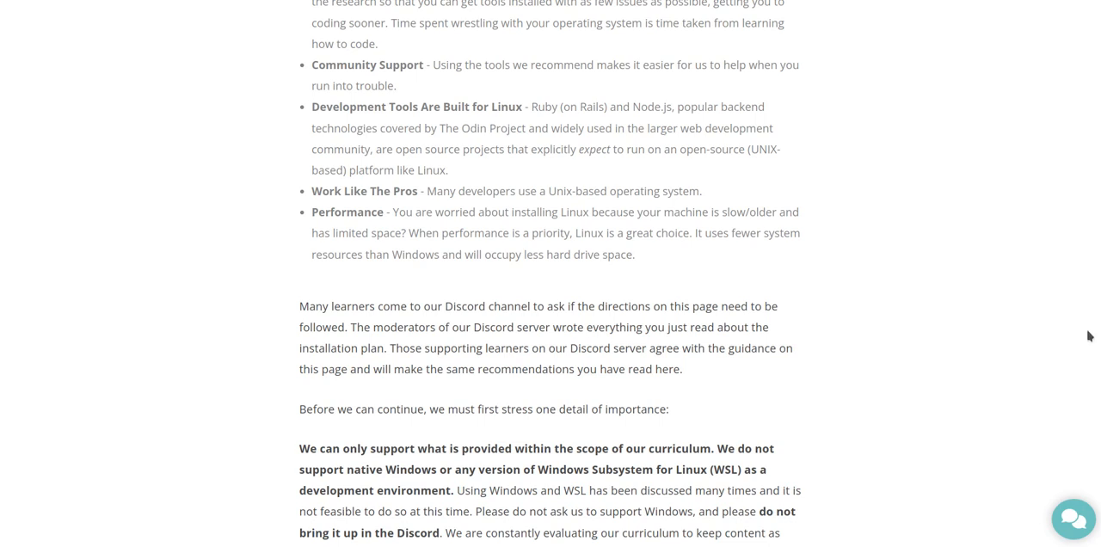
scroll(down, 3)
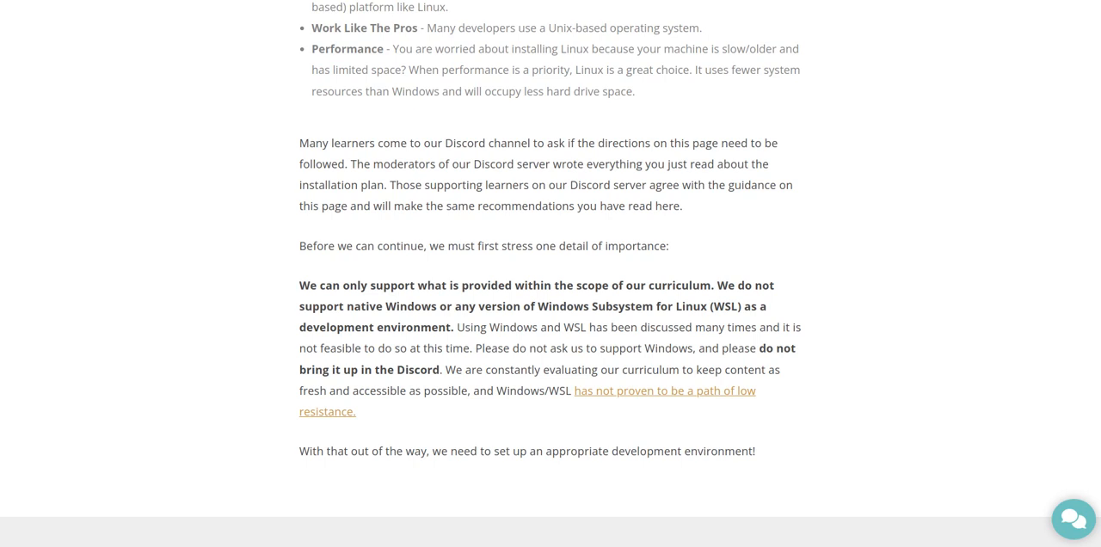
Scroll to the lesson's bottom showing the View Course, Mark Complete, Next Lesson buttons and GitHub link
scroll(down, 3)
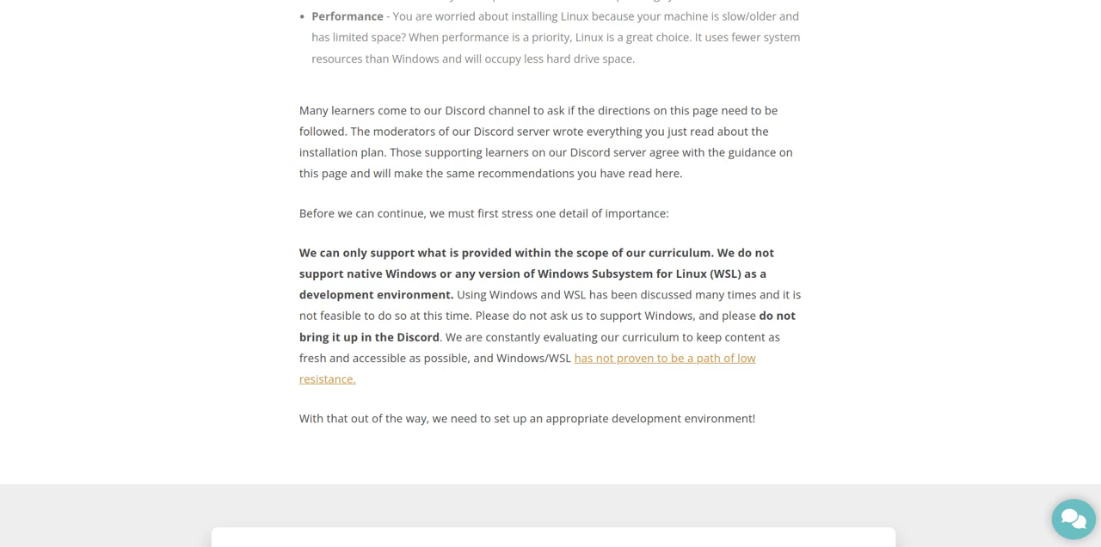
scroll(down, 3)
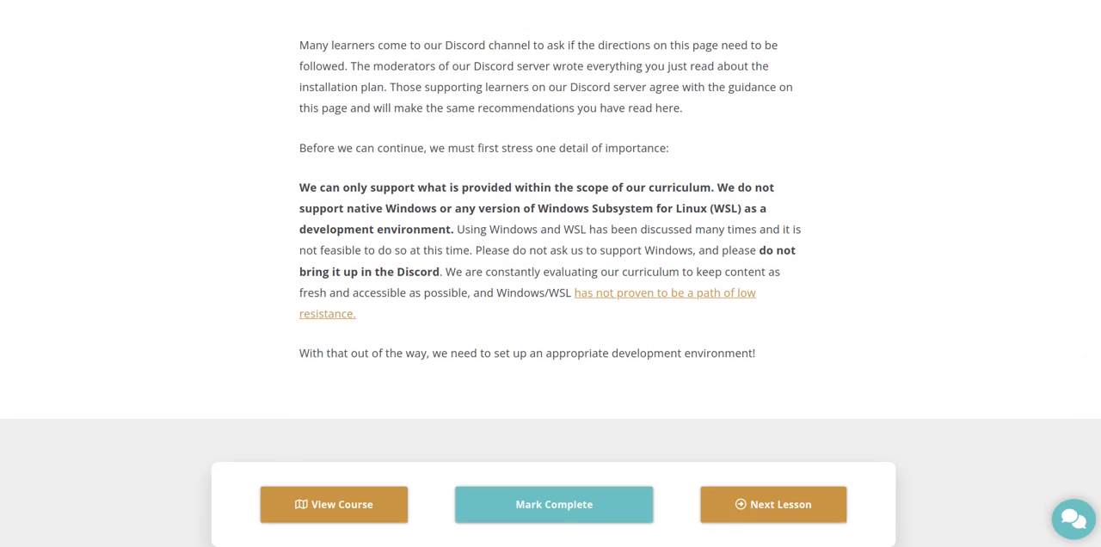
mouse_move(1090, 354)
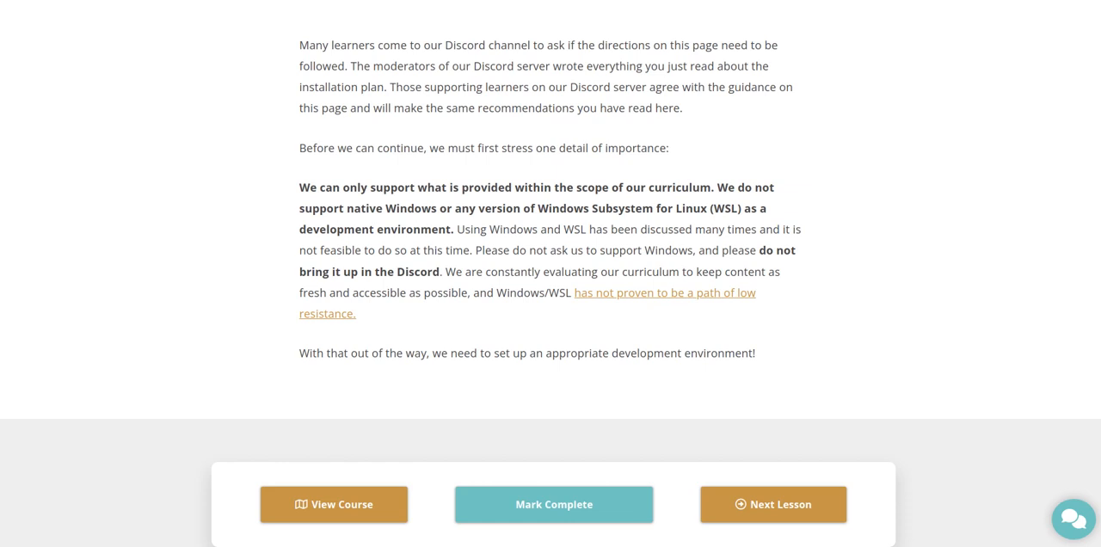
mouse_move(1091, 354)
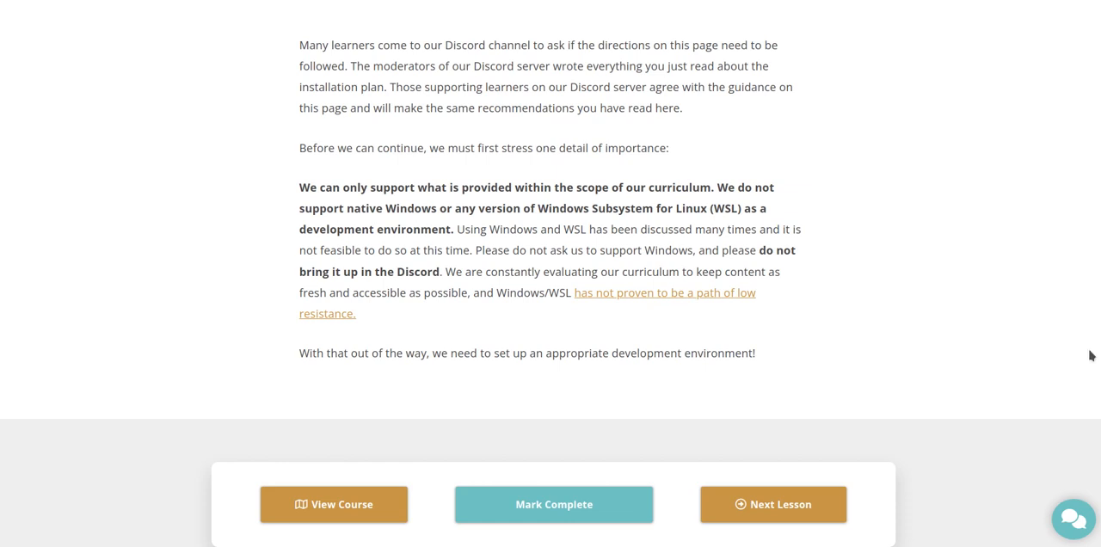
scroll(down, 3)
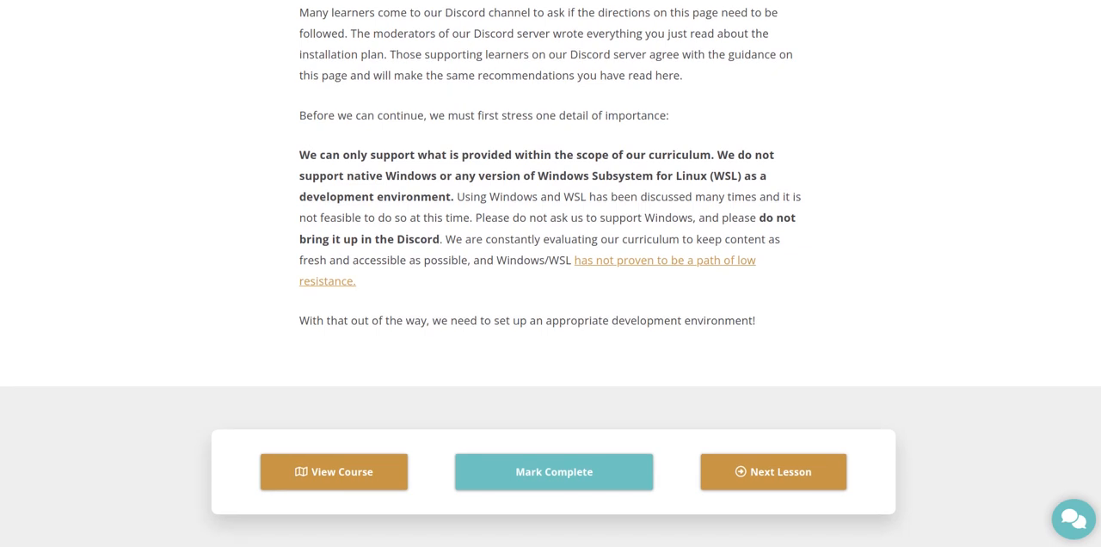
mouse_move(1059, 344)
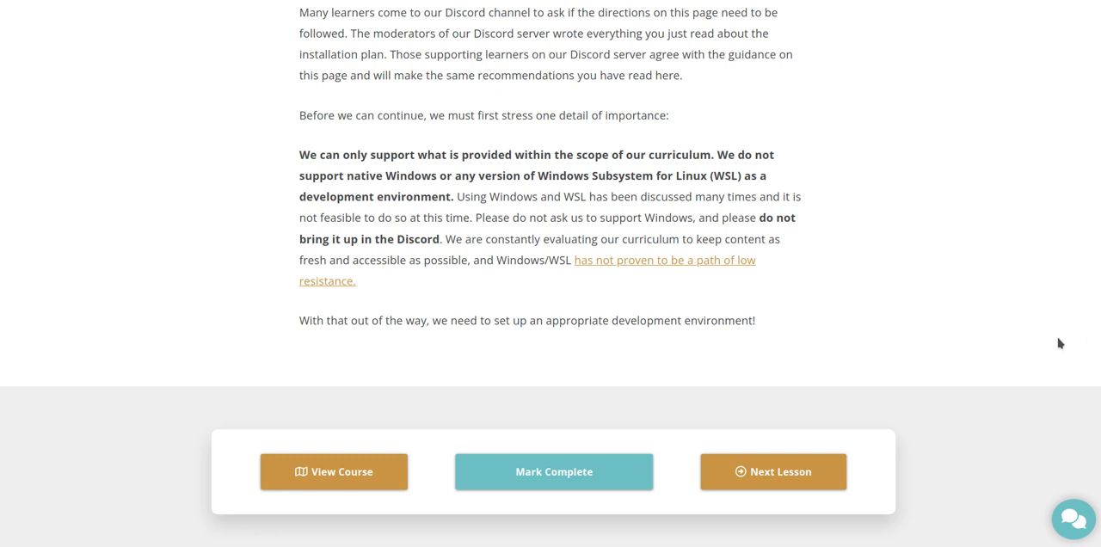
mouse_move(1081, 347)
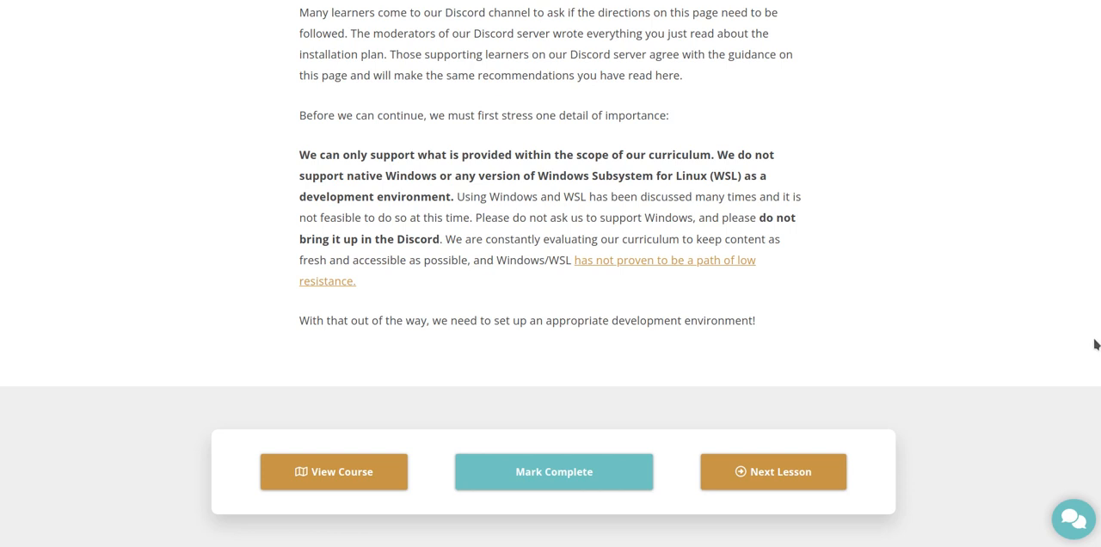
mouse_move(1068, 351)
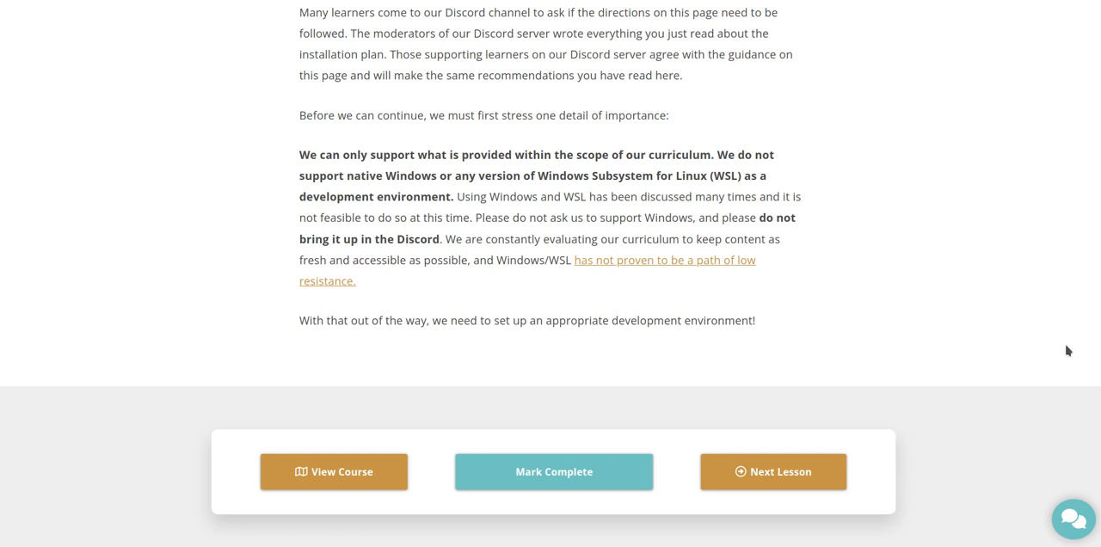
scroll(down, 3)
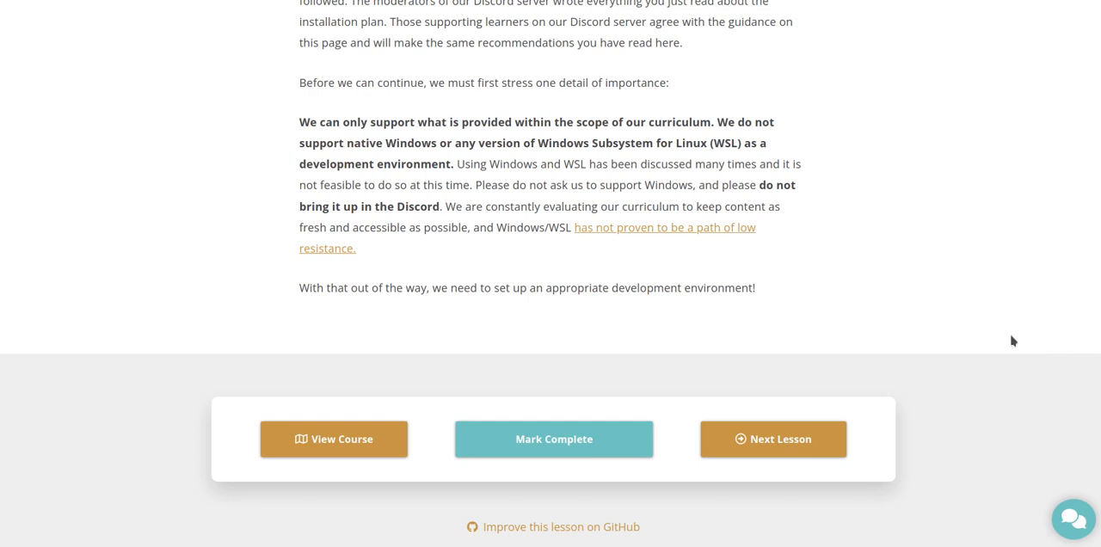
mouse_move(1062, 338)
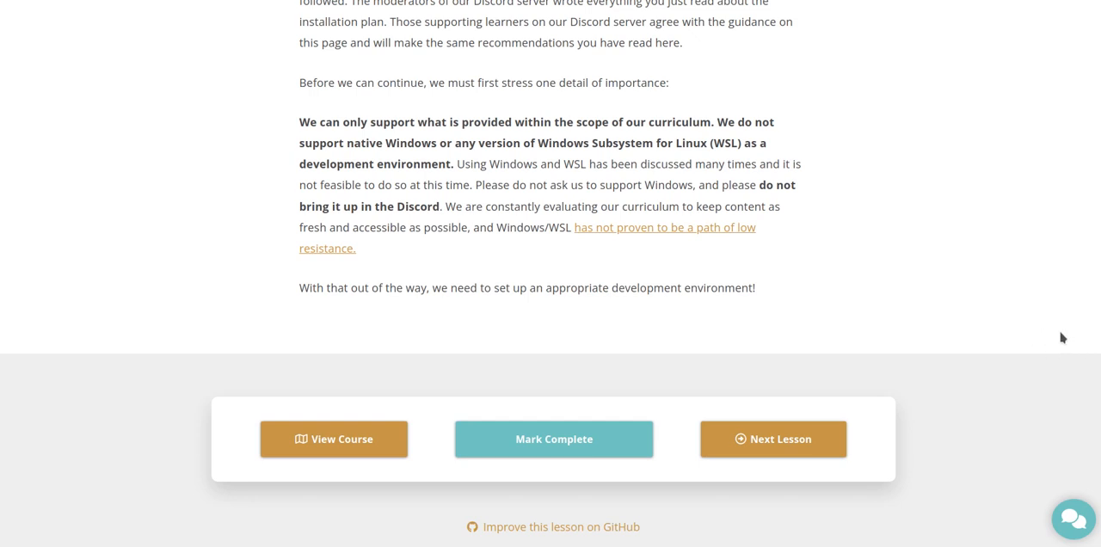
mouse_move(1037, 337)
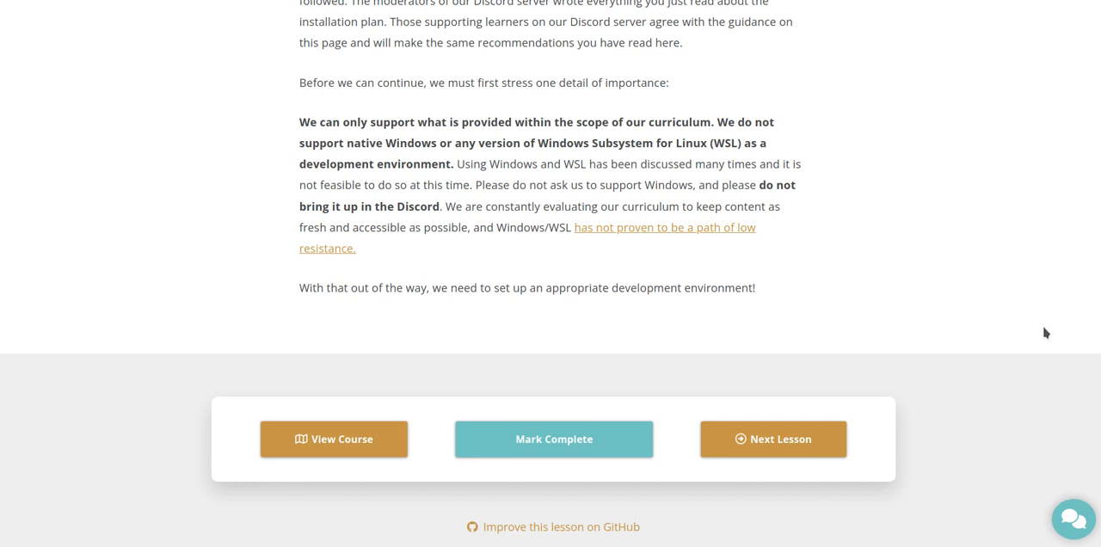
mouse_move(1089, 344)
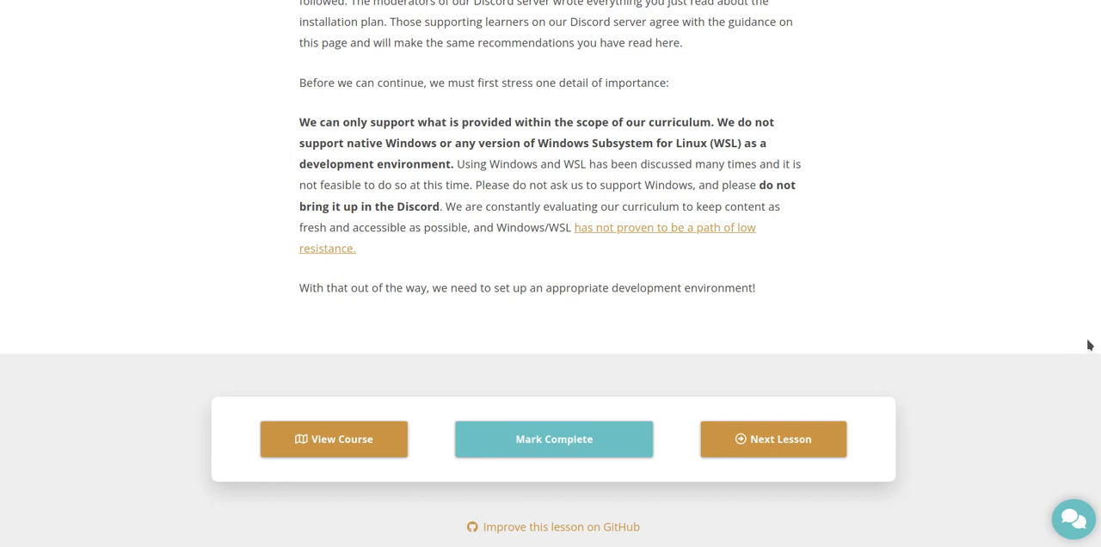
mouse_move(1025, 324)
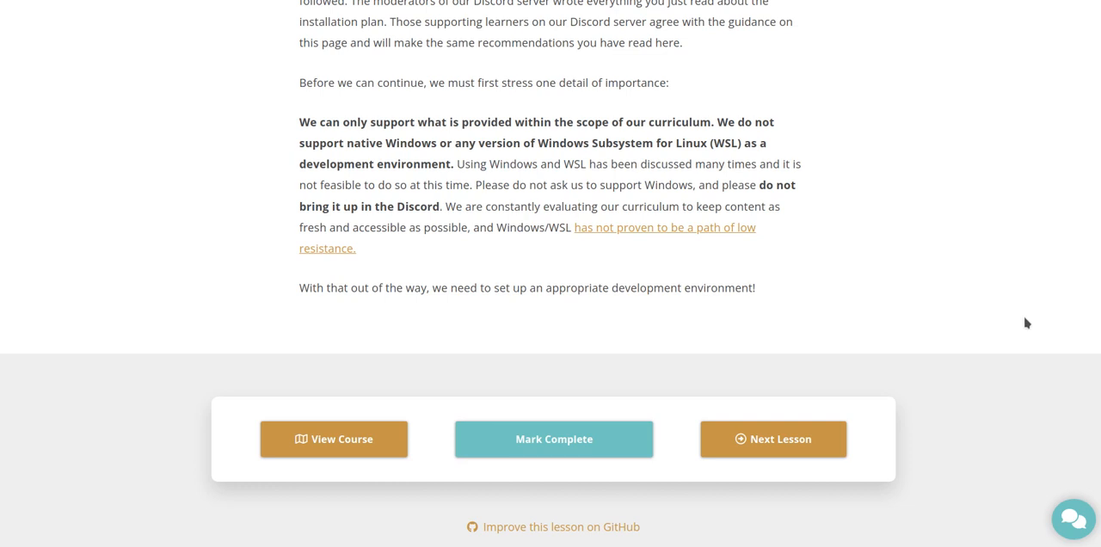
mouse_move(664, 234)
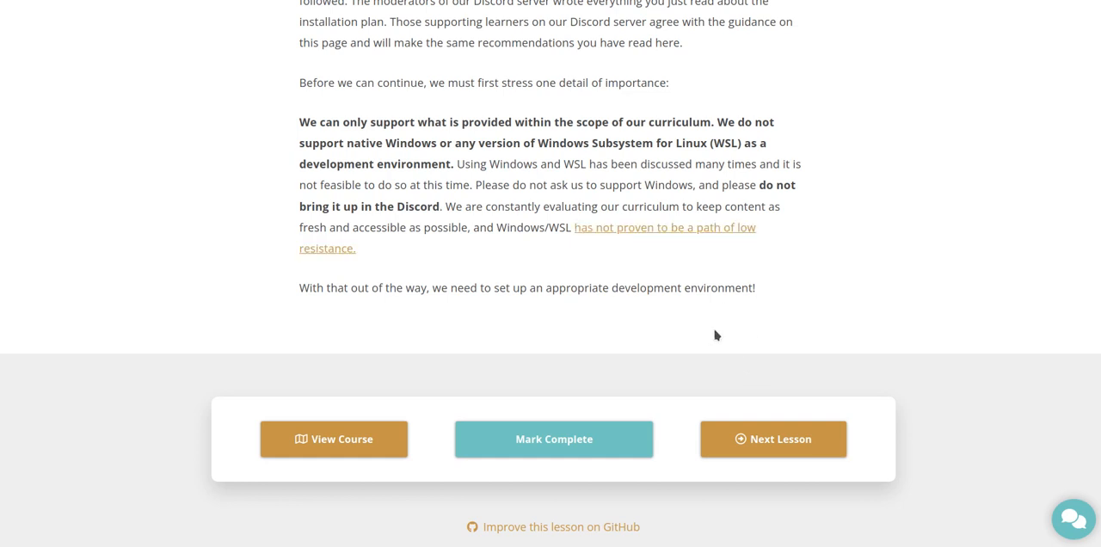
mouse_move(845, 334)
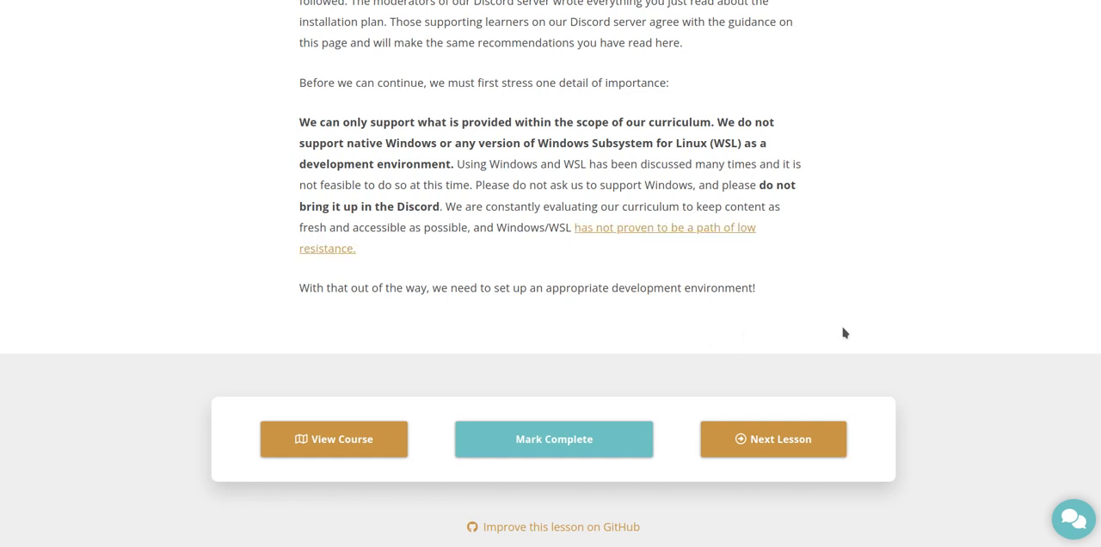
scroll(down, 3)
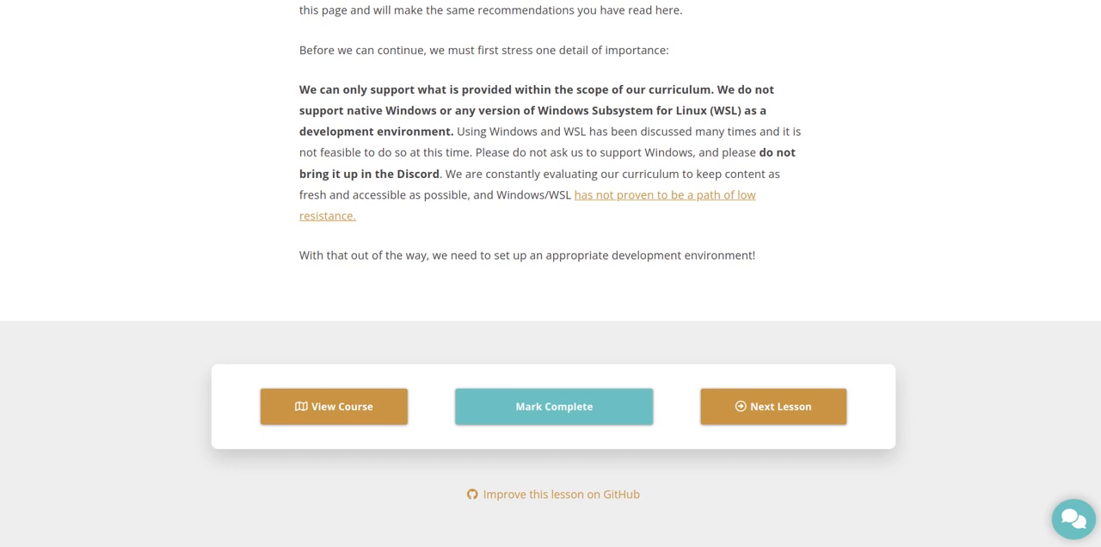